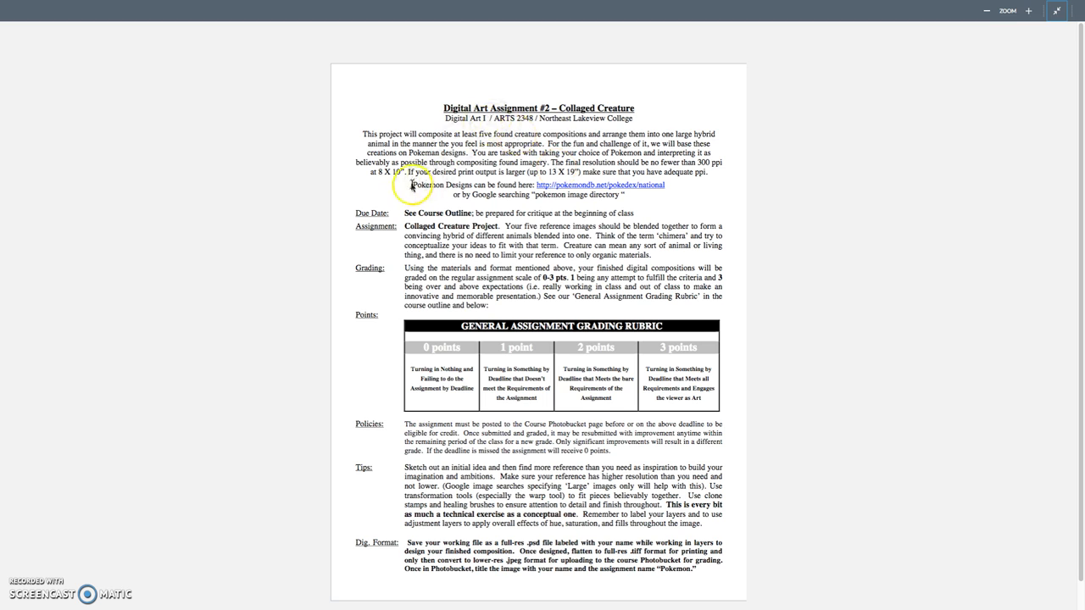
mouse_move(631, 176)
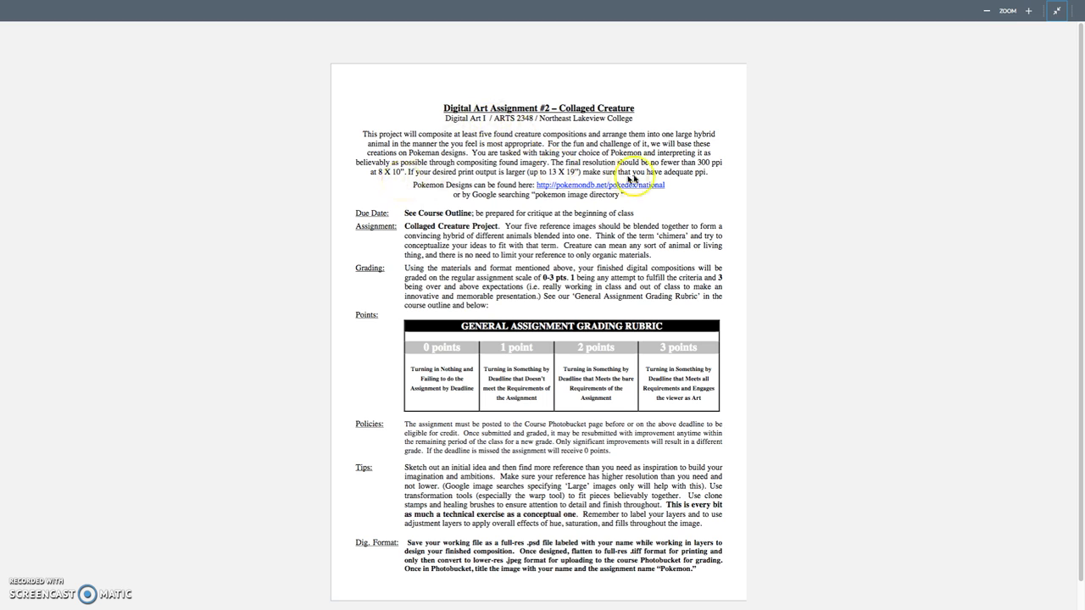
mouse_move(709, 175)
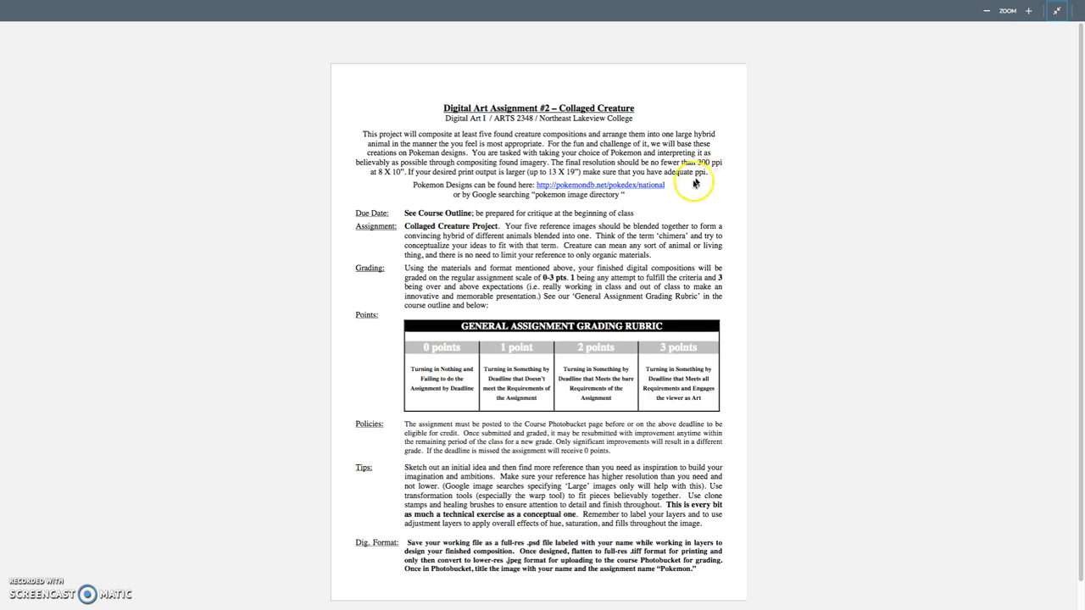
Scroll up through the Collaged Creature assignment sheet to review its requirements
scroll(up, 3)
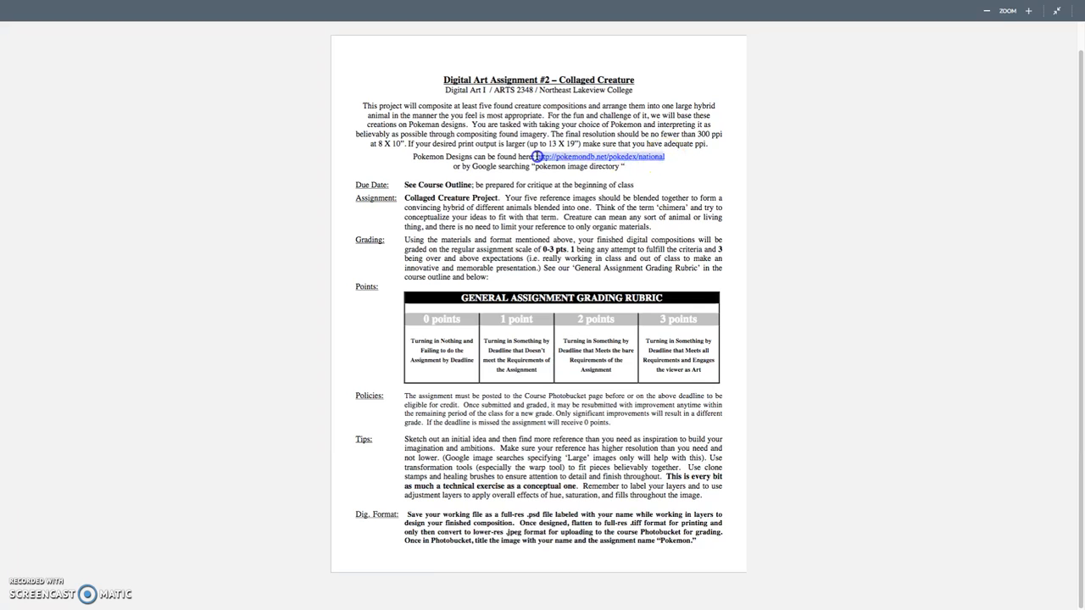
mouse_move(1055, 27)
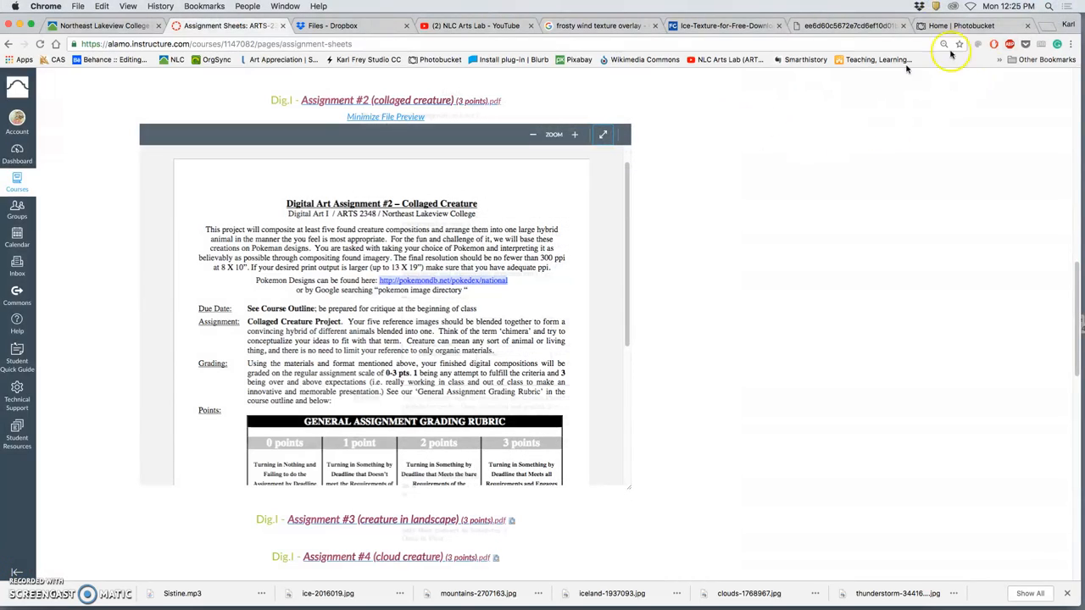
Start a new browser tab for the Pokémon Database national Pokédex
click(1028, 25)
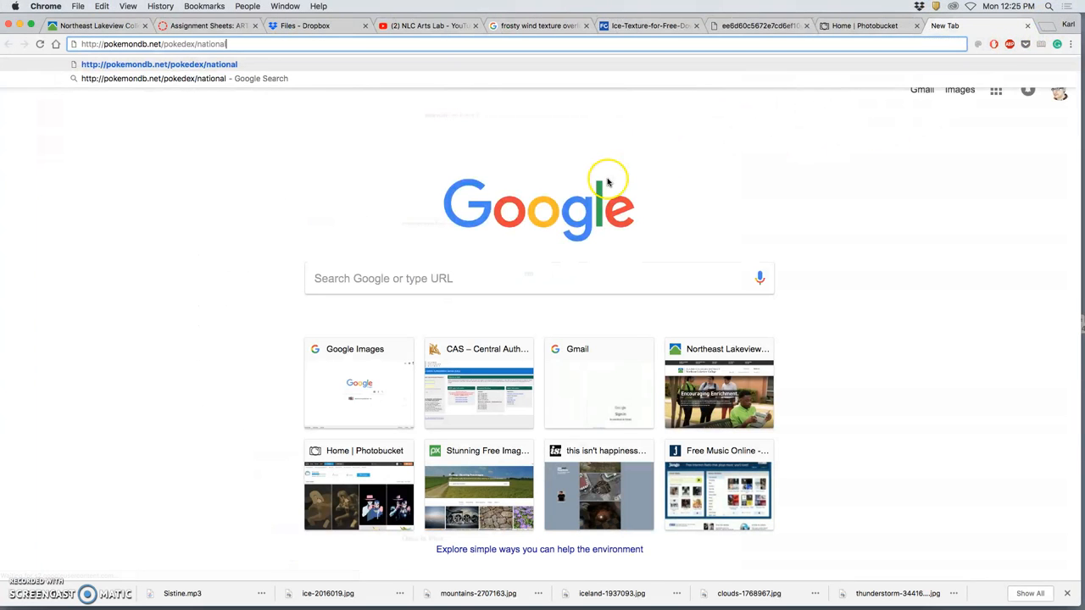
mouse_move(407, 160)
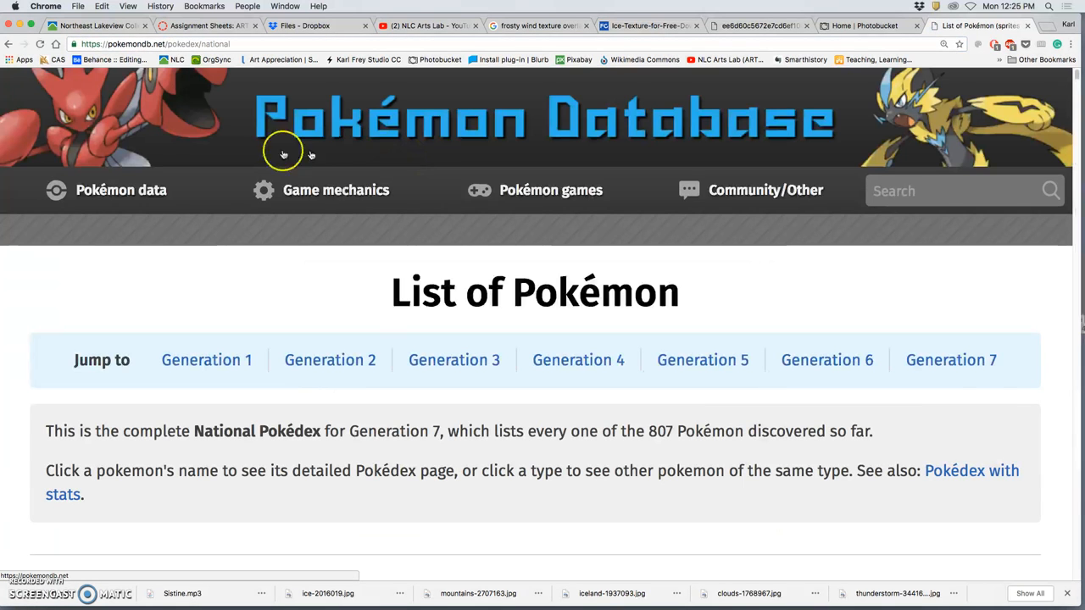
mouse_move(500, 159)
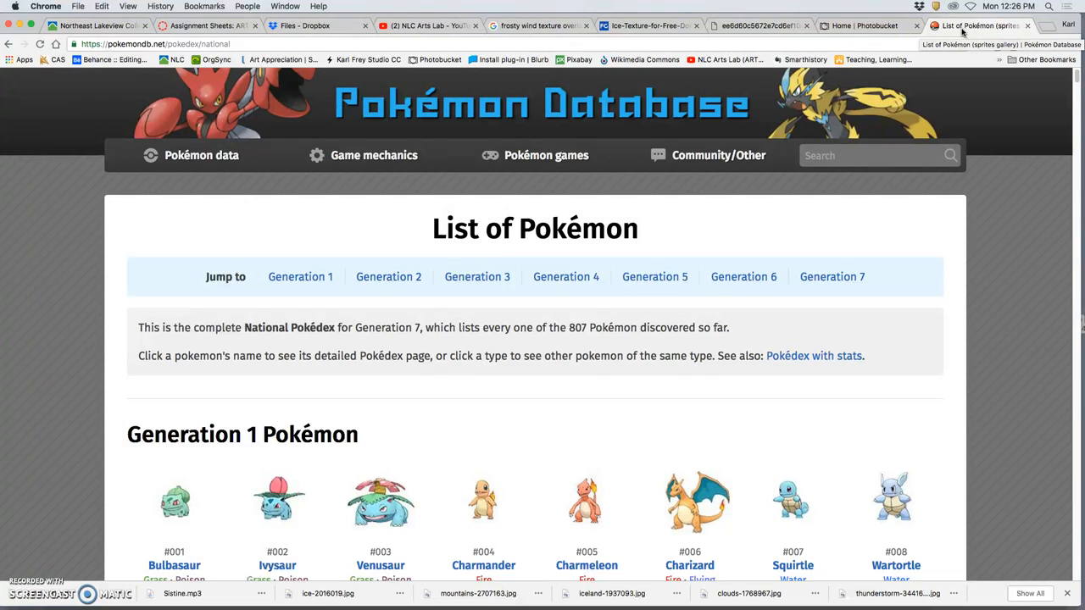
mouse_move(704, 203)
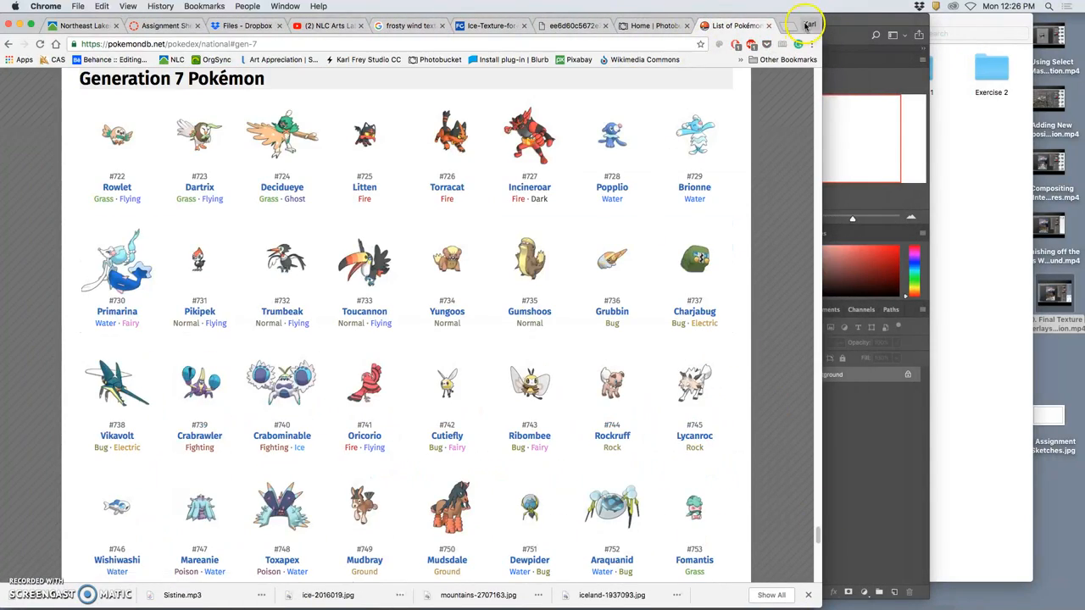
scroll(down, 3)
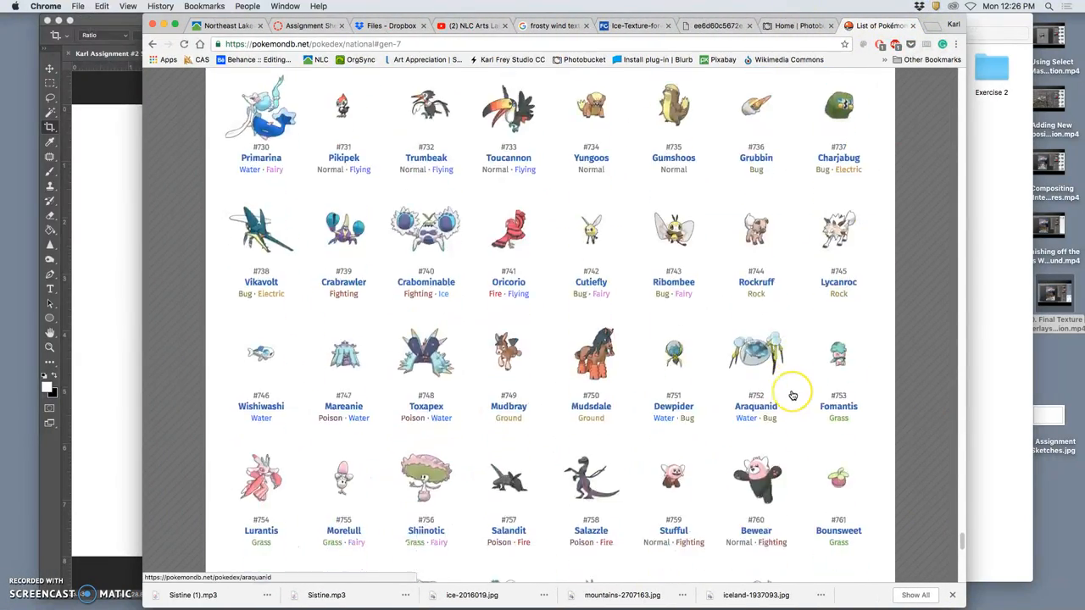
scroll(down, 3)
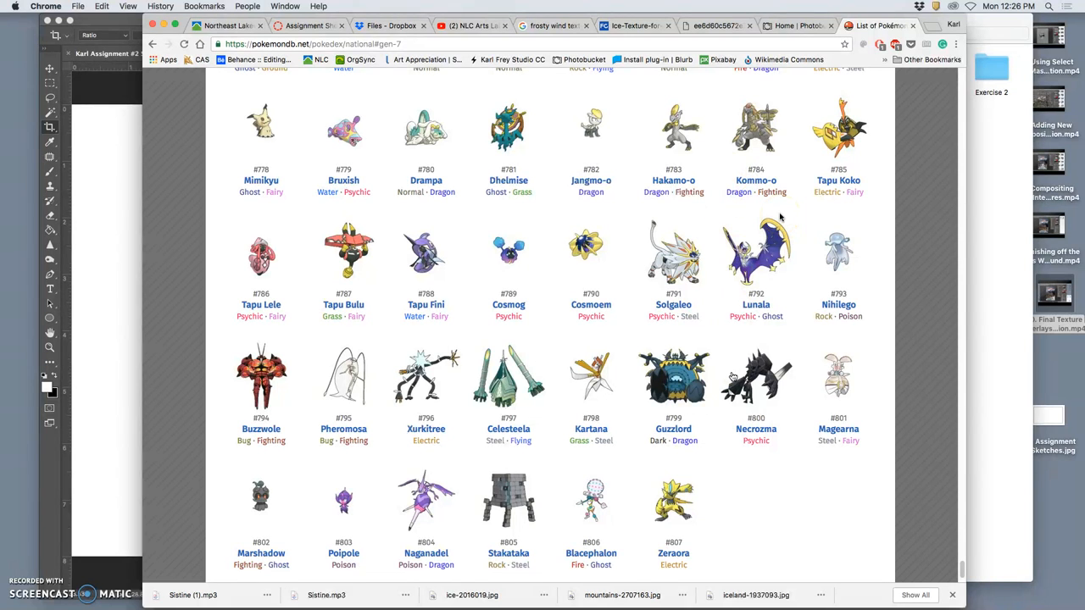
scroll(up, 3)
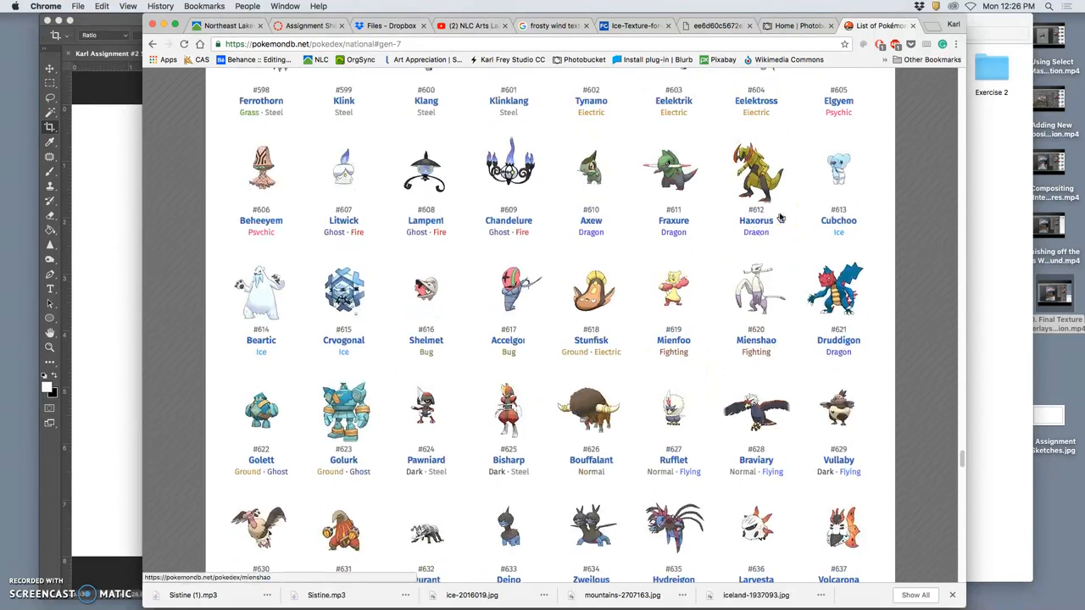
scroll(up, 3)
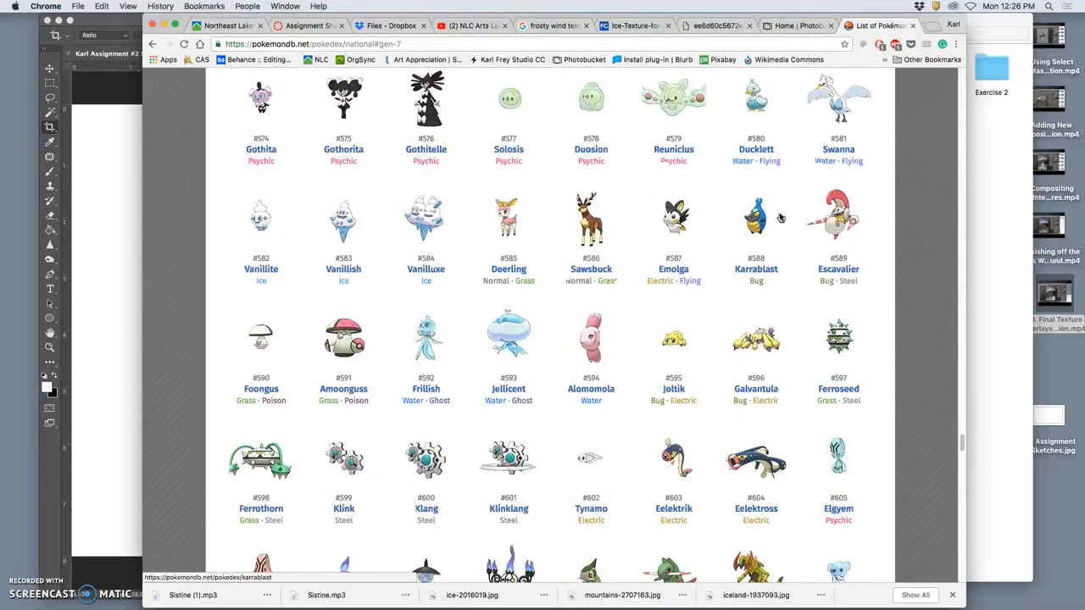
scroll(up, 3)
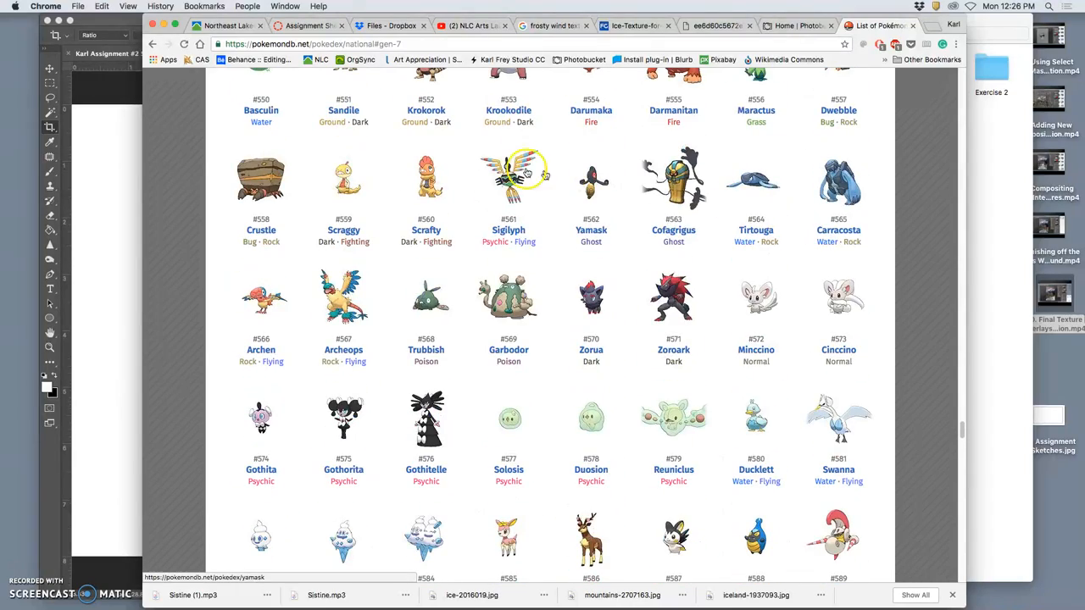
mouse_move(526, 210)
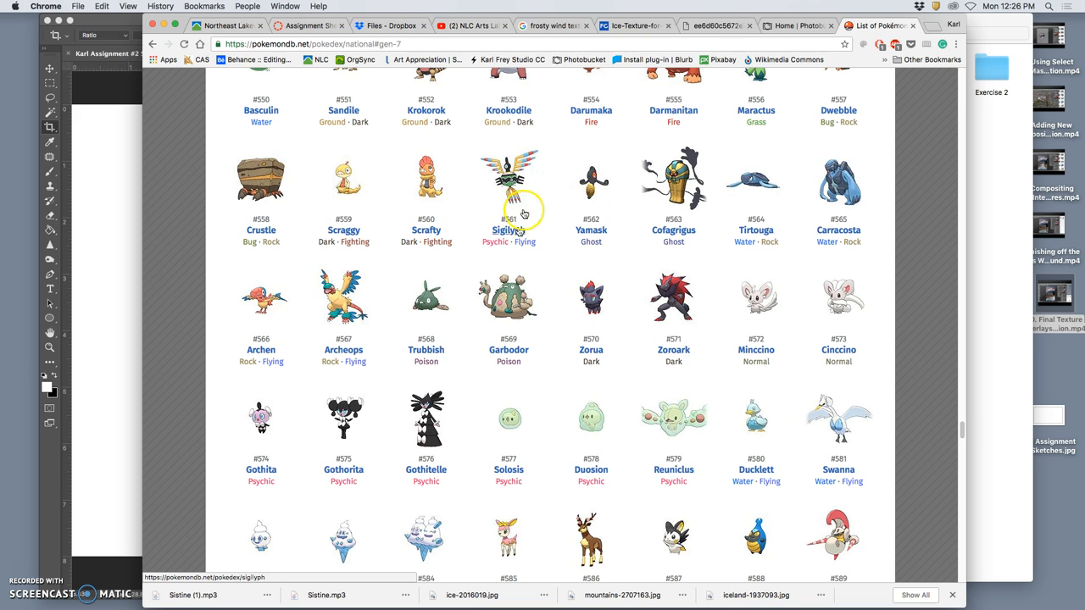
scroll(up, 3)
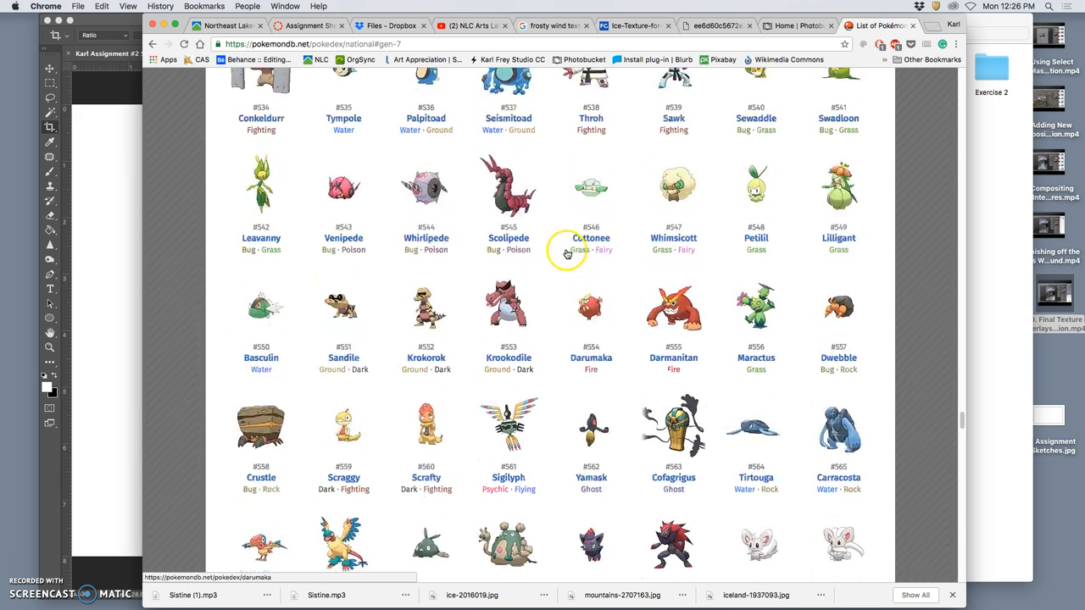
scroll(up, 3)
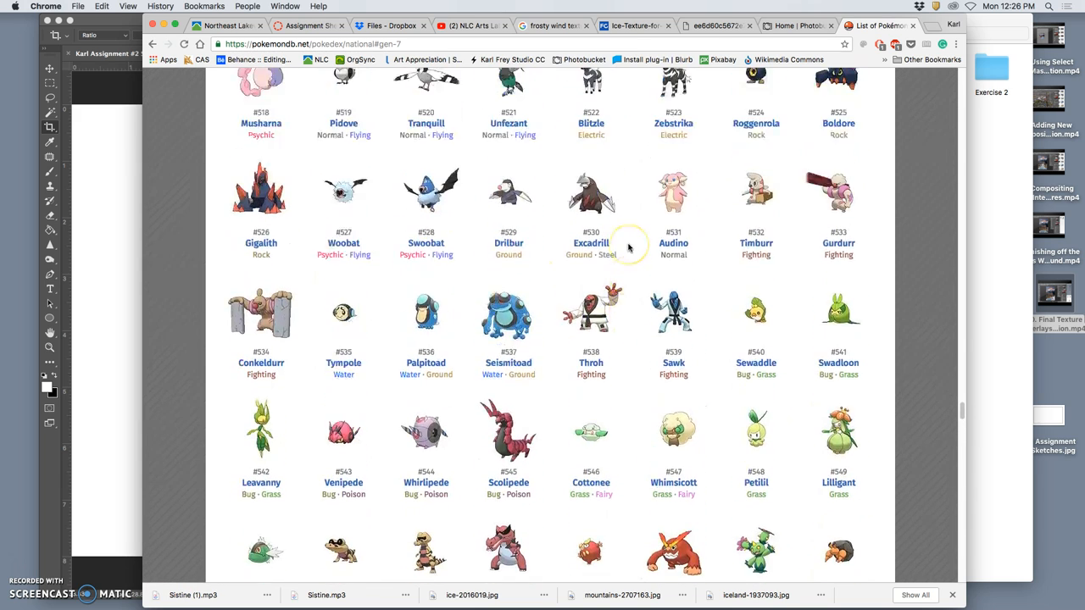
scroll(up, 3)
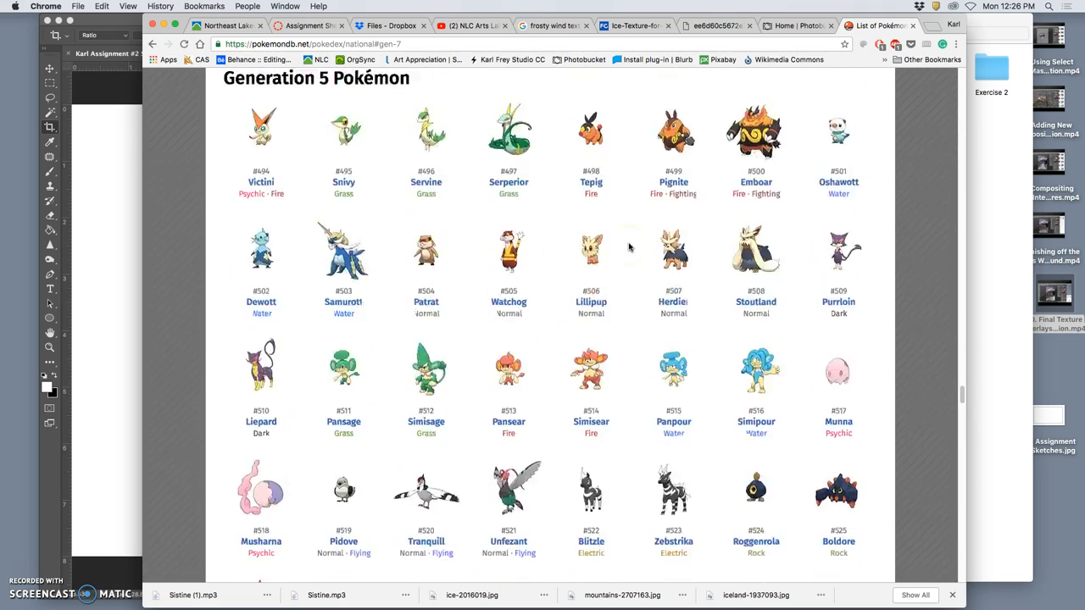
scroll(up, 3)
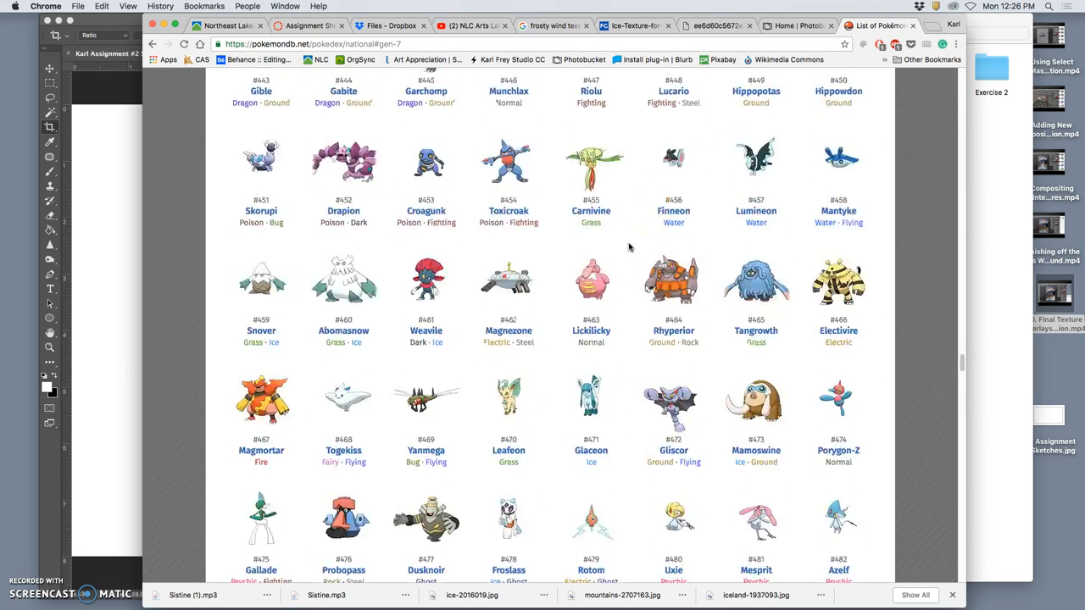
scroll(up, 3)
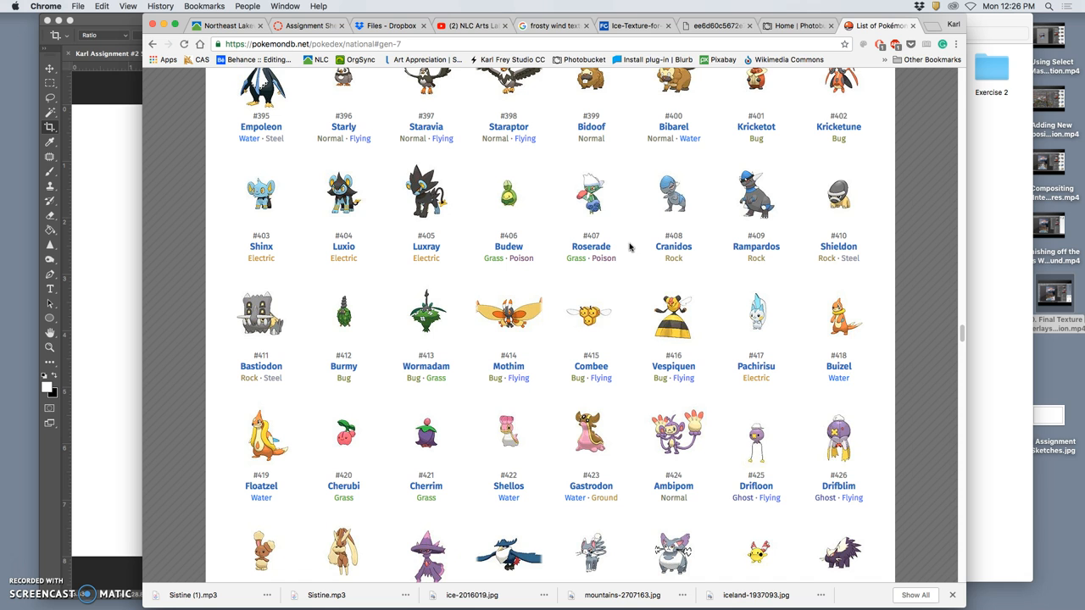
scroll(down, 3)
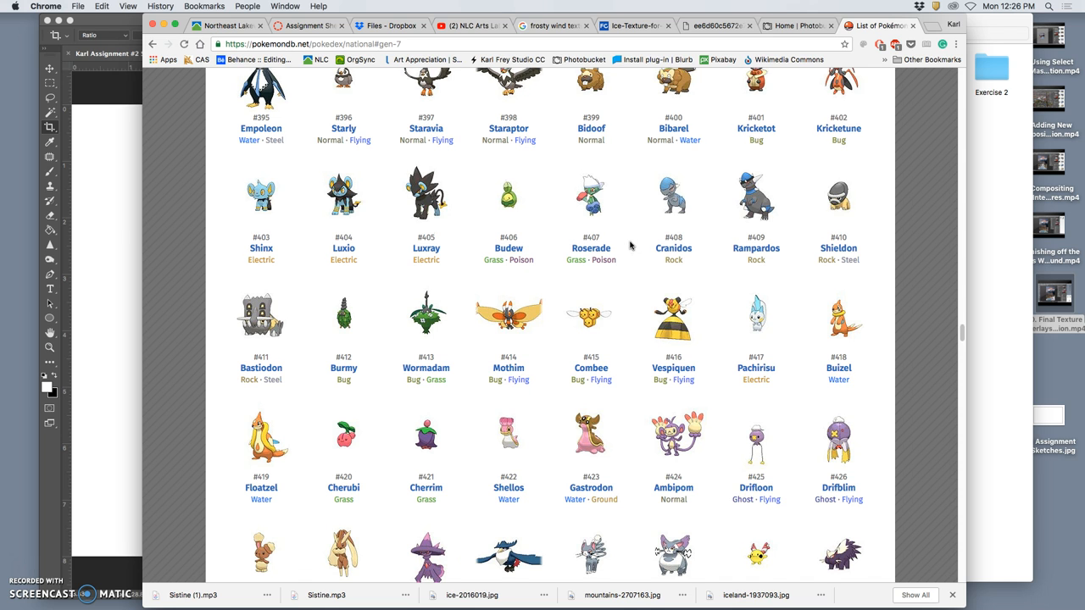
scroll(up, 3)
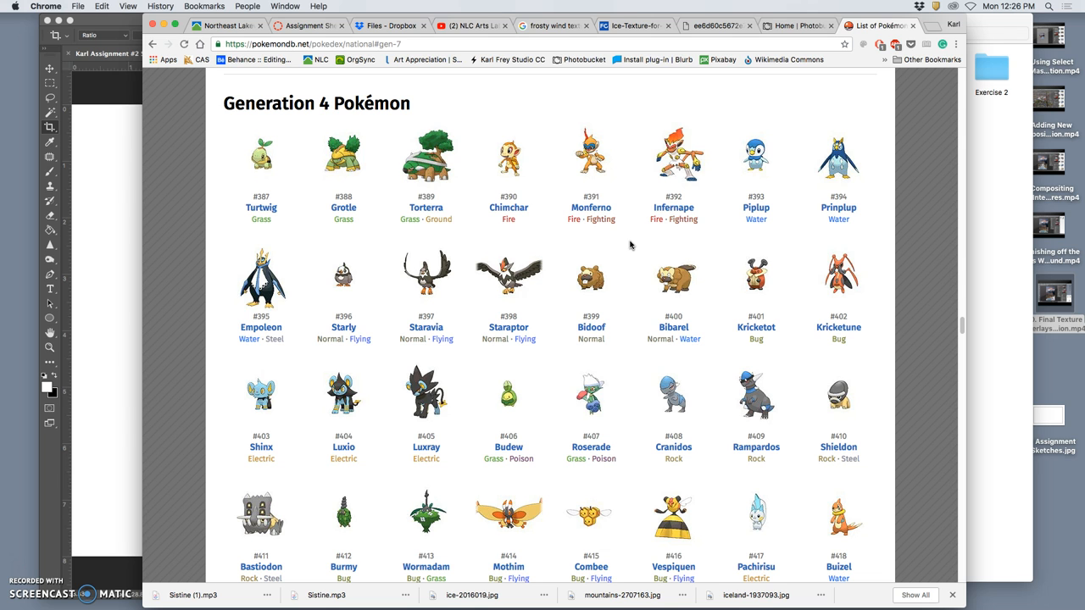
scroll(down, 3)
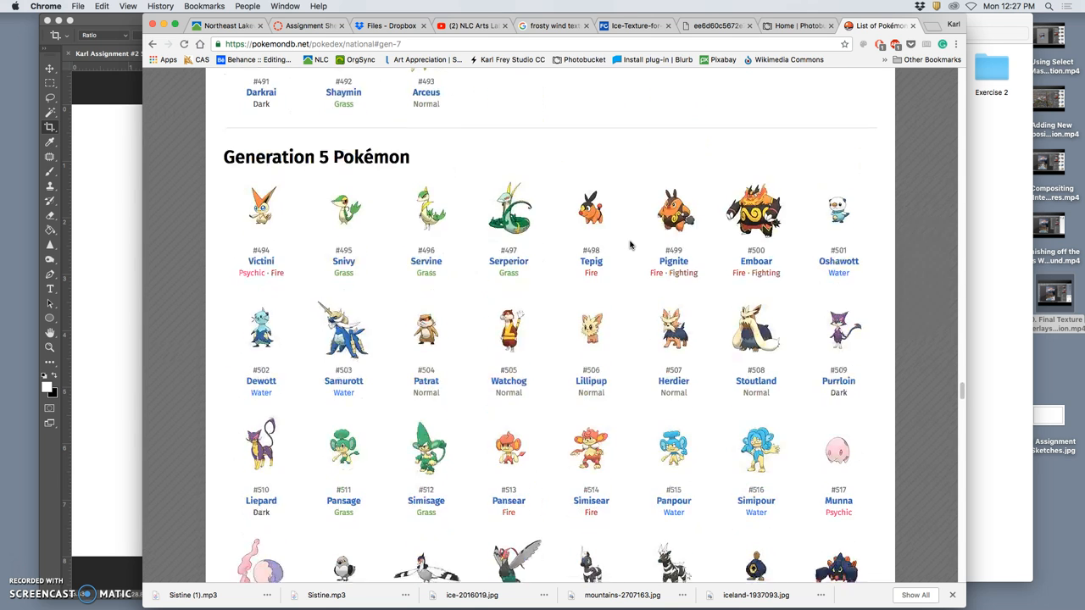
scroll(down, 3)
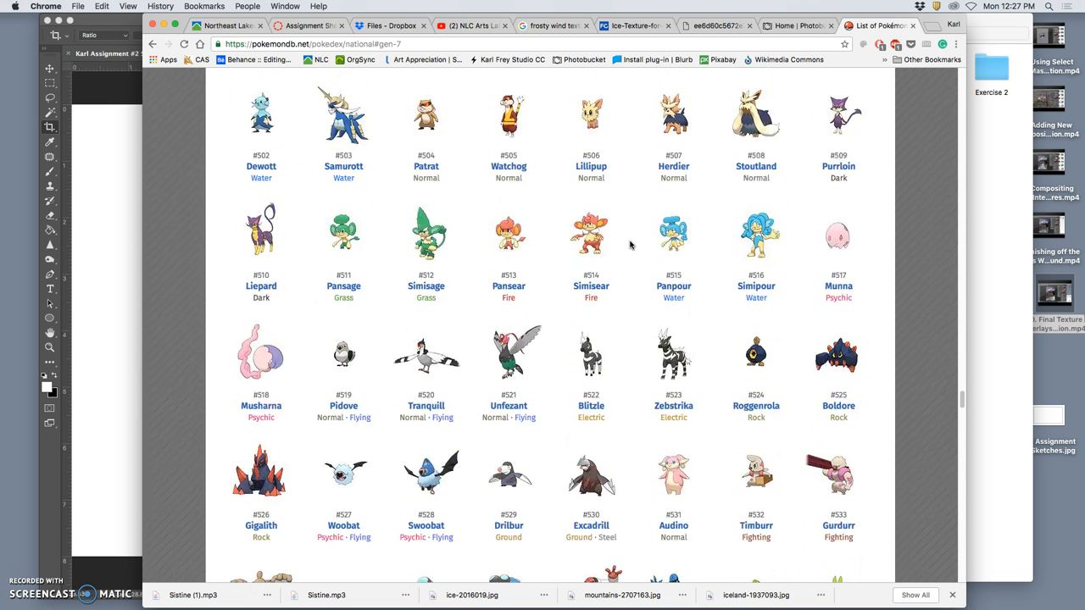
scroll(down, 3)
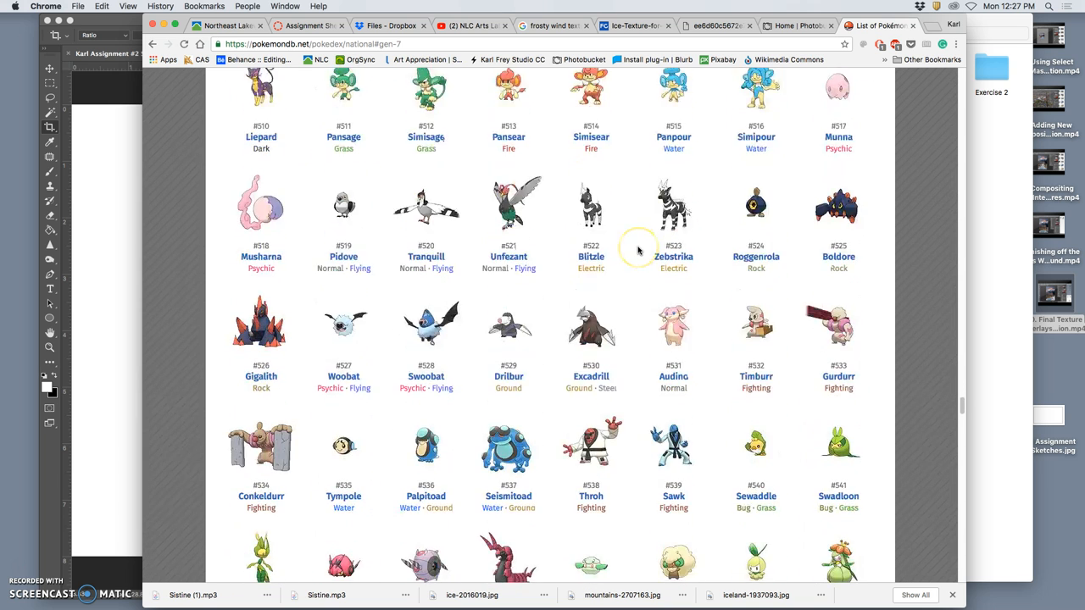
scroll(down, 3)
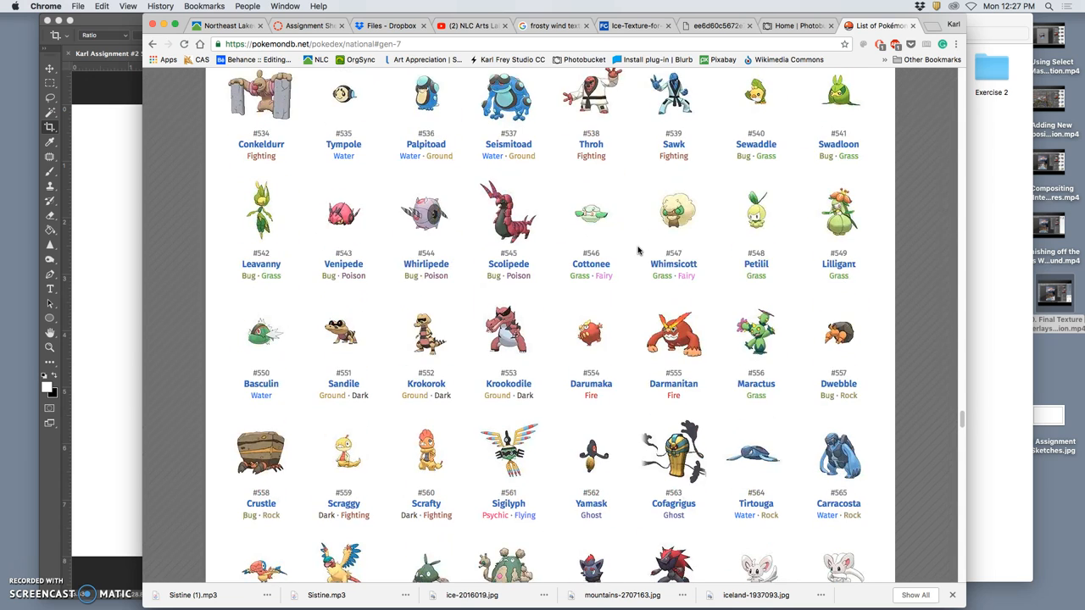
scroll(down, 3)
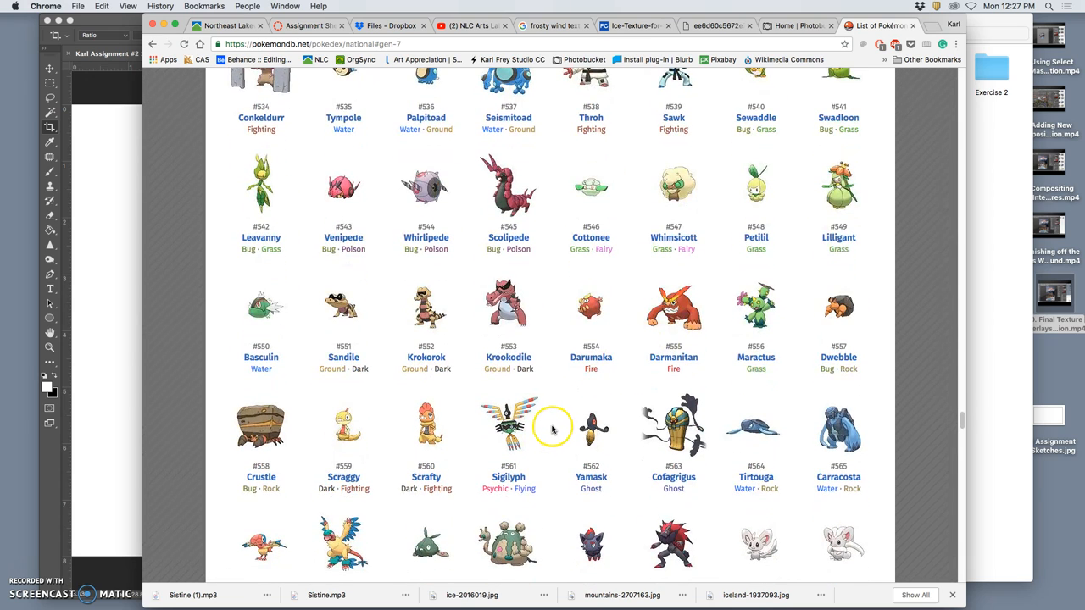
scroll(down, 3)
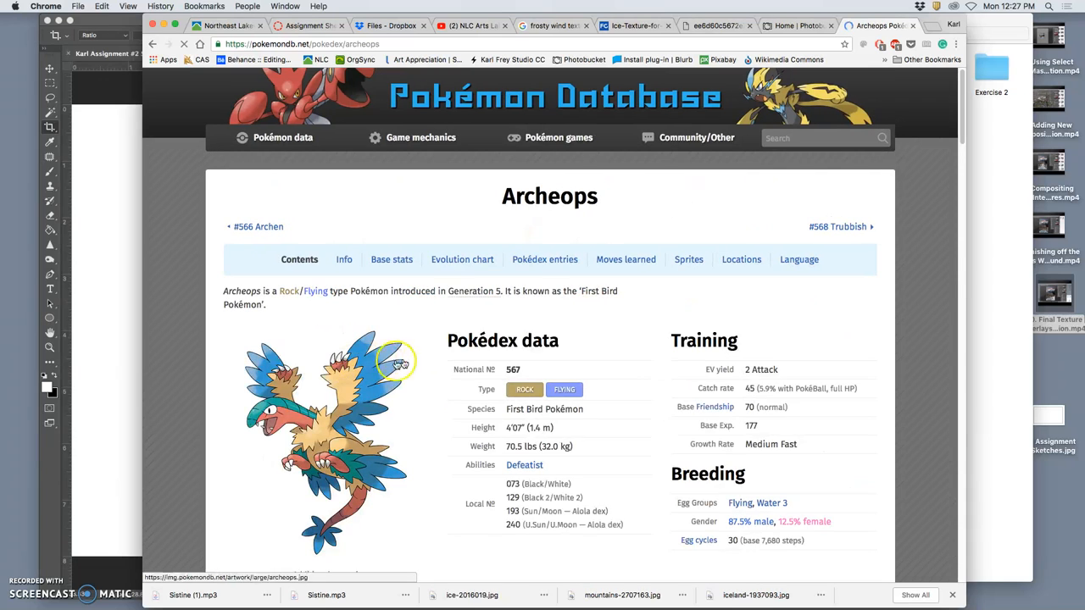
Open the Archeops entry from the Generation 5 list, then go back to the Pokédex list
scroll(down, 3)
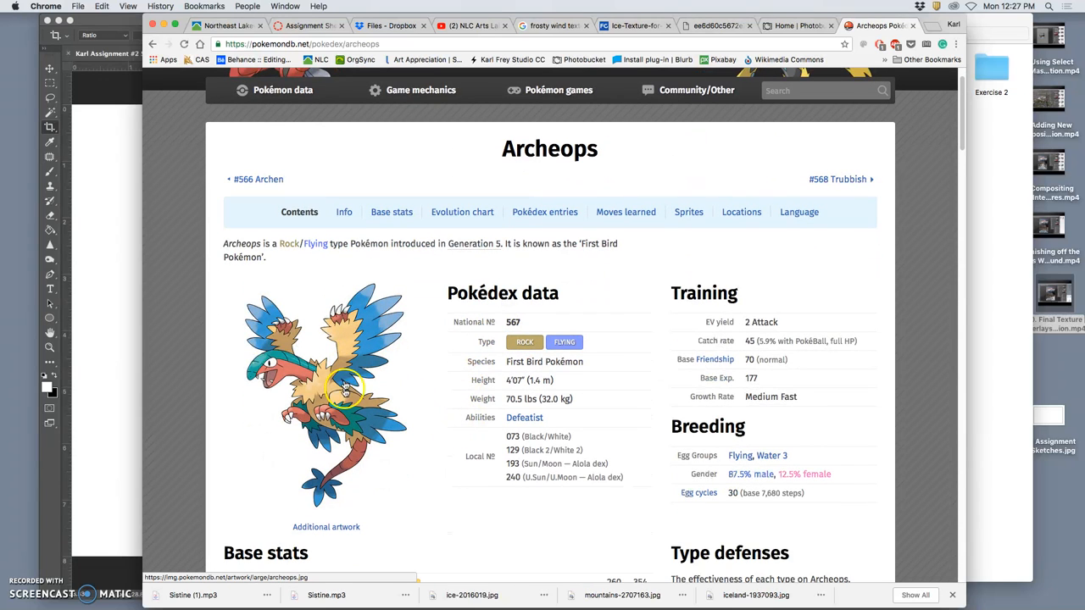
scroll(down, 3)
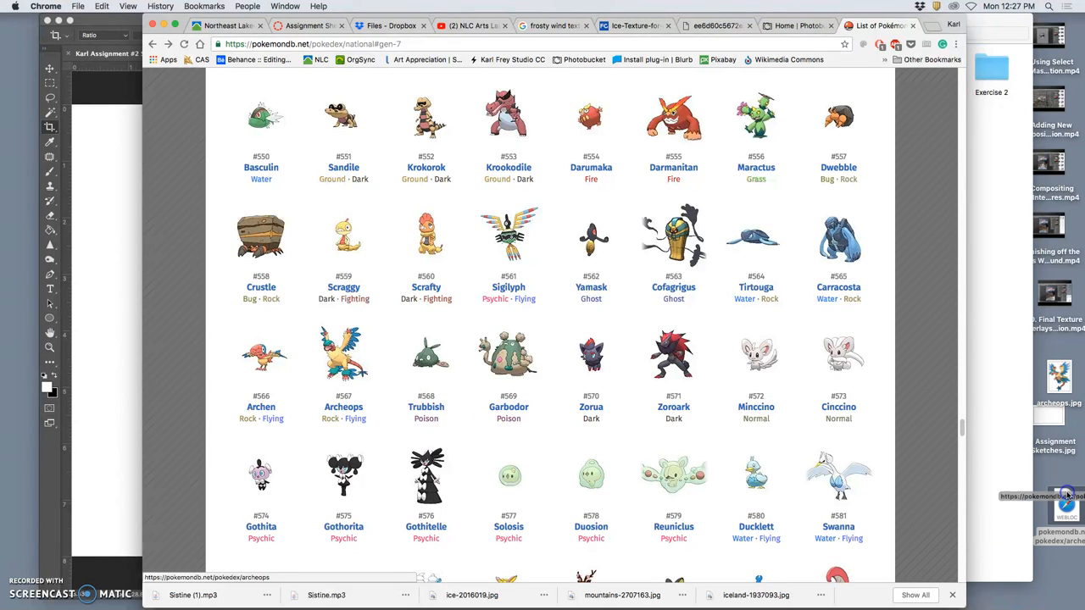
click(342, 356)
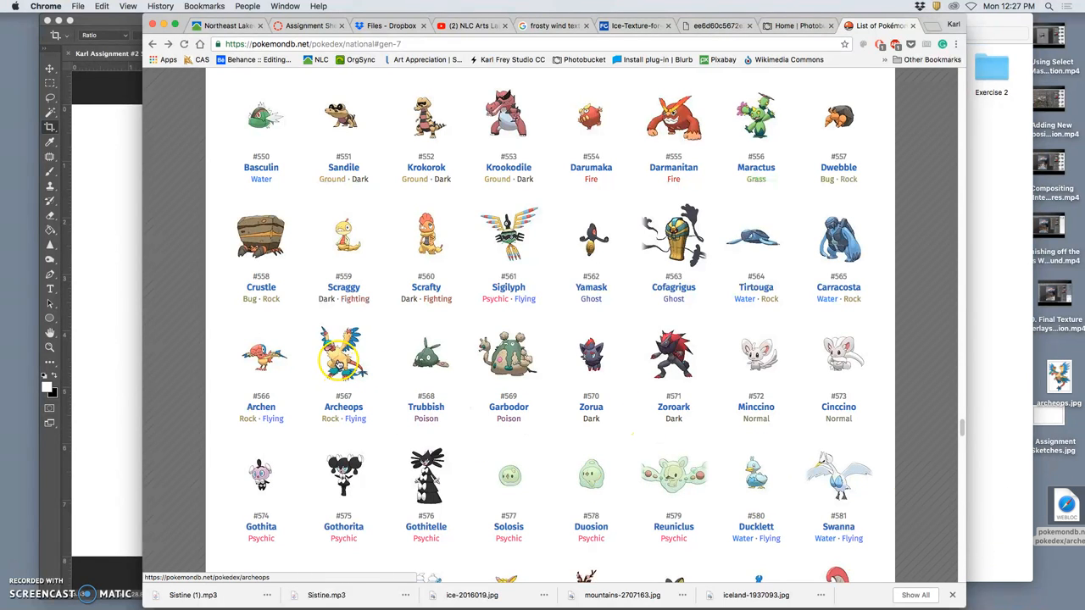
click(342, 354)
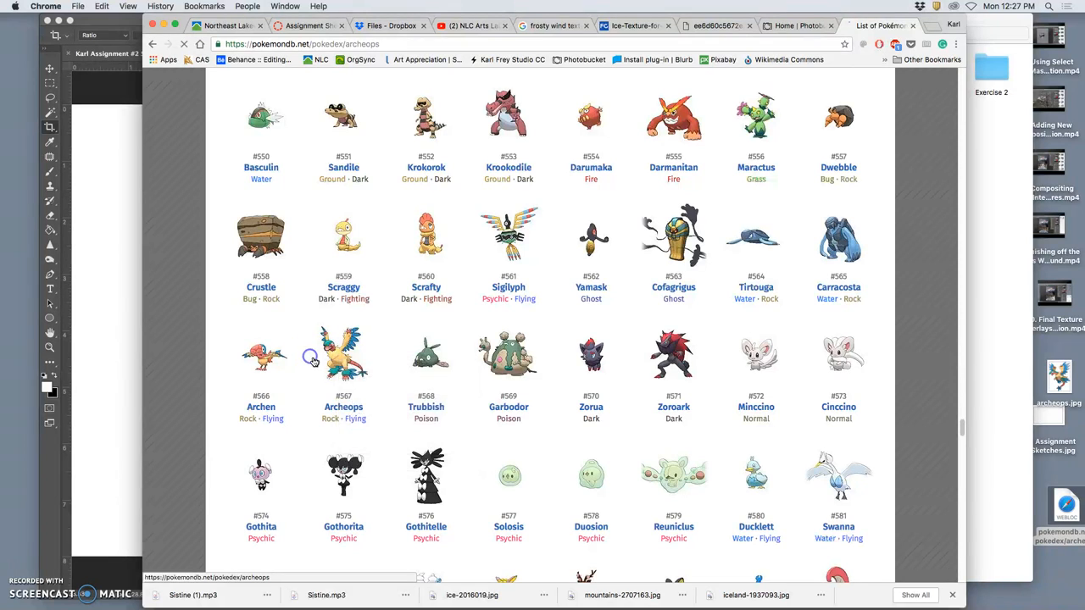
click(342, 351)
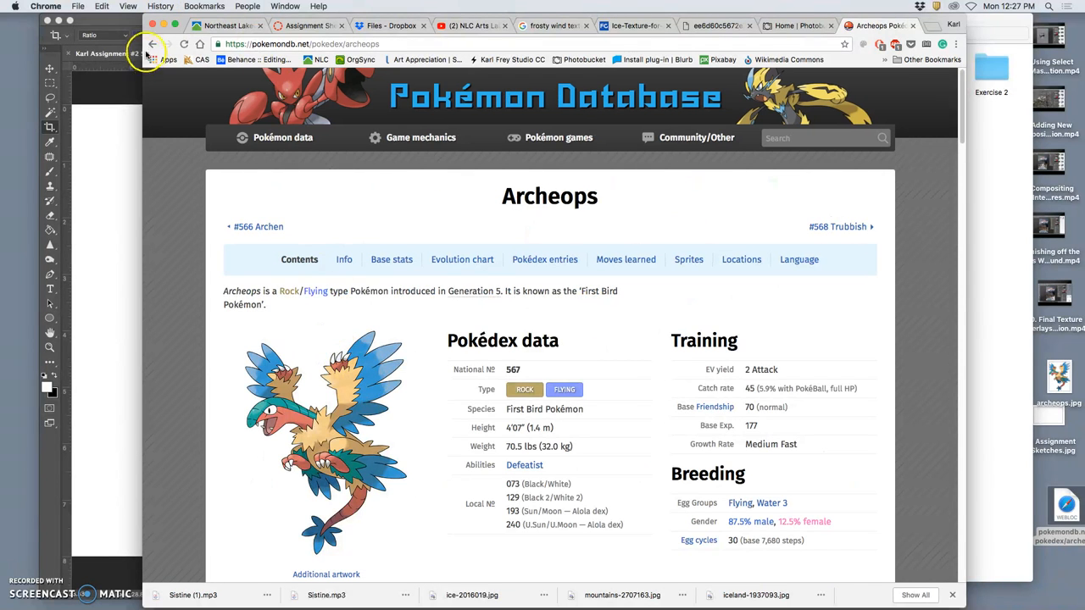
click(153, 44)
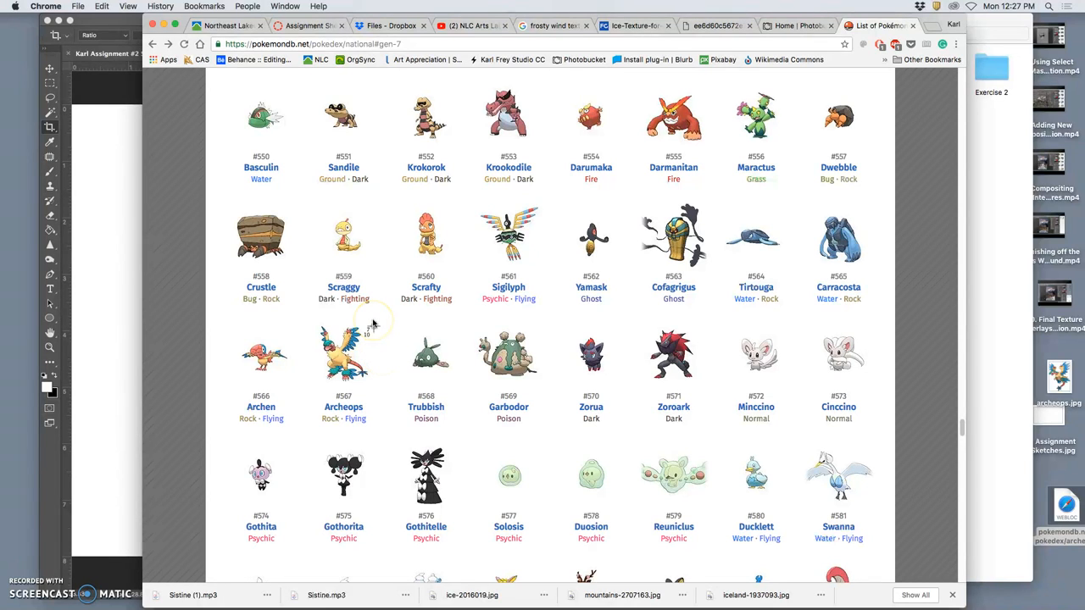
mouse_move(373, 324)
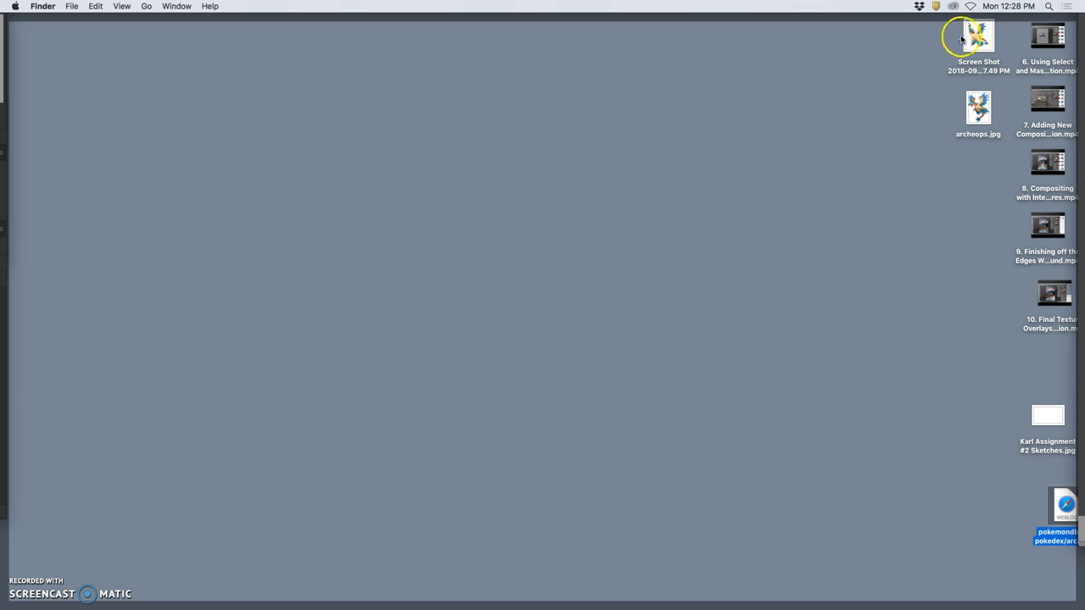
Open the saved Archeops screenshot and archeops.jpg artwork in Preview
double_click(978, 35)
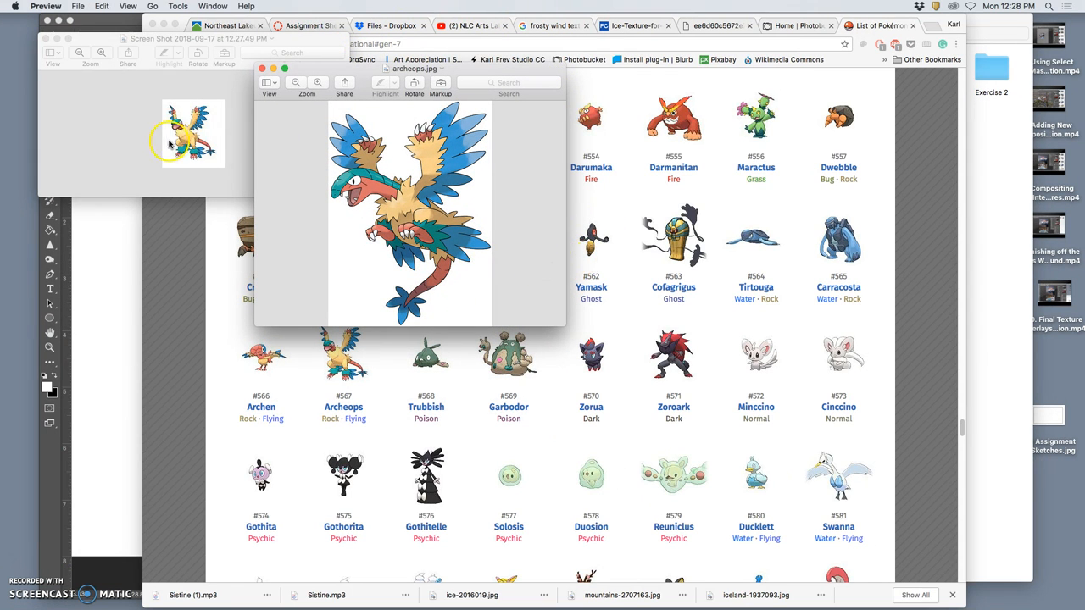
mouse_move(212, 149)
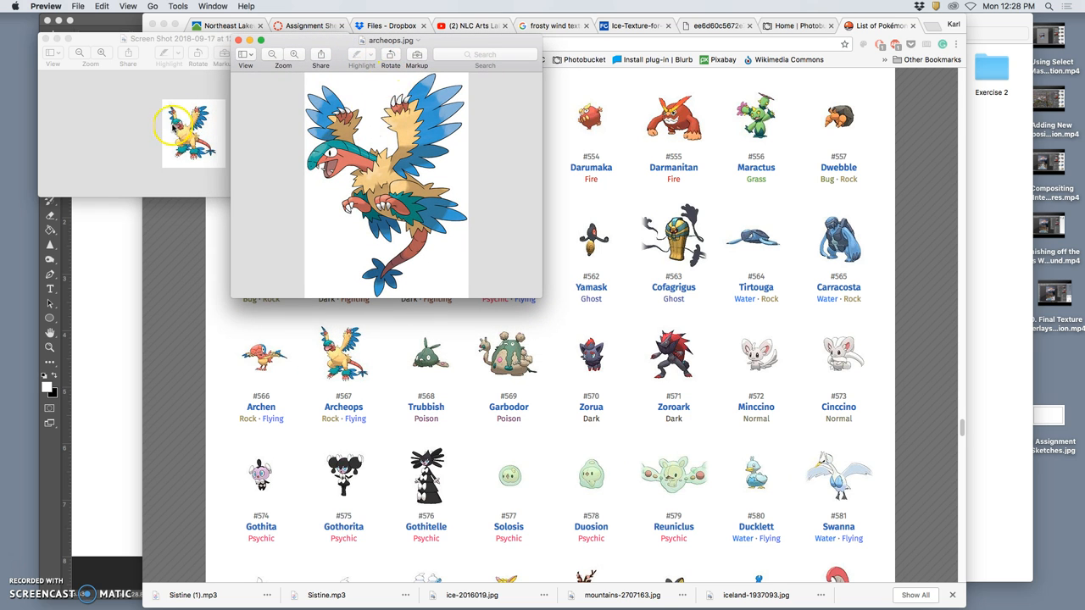
mouse_move(203, 156)
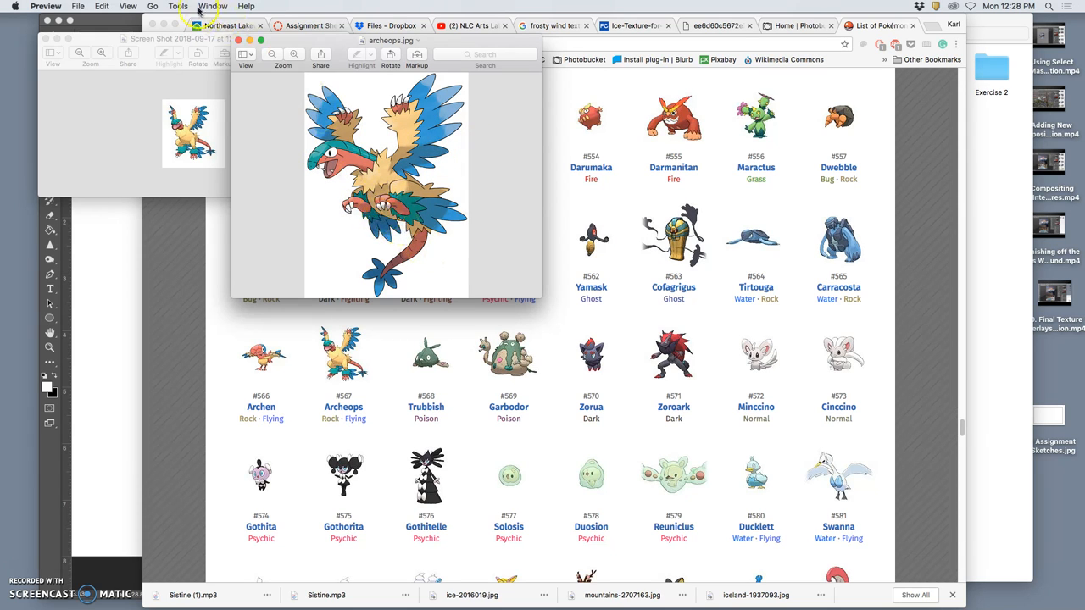
Use Adjust Color to drop exposure, contrast and shadows until Archeops is a solid black silhouette
click(178, 7)
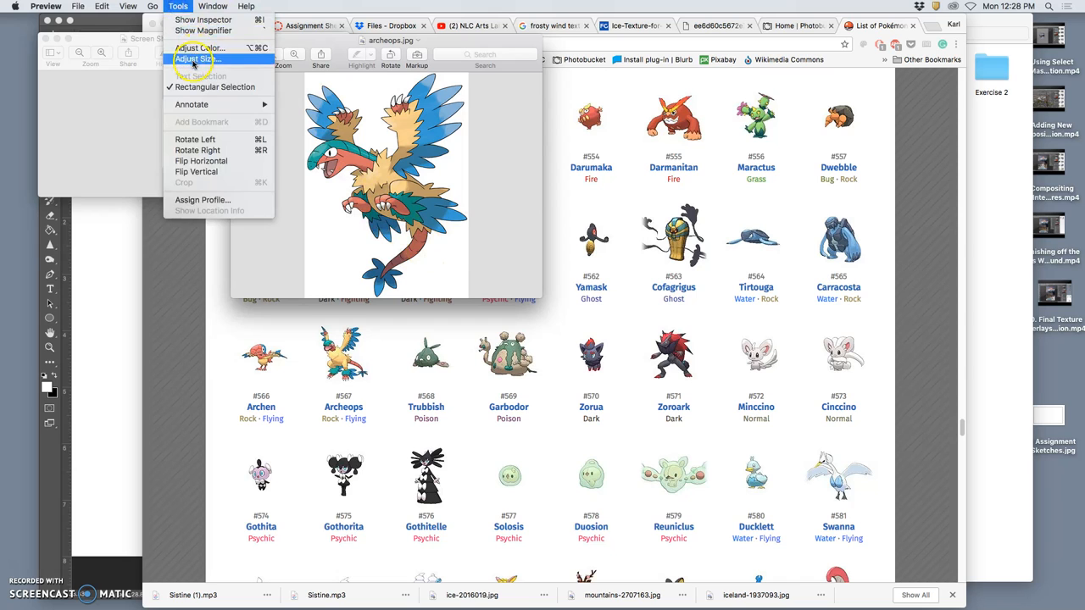
click(200, 48)
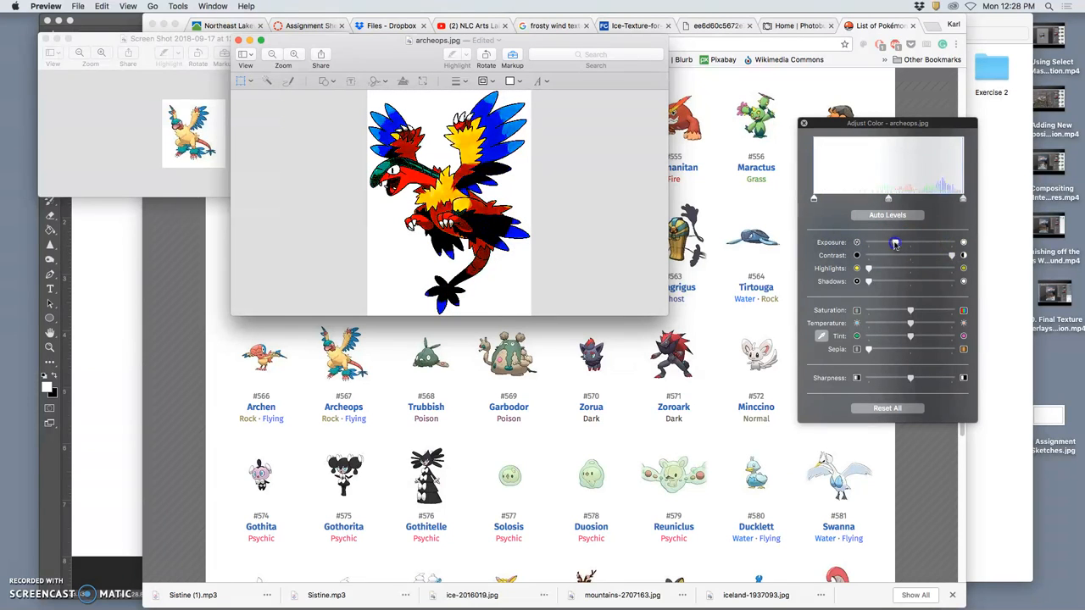
drag(895, 244, 878, 244)
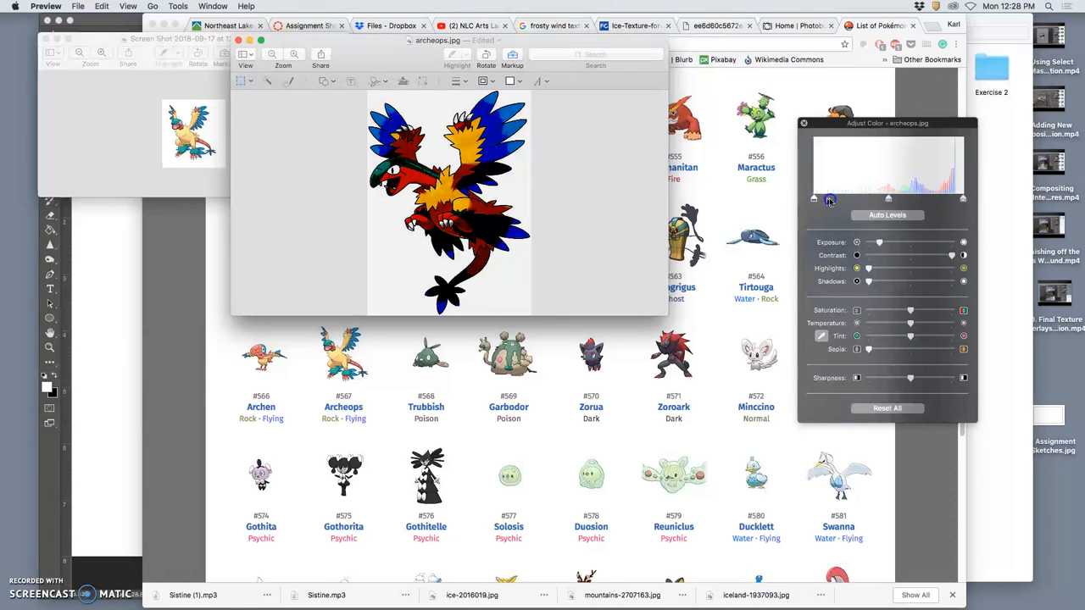
drag(829, 197, 897, 197)
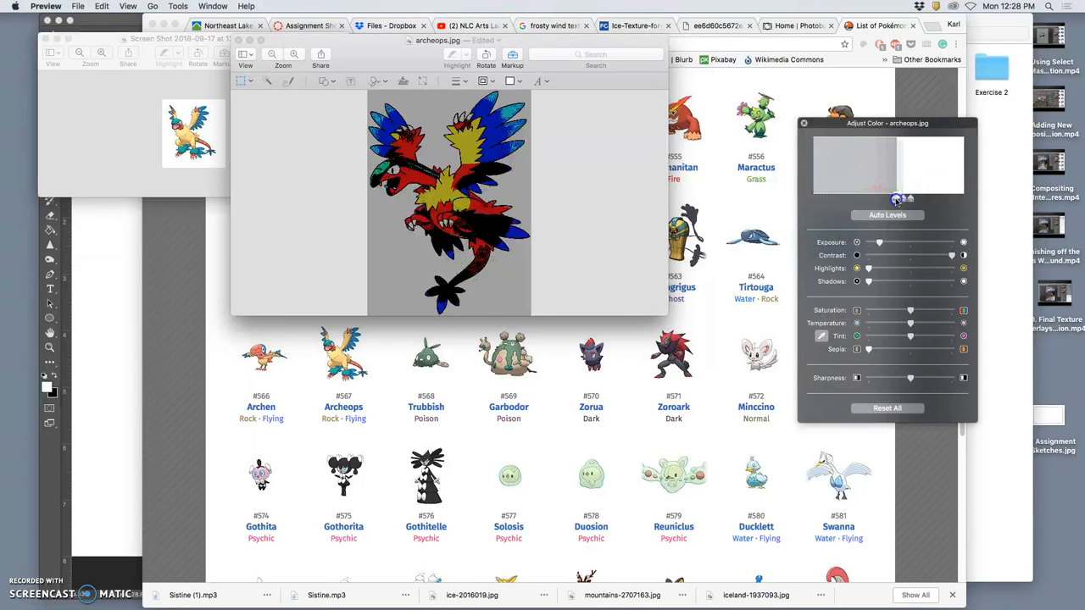
drag(910, 309, 854, 308)
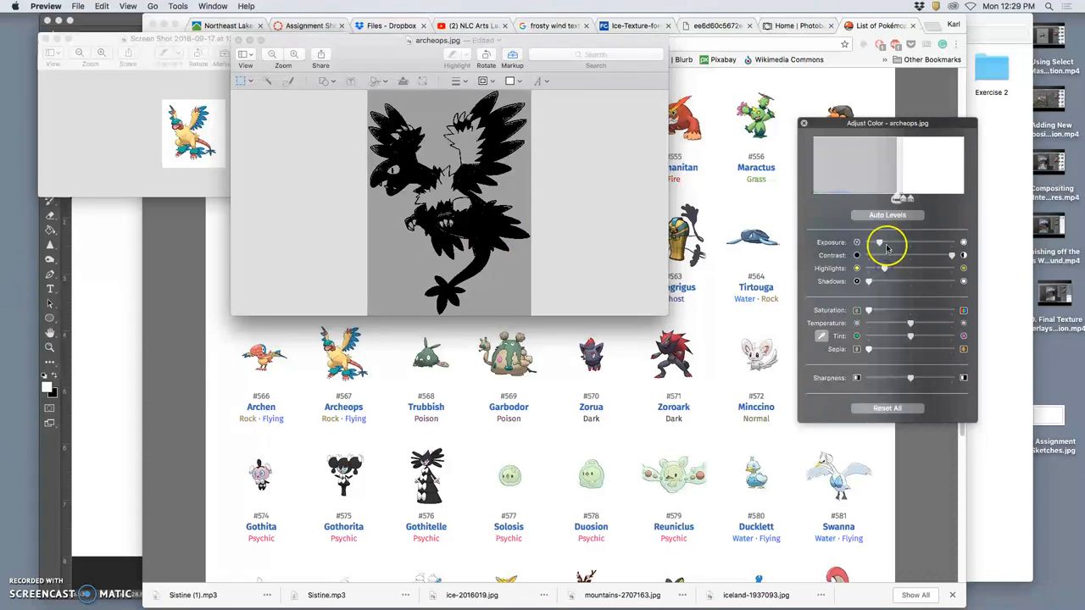
drag(856, 245, 907, 244)
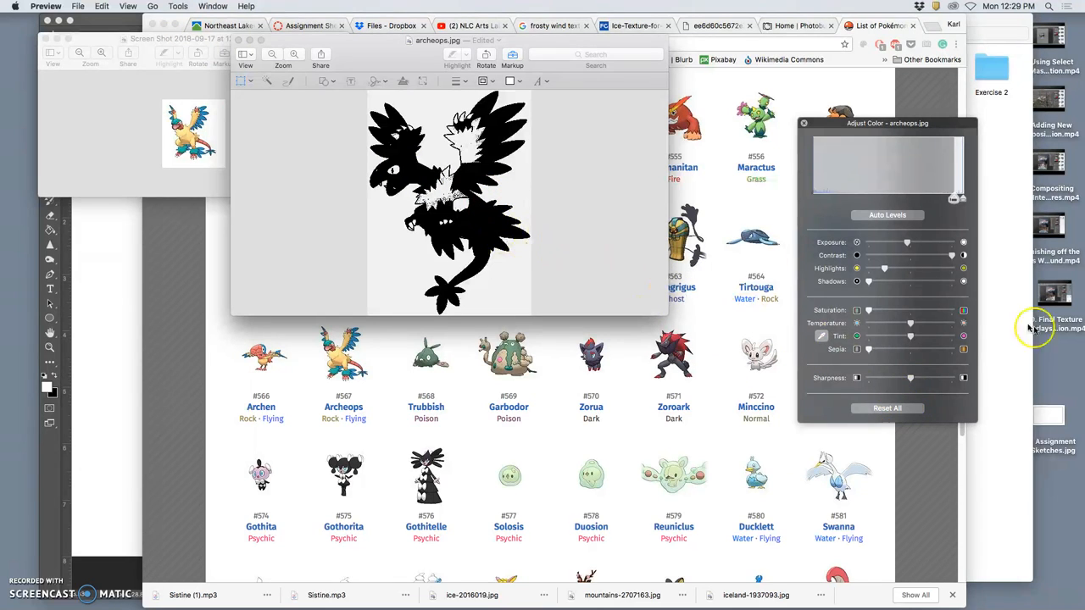
mouse_move(1058, 366)
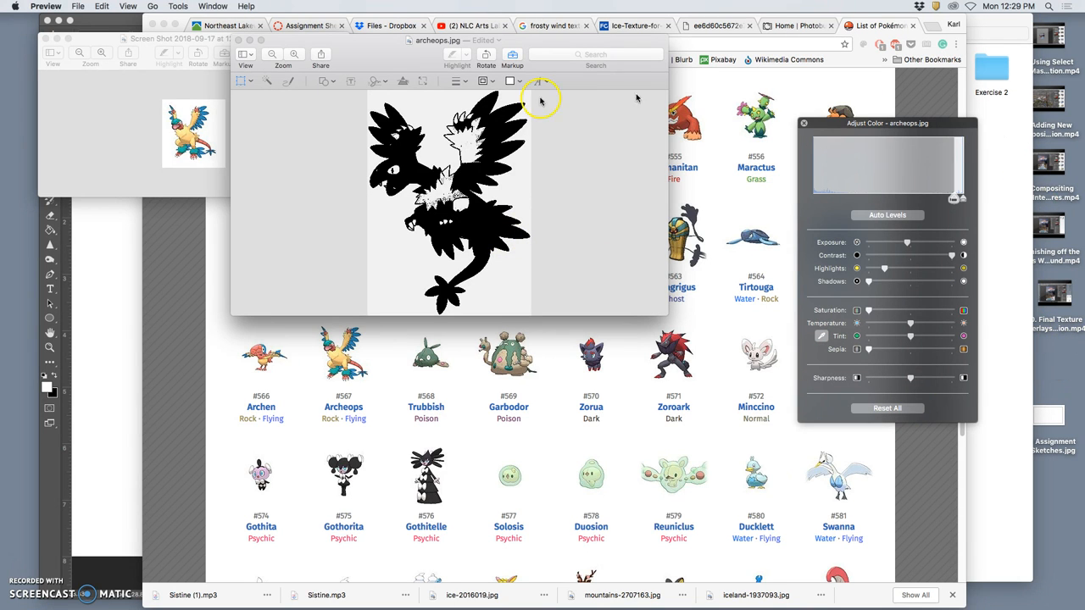
Export the silhouette as a JPEG named 'archeops black'
click(177, 7)
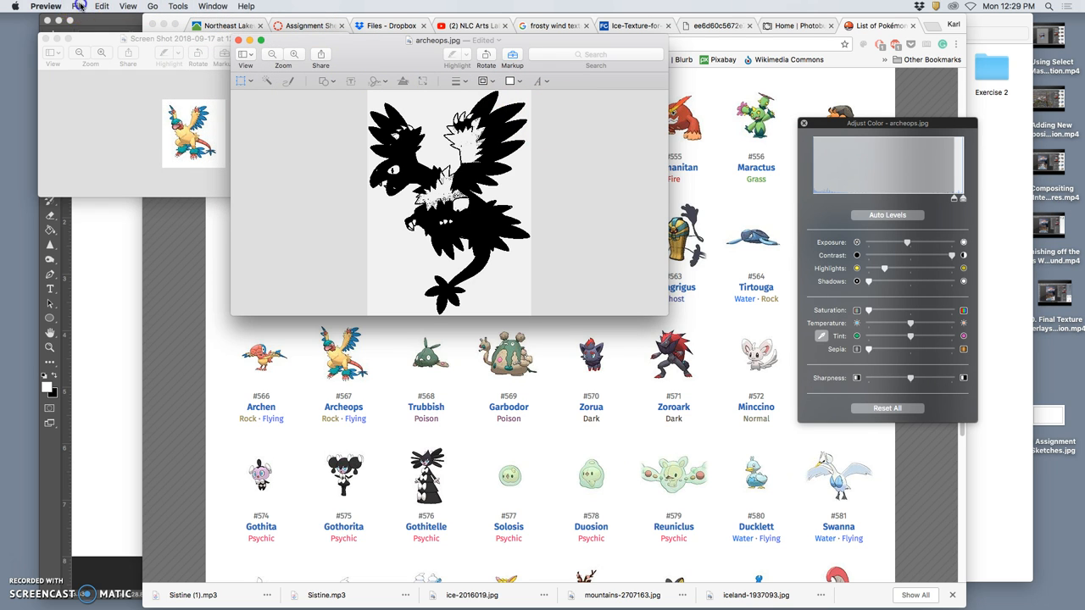
click(78, 7)
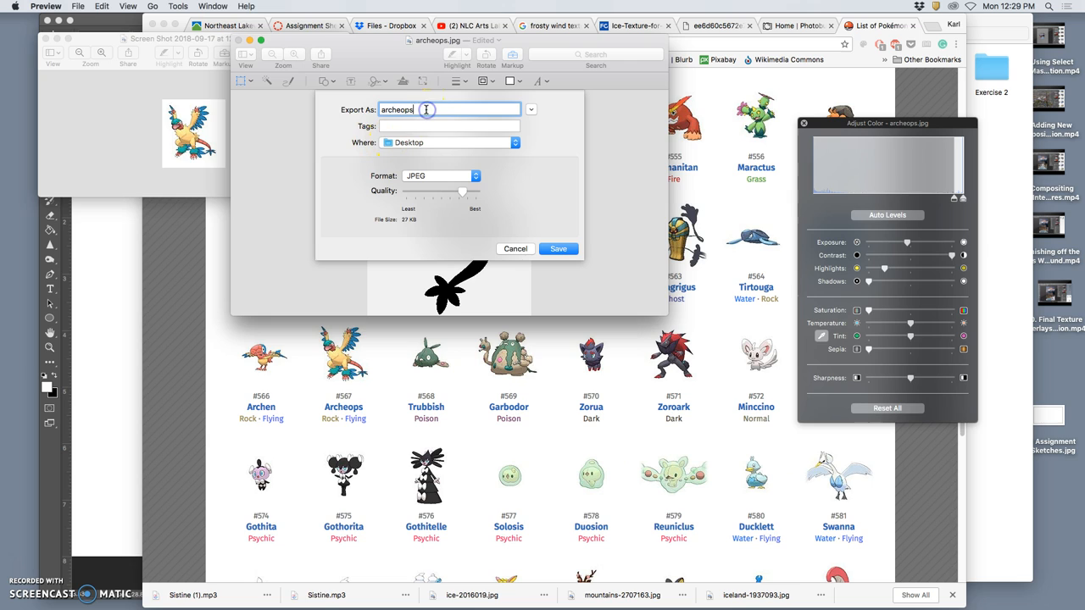
text(bla)
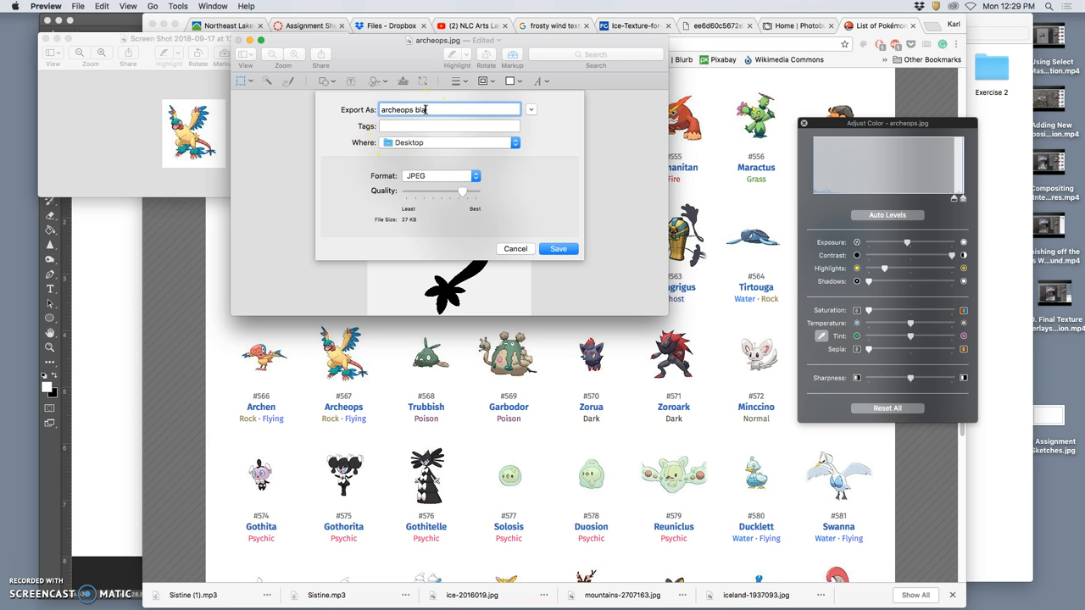
text(ck)
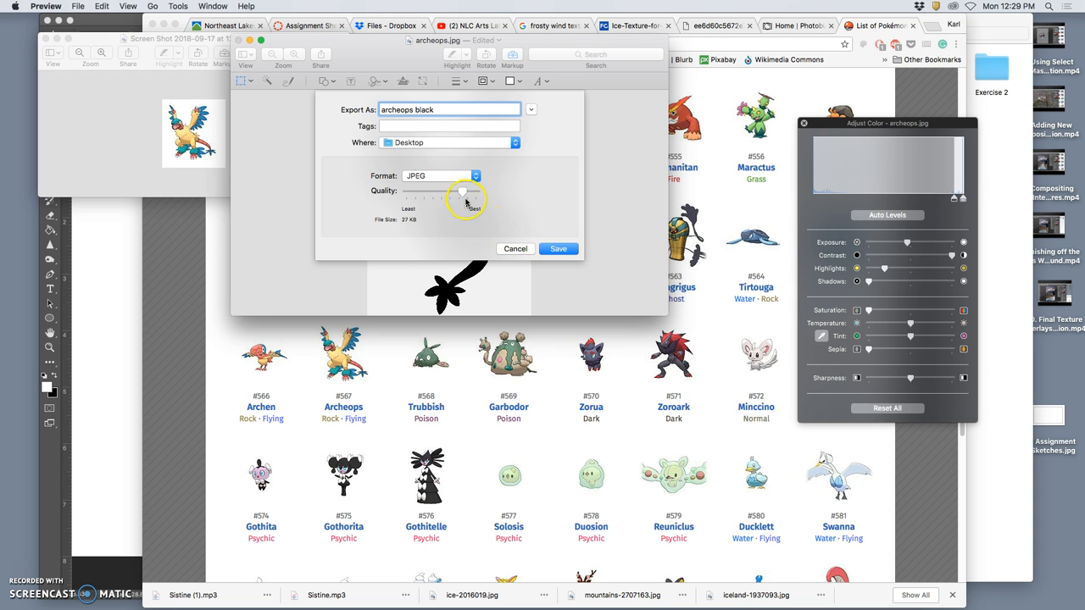
click(557, 247)
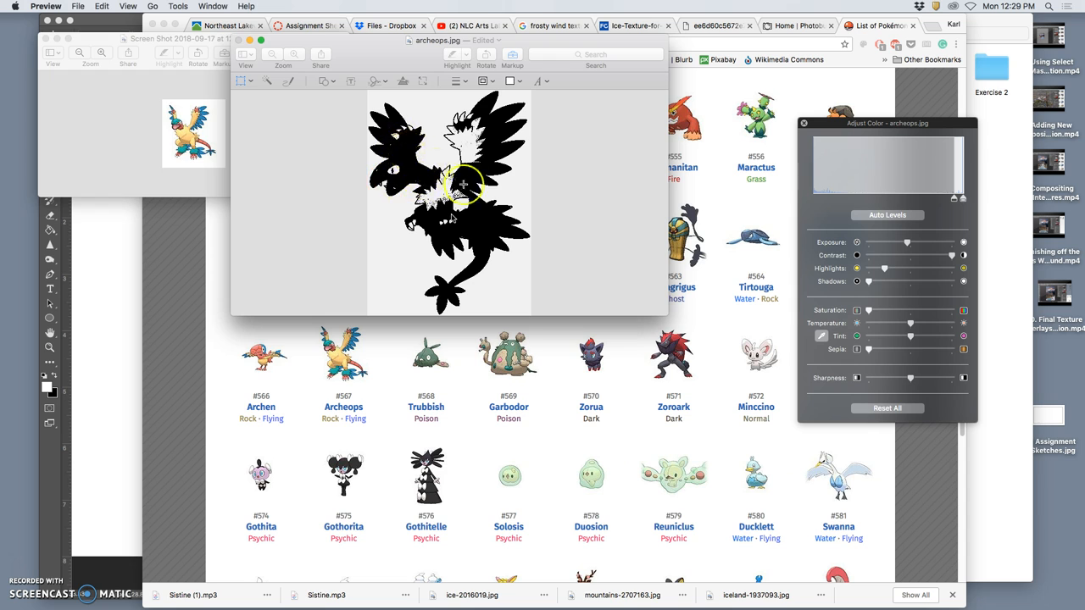
mouse_move(193, 95)
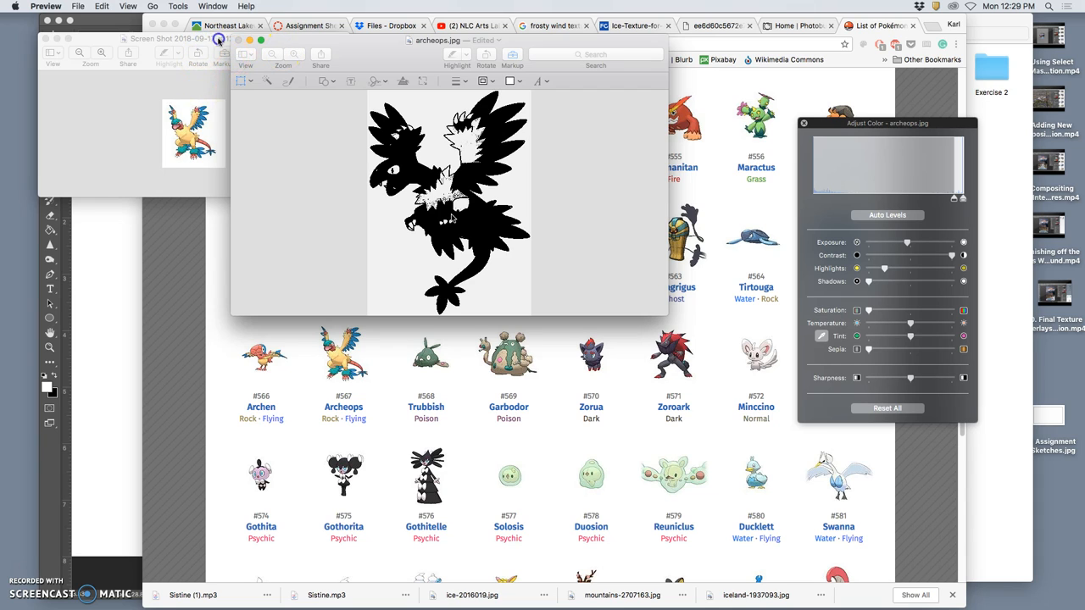
mouse_move(286, 41)
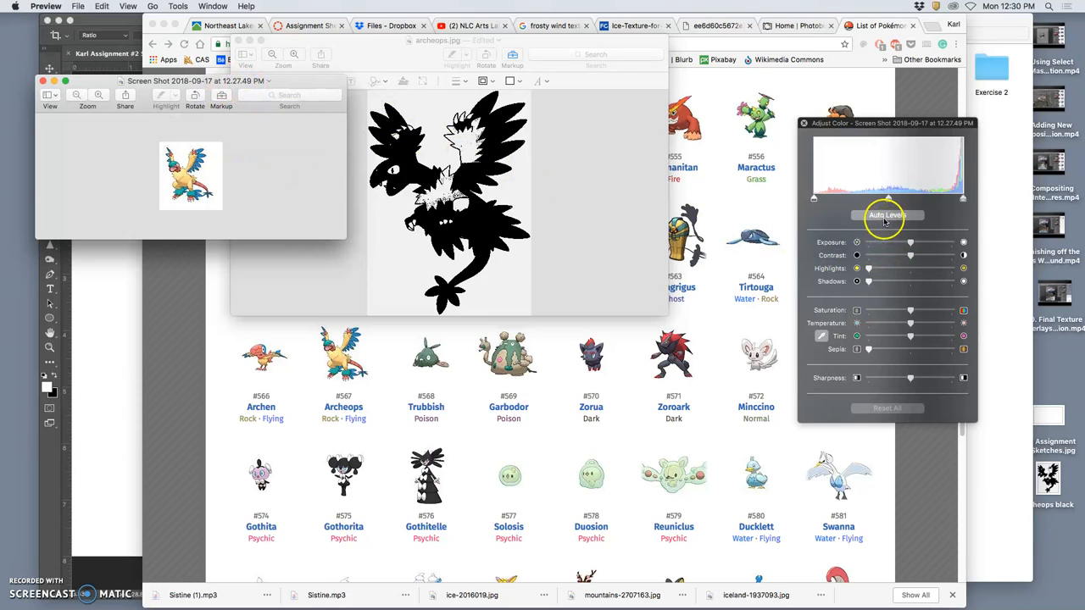
Adjust the screenshot's contrast and highlights in Adjust Color to make a black silhouette on white
click(214, 7)
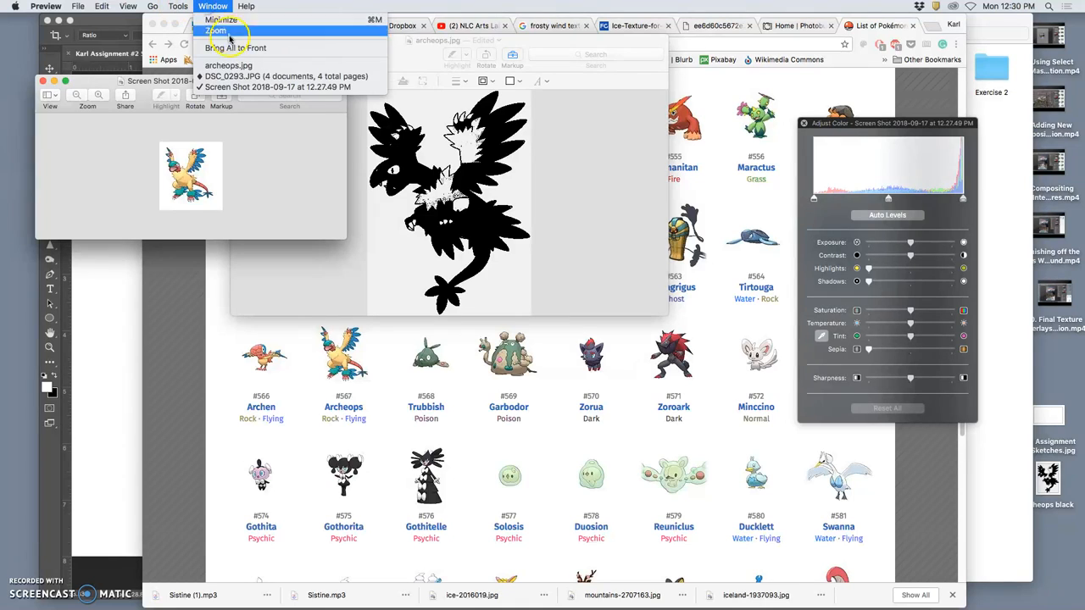
mouse_move(220, 20)
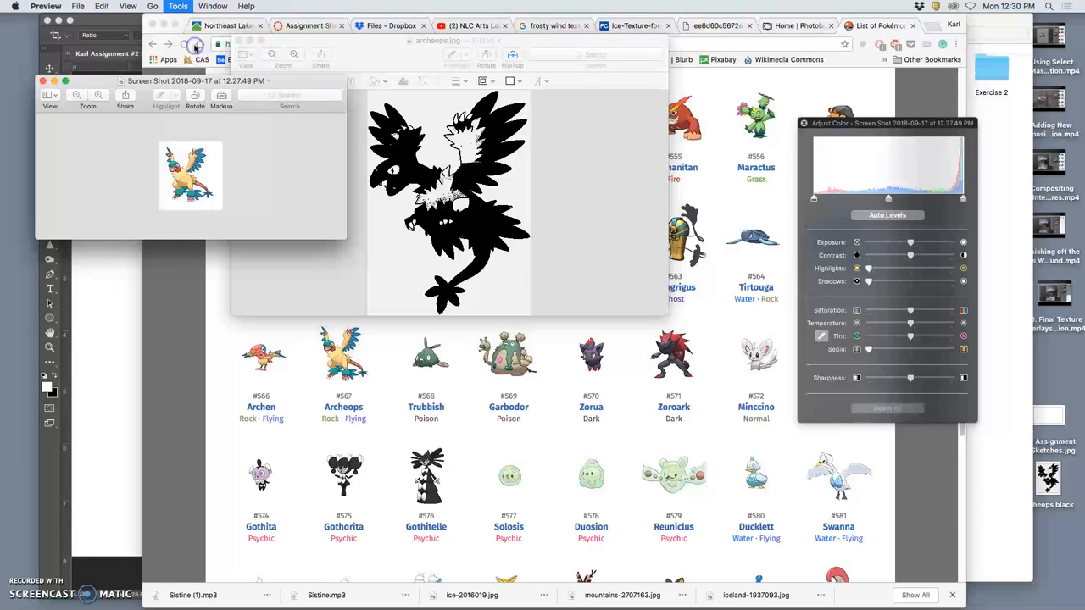
click(177, 6)
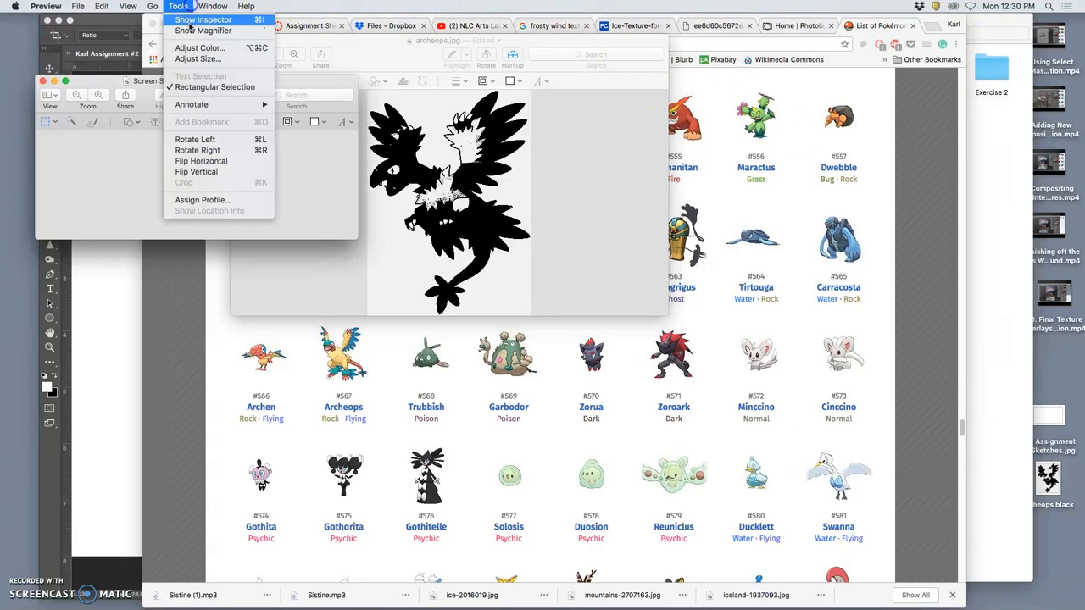
click(200, 48)
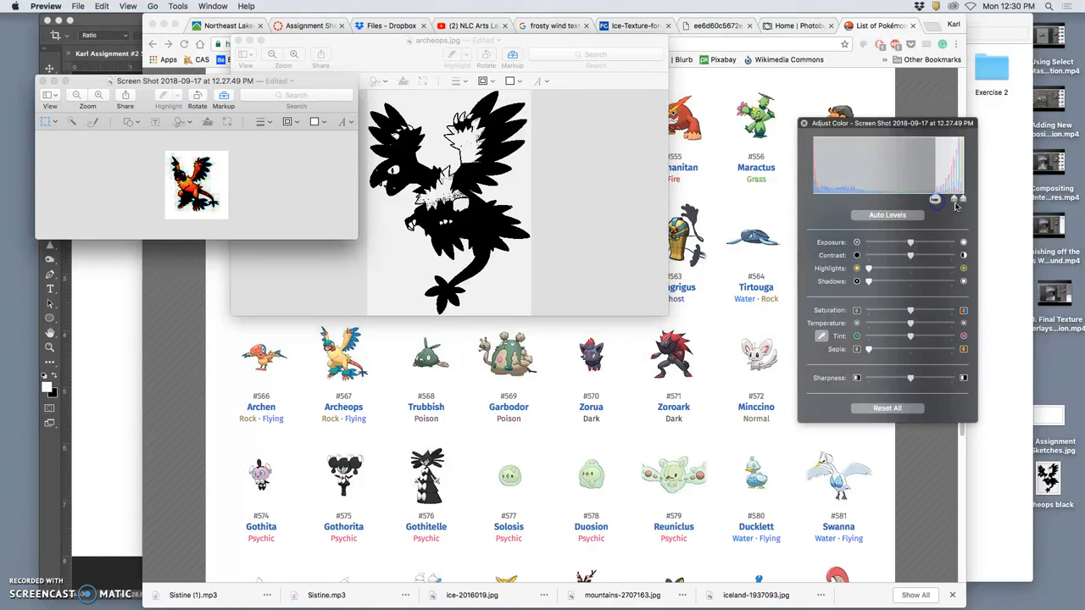
mouse_move(892, 265)
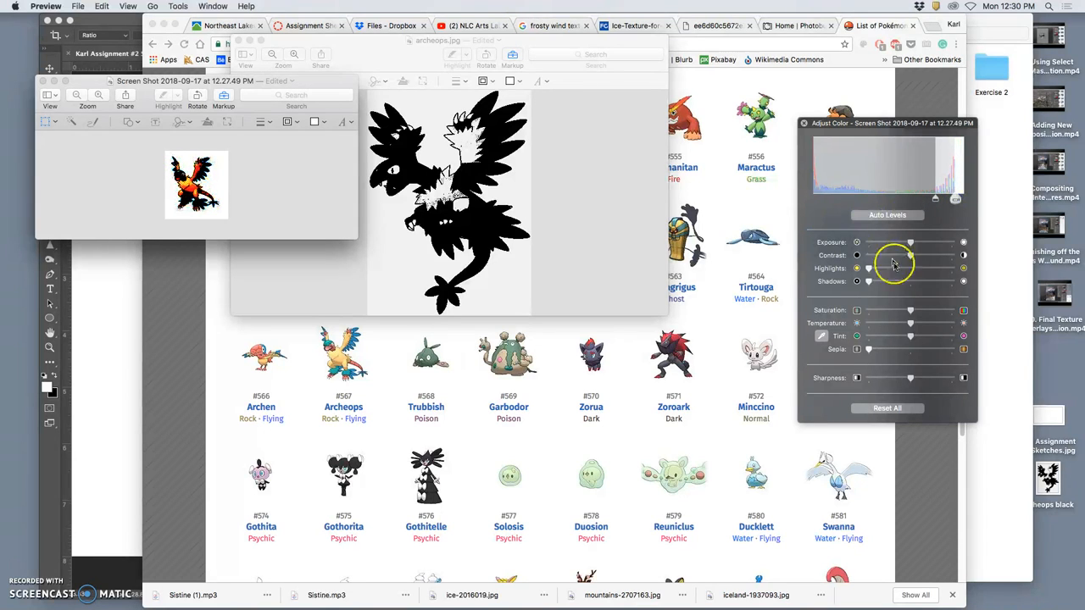
click(886, 213)
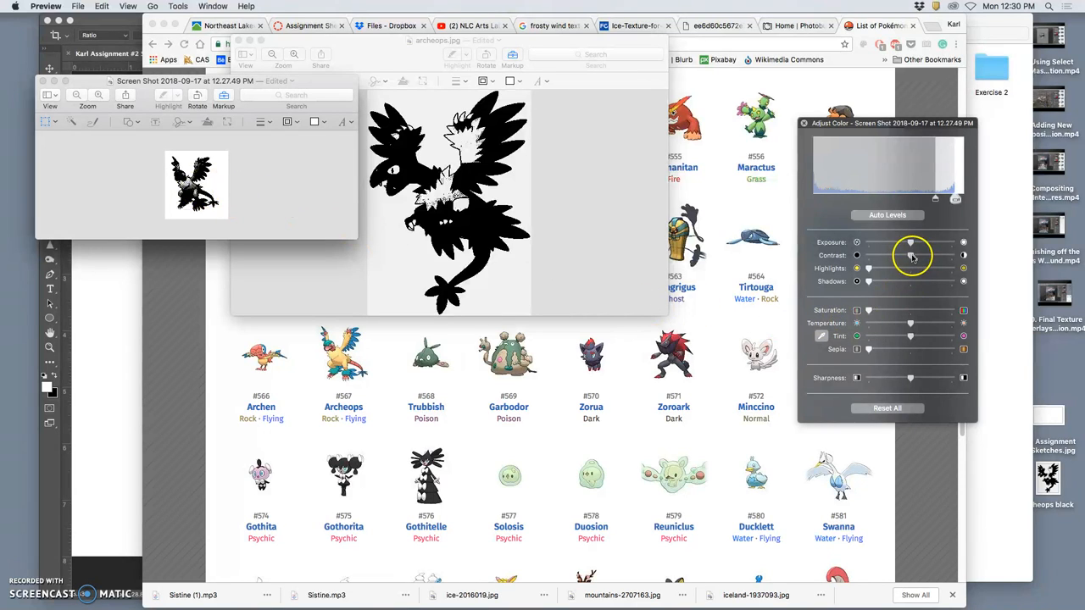
drag(912, 254, 888, 255)
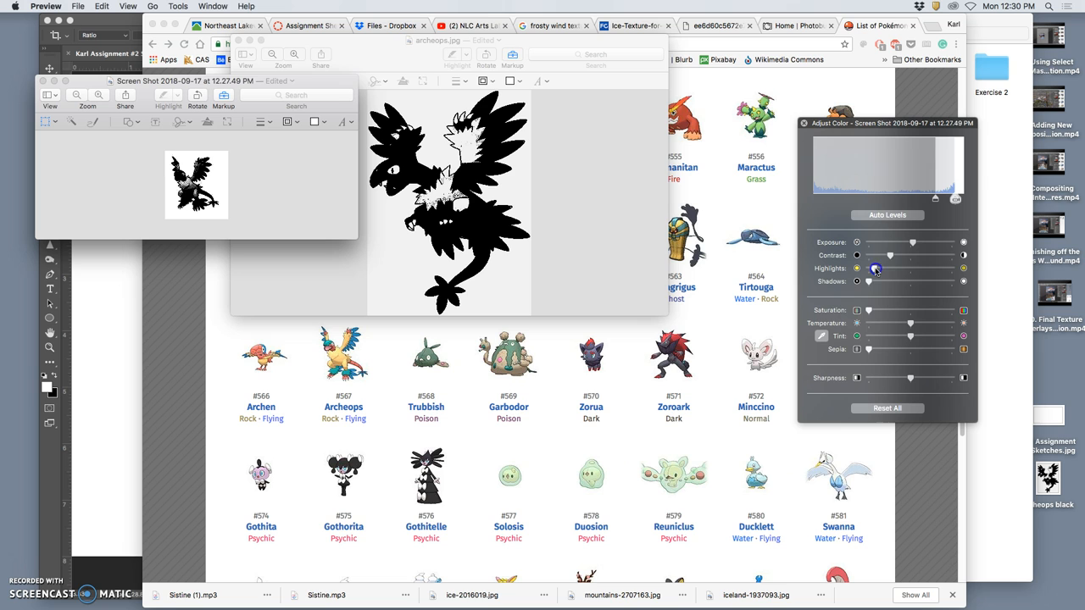
drag(875, 267, 856, 268)
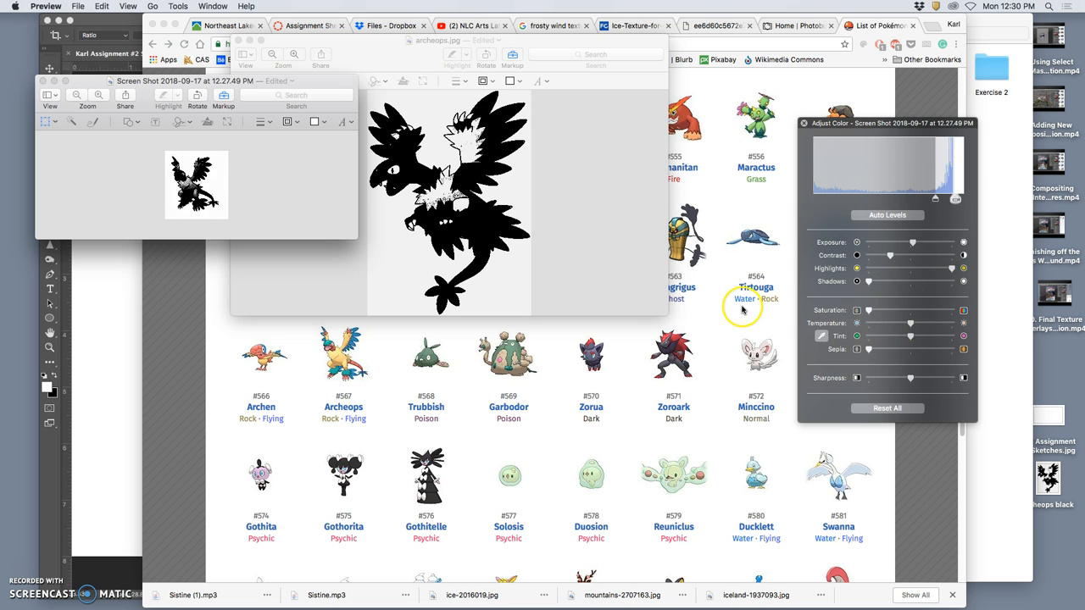
mouse_move(284, 200)
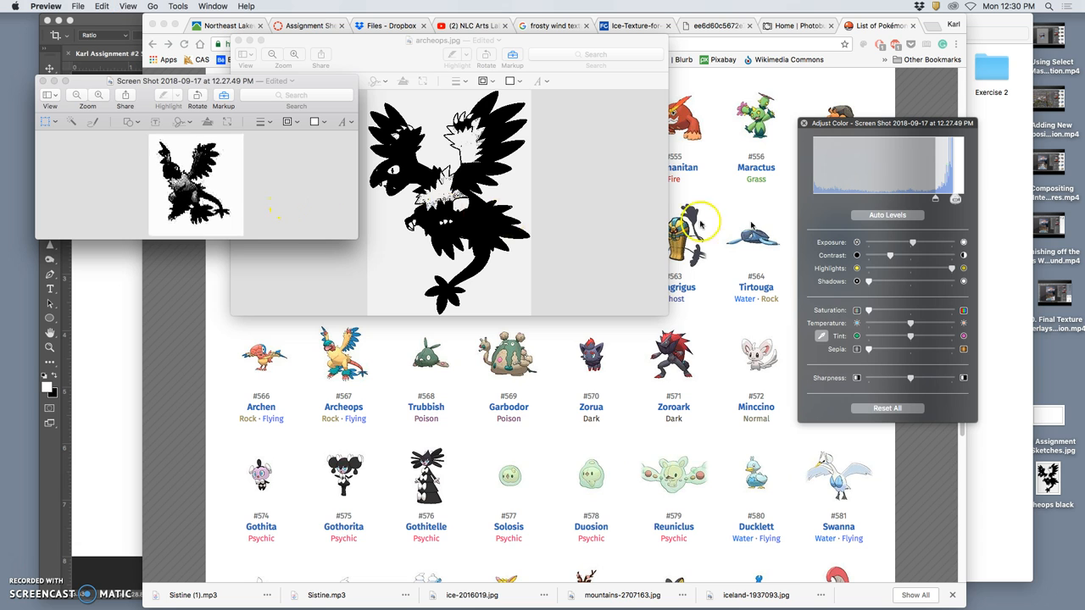
mouse_move(371, 277)
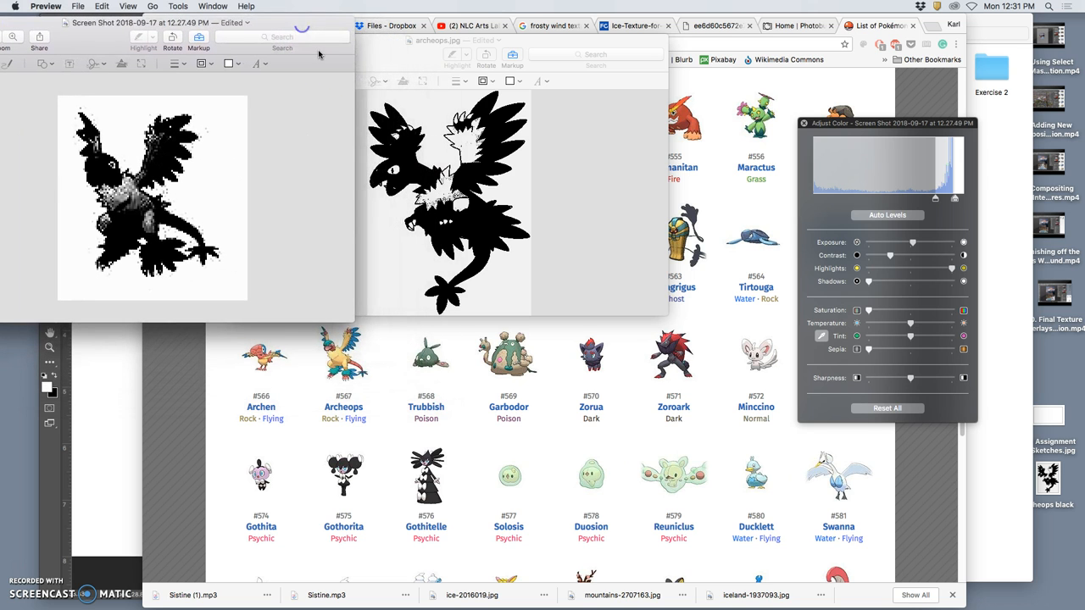
Export the adjusted screenshot silhouette as a PNG named 'Black sha…' on the Desktop
click(78, 7)
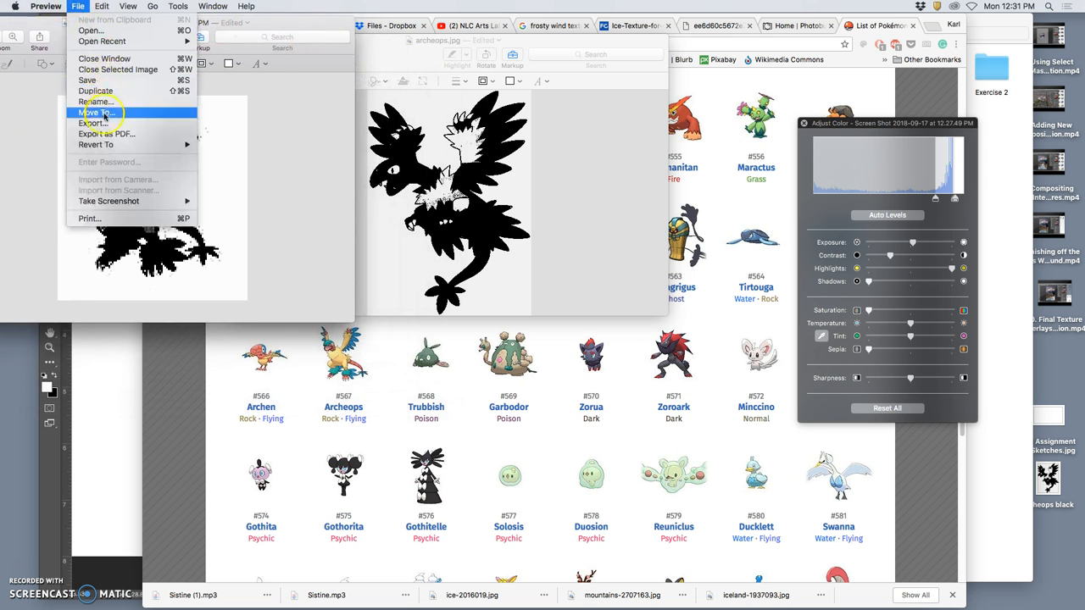
click(93, 122)
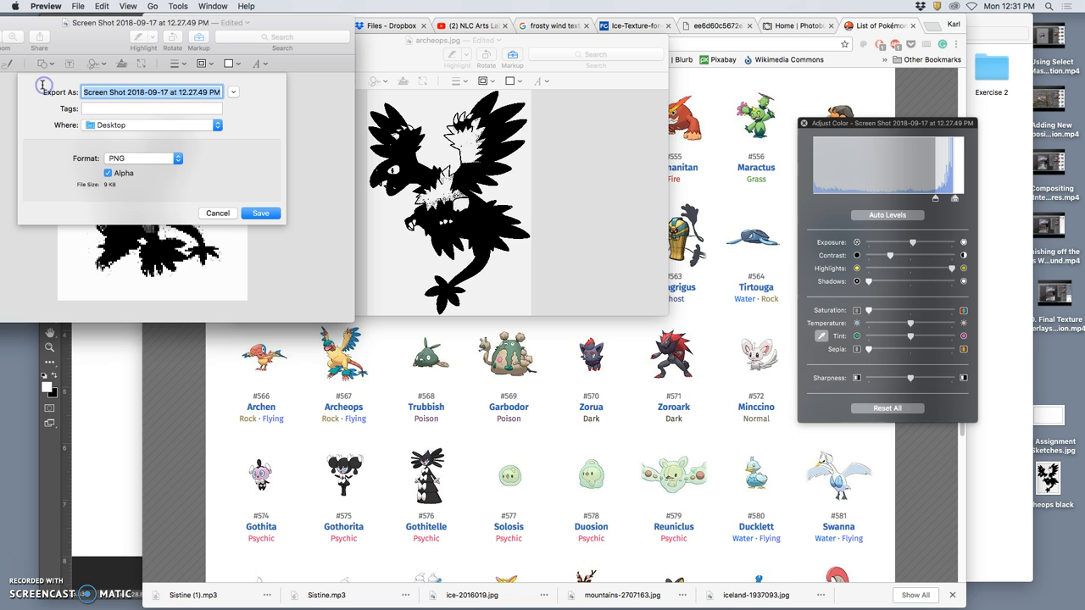
text(Black sha)
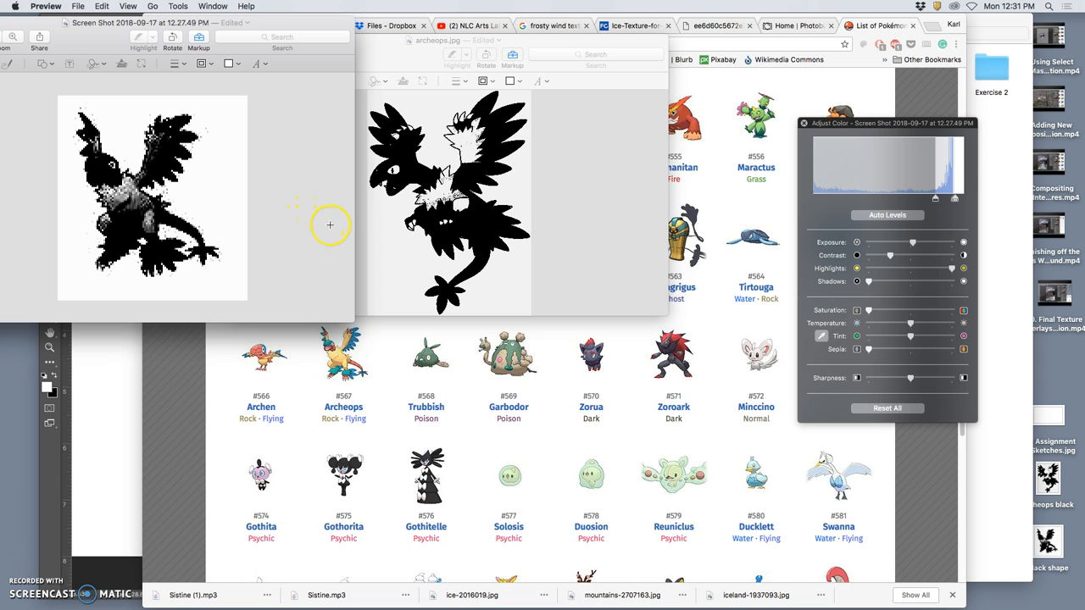
mouse_move(354, 207)
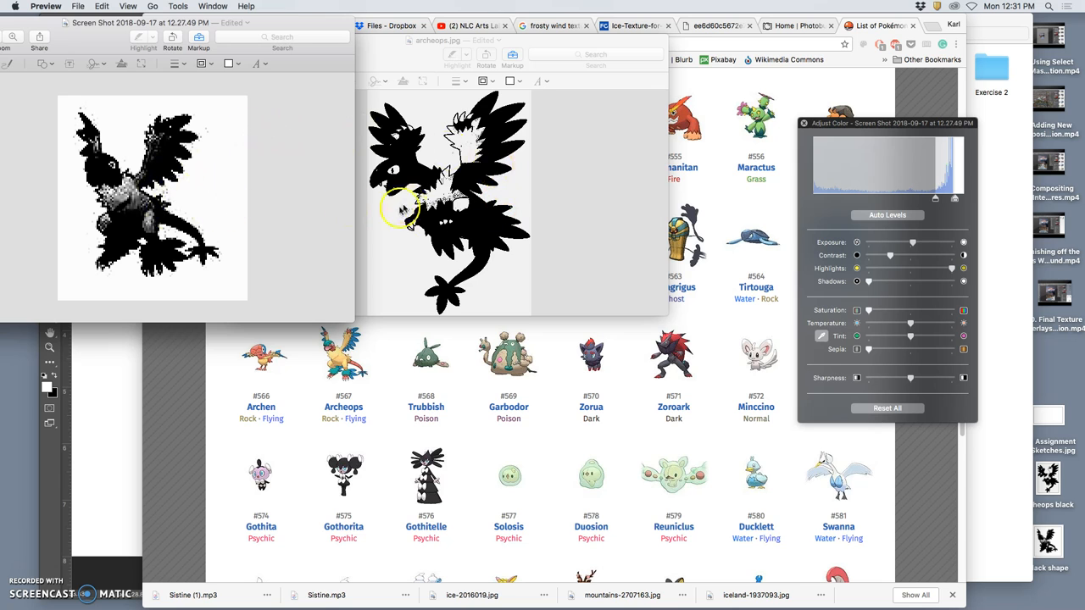
mouse_move(132, 366)
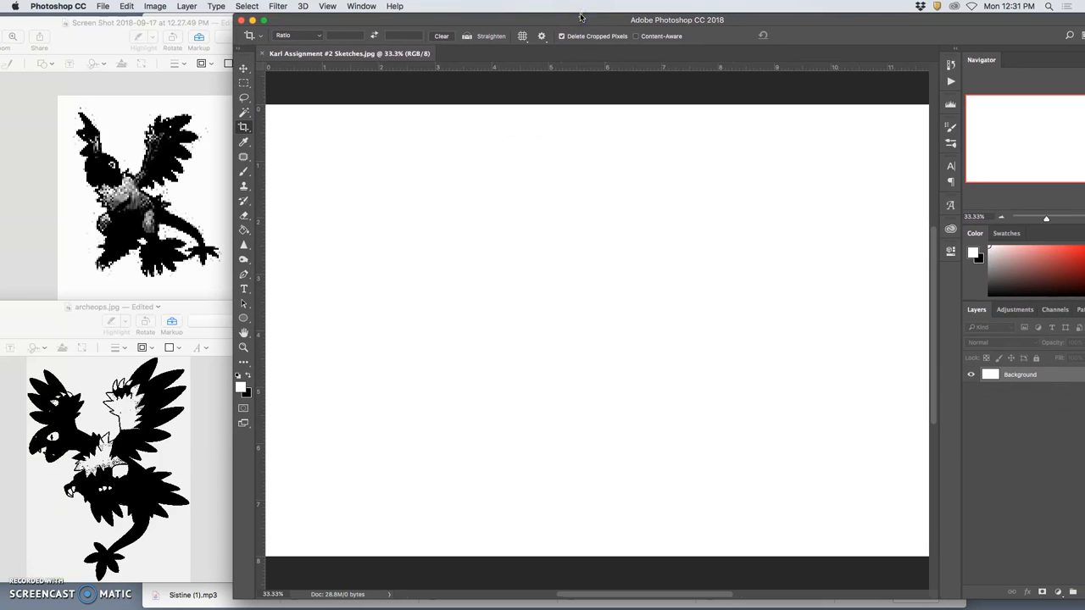
mouse_move(244, 157)
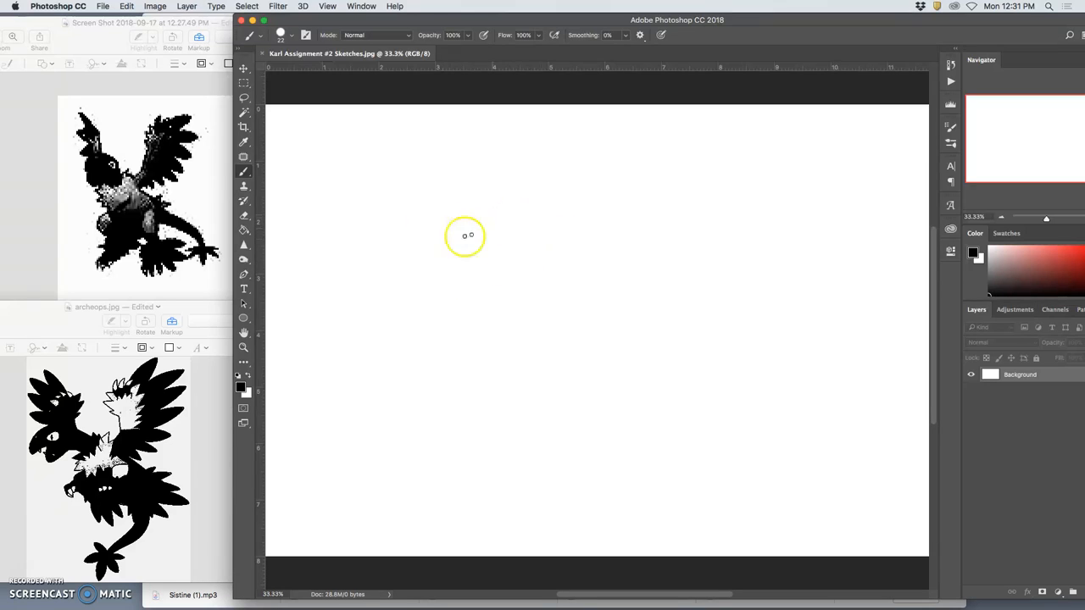
mouse_move(366, 268)
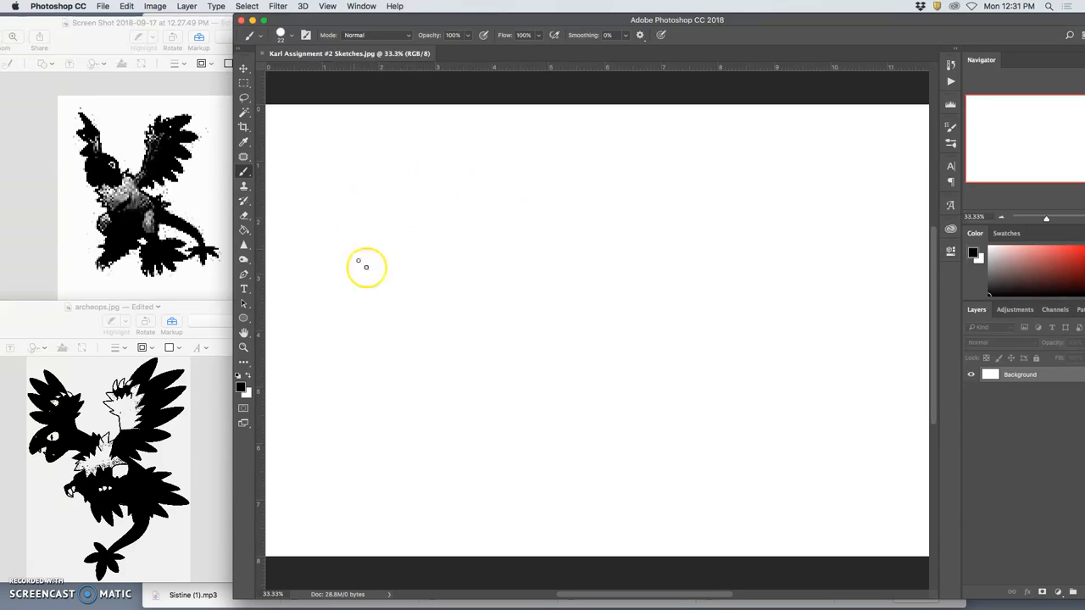
mouse_move(437, 207)
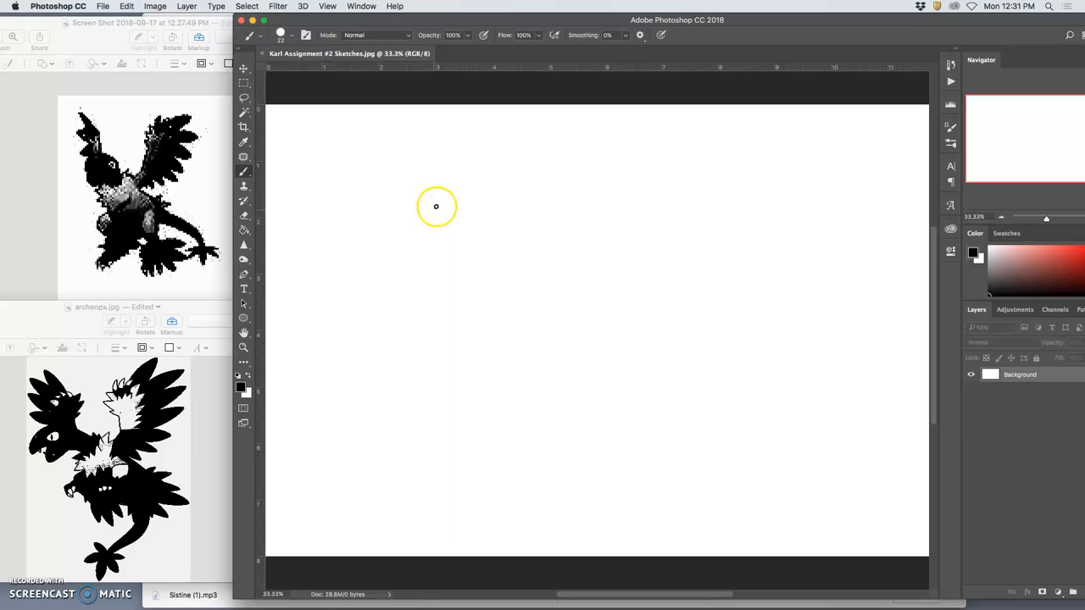
mouse_move(440, 199)
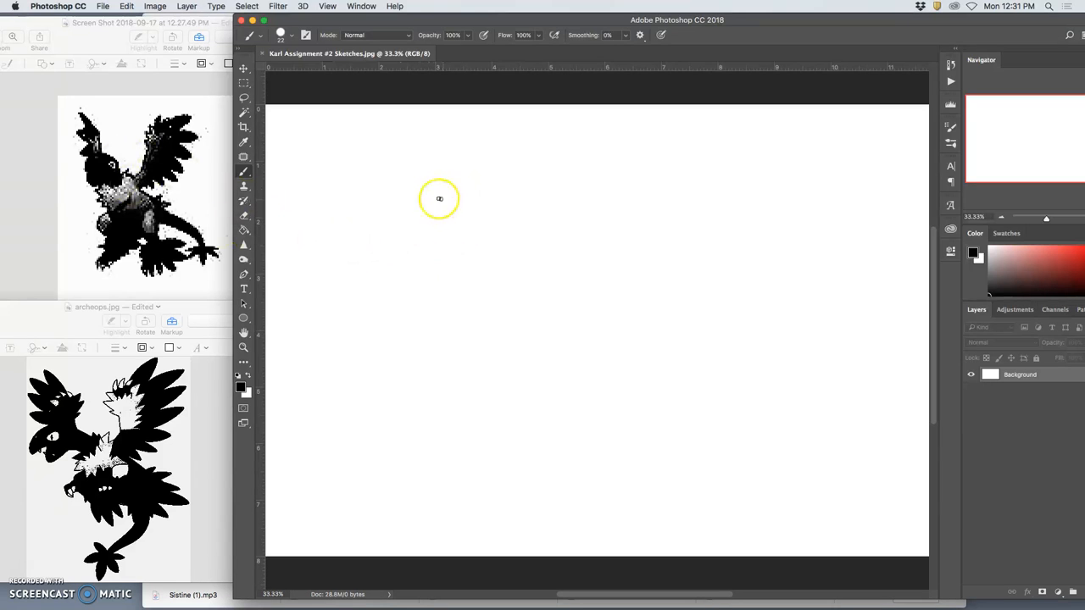
Sketch the creature's oval beaked head and long neck-to-body curves with the Brush
drag(415, 203, 458, 212)
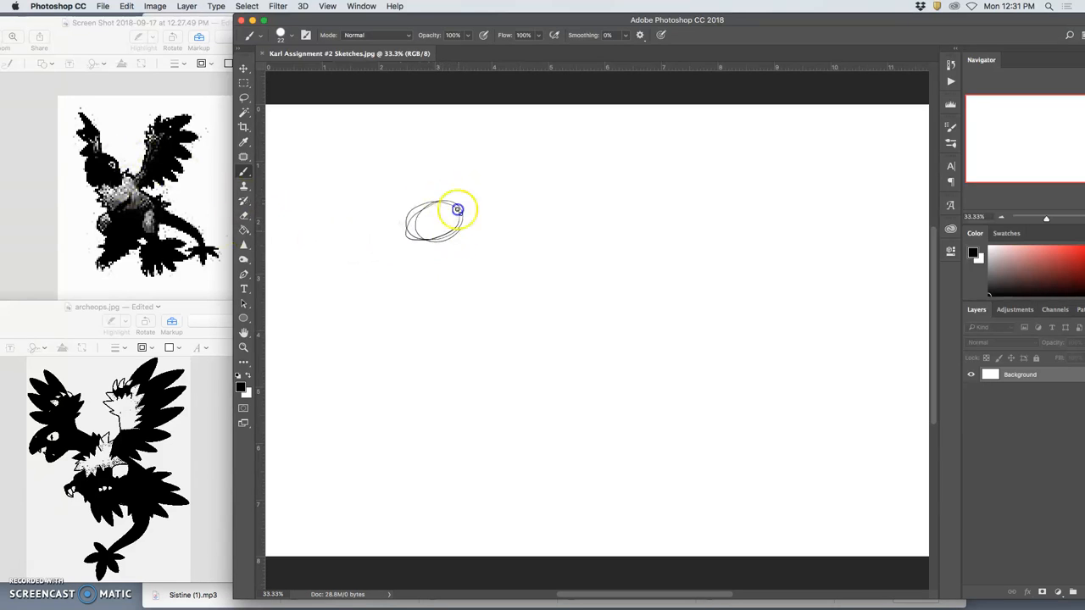
drag(458, 210, 416, 234)
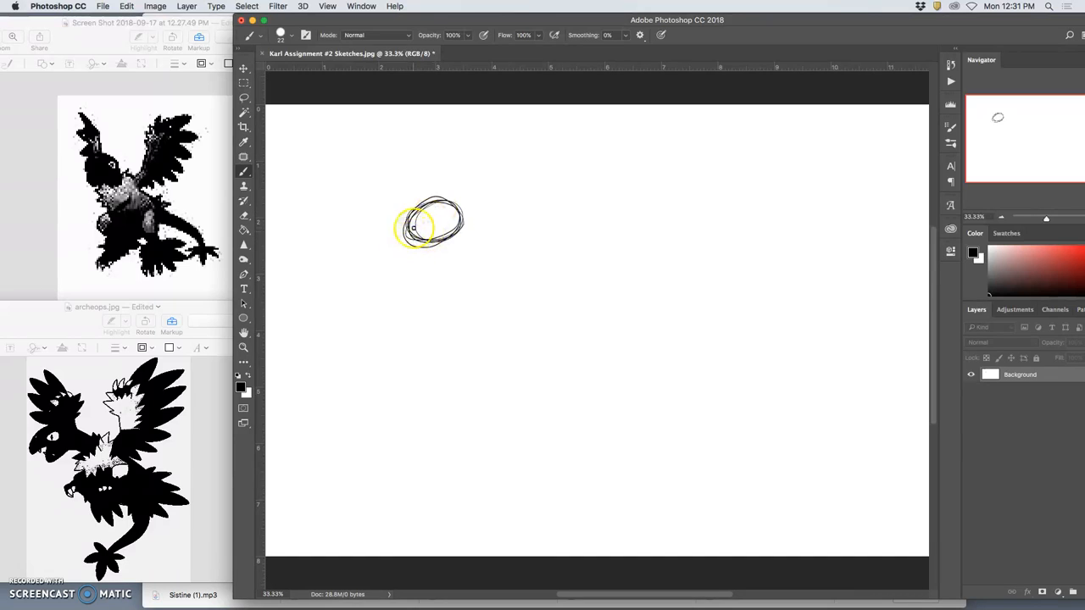
drag(416, 224, 391, 269)
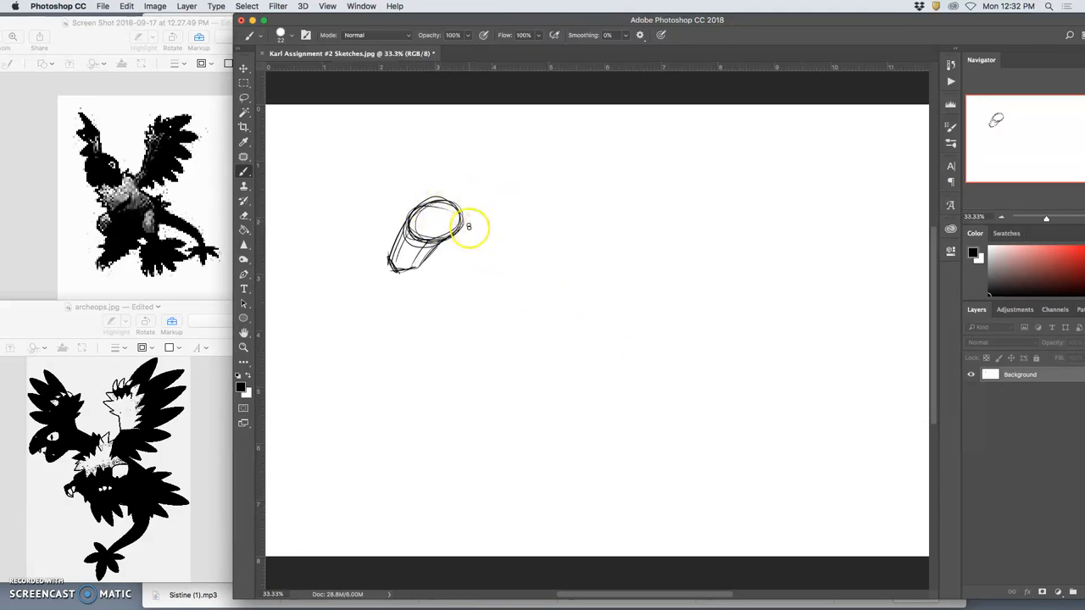
drag(450, 211, 719, 349)
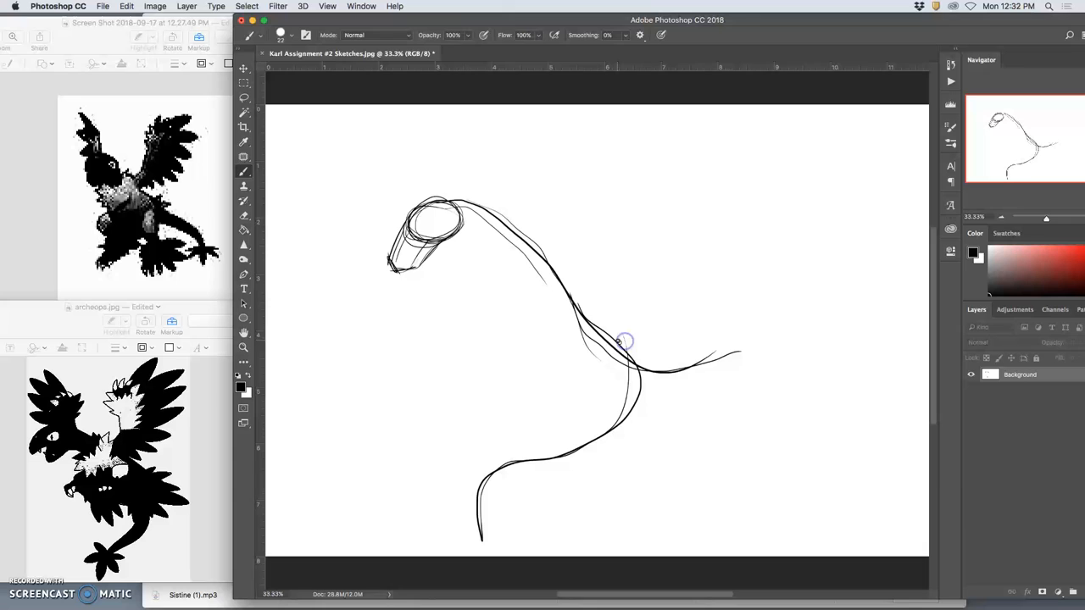
mouse_move(596, 329)
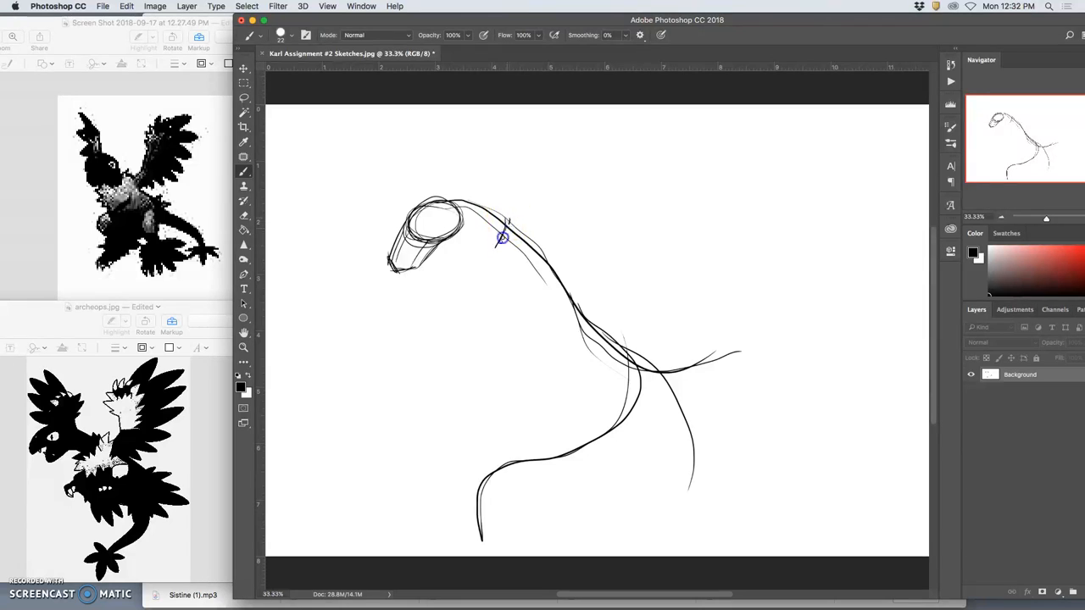
Rough in the round chest and body circle and begin the leg joints
drag(509, 229, 478, 285)
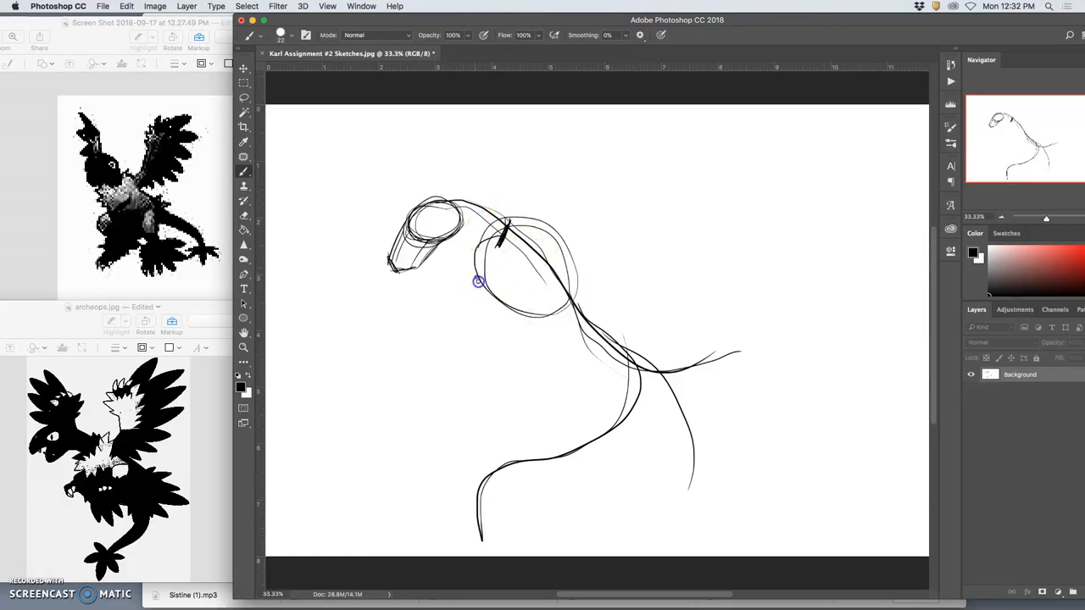
drag(478, 281, 566, 302)
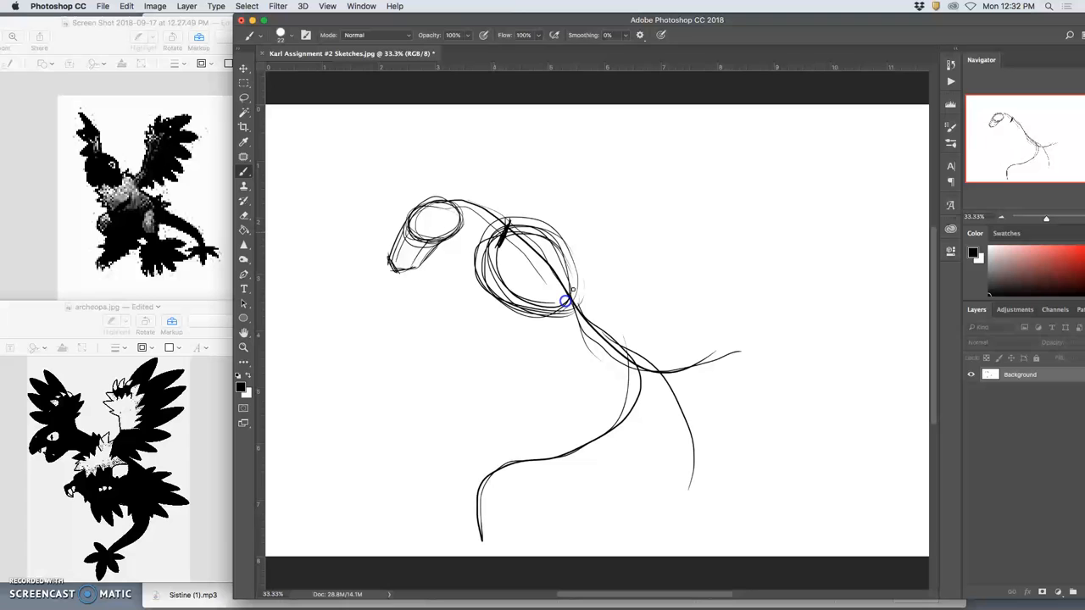
drag(566, 302, 517, 231)
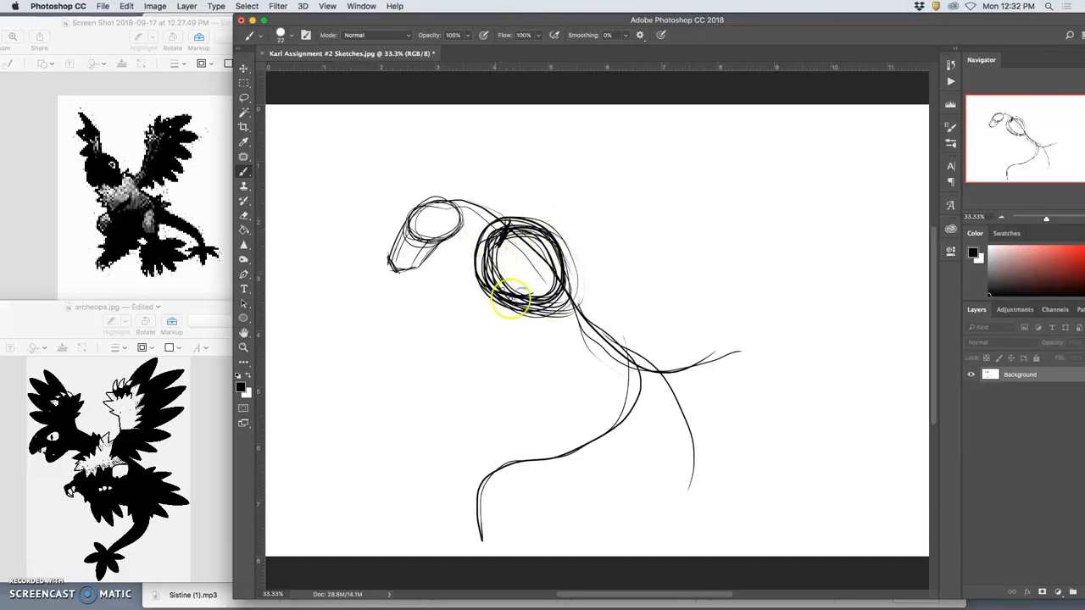
drag(509, 302, 614, 343)
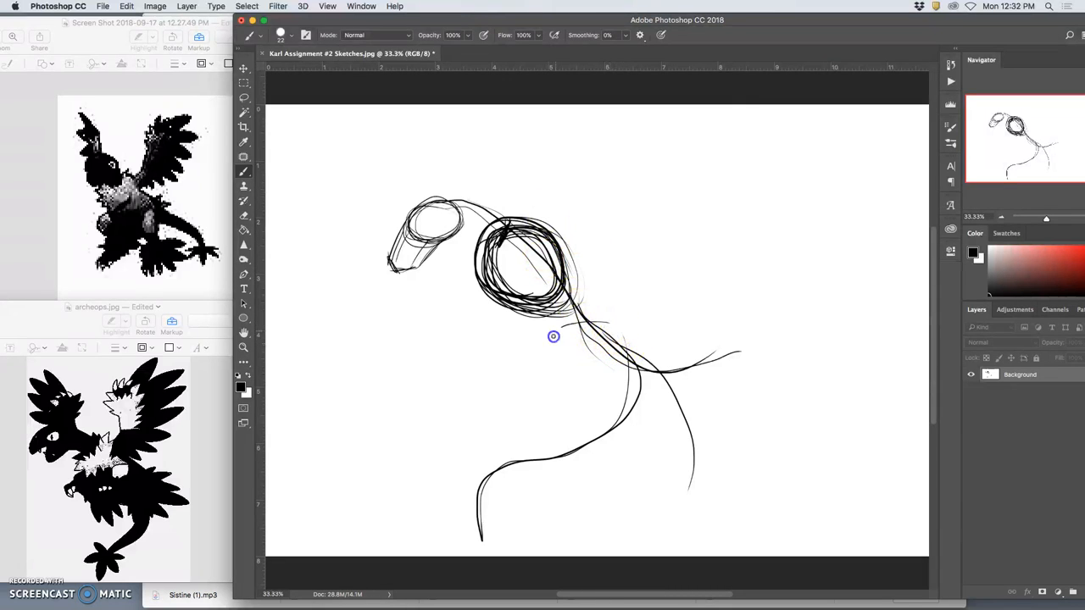
drag(552, 336, 623, 343)
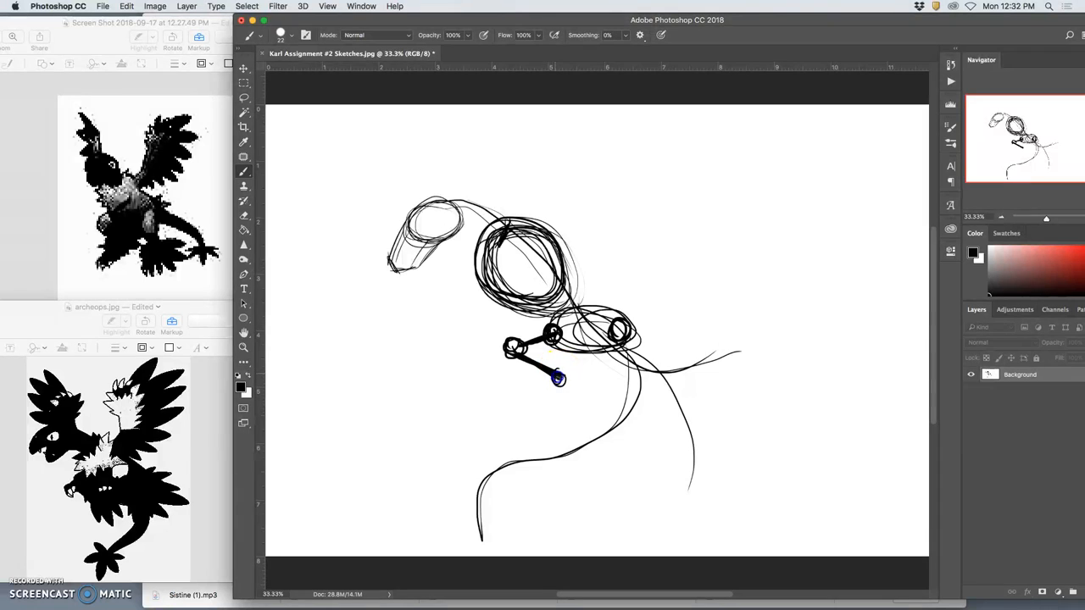
Draw a second jointed leg and long wing strokes sweeping to the upper right
drag(558, 376, 519, 408)
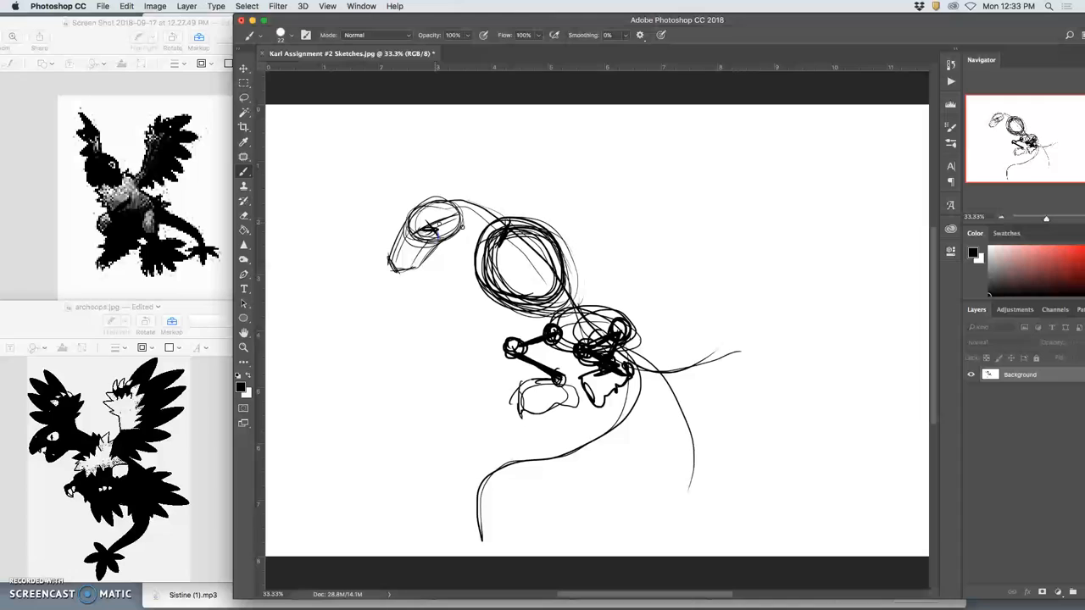
mouse_move(379, 275)
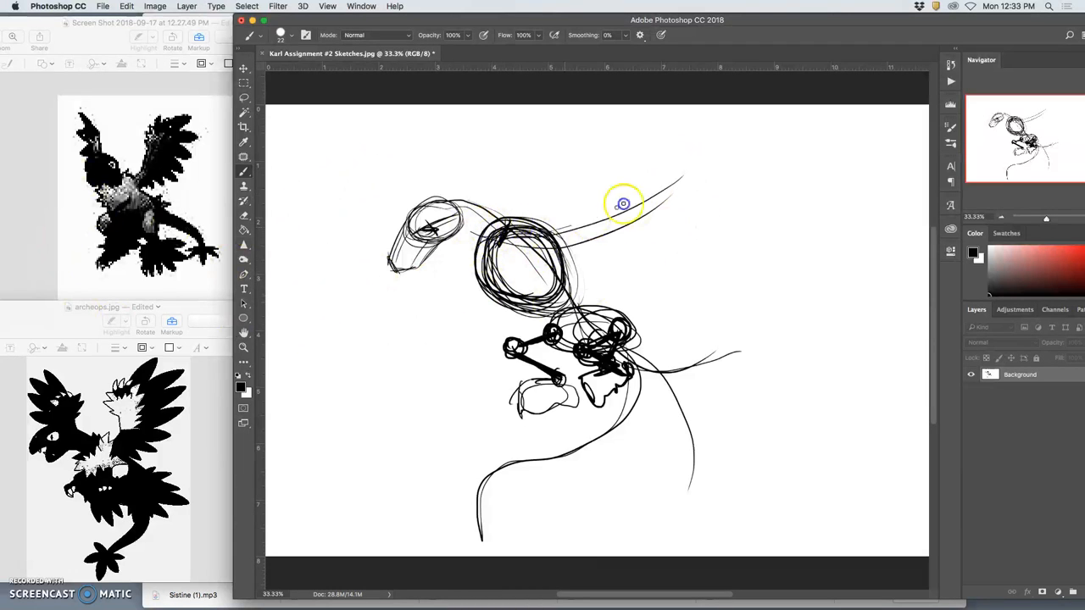
drag(624, 204, 330, 168)
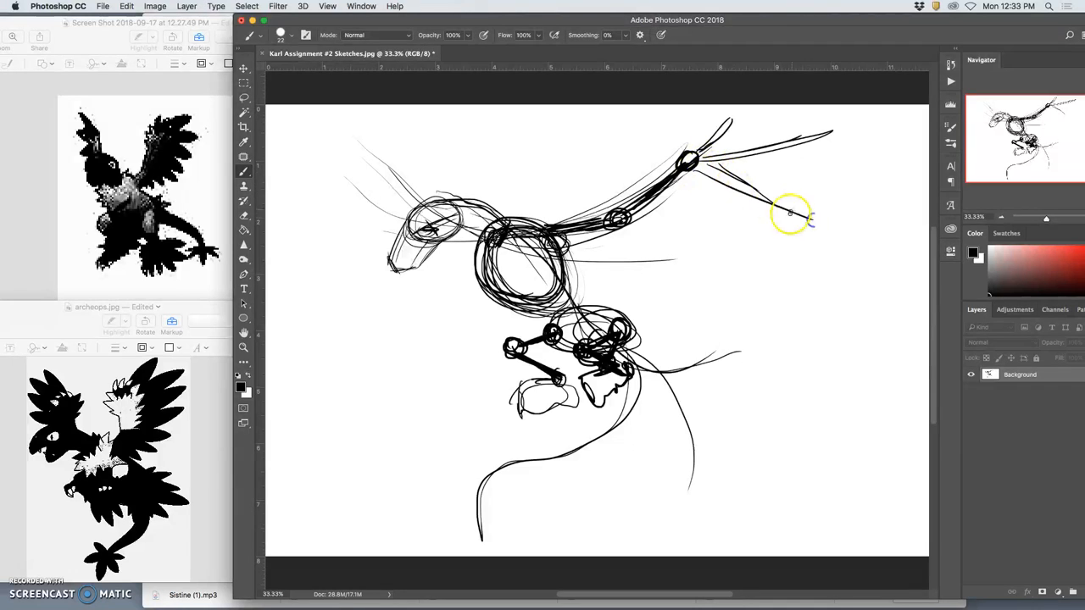
drag(789, 212, 695, 173)
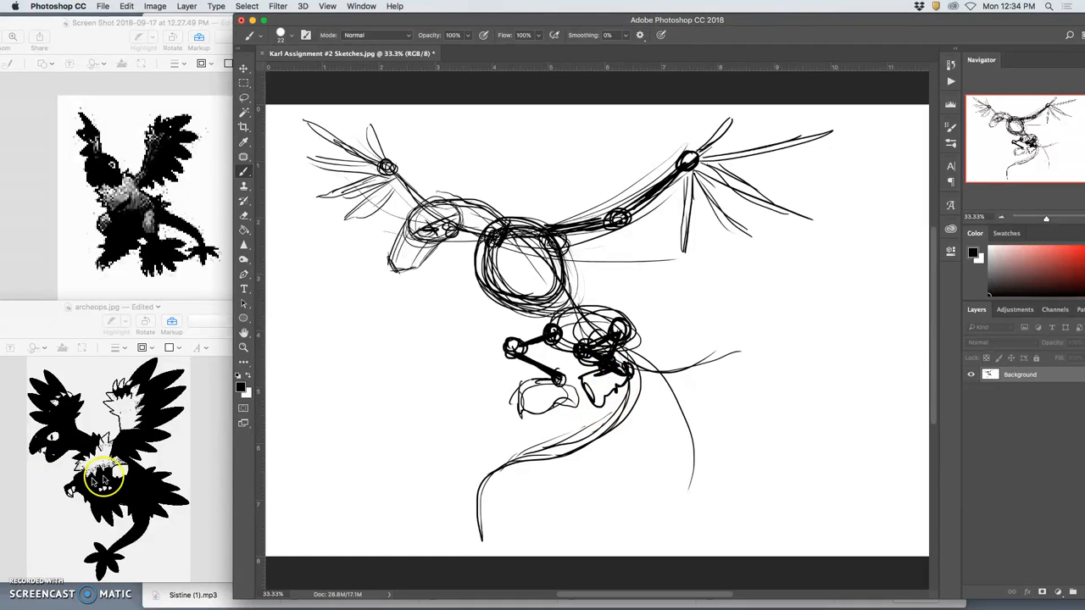
mouse_move(614, 173)
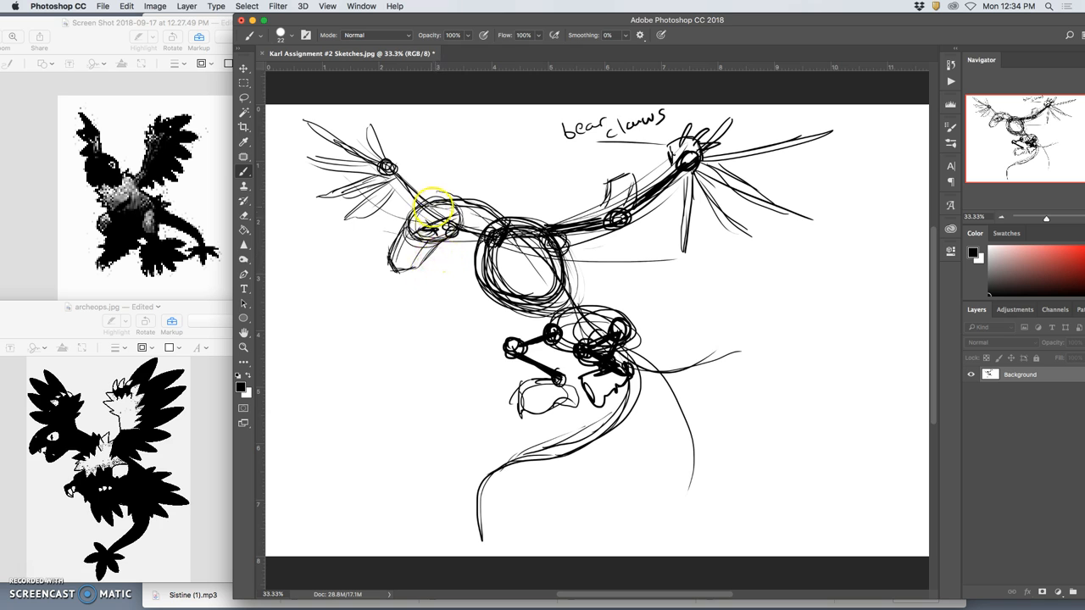
Handwrite the 'lizard' label above the wing and mark the chest, starting the 'po' (possum/polar bear) label
drag(437, 212, 439, 135)
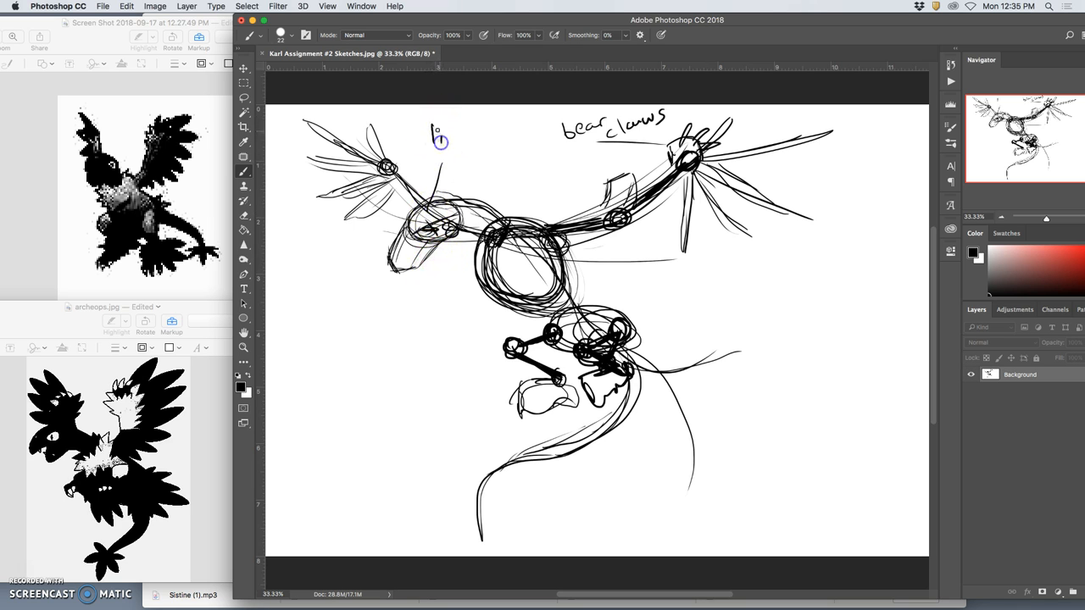
drag(432, 134, 483, 133)
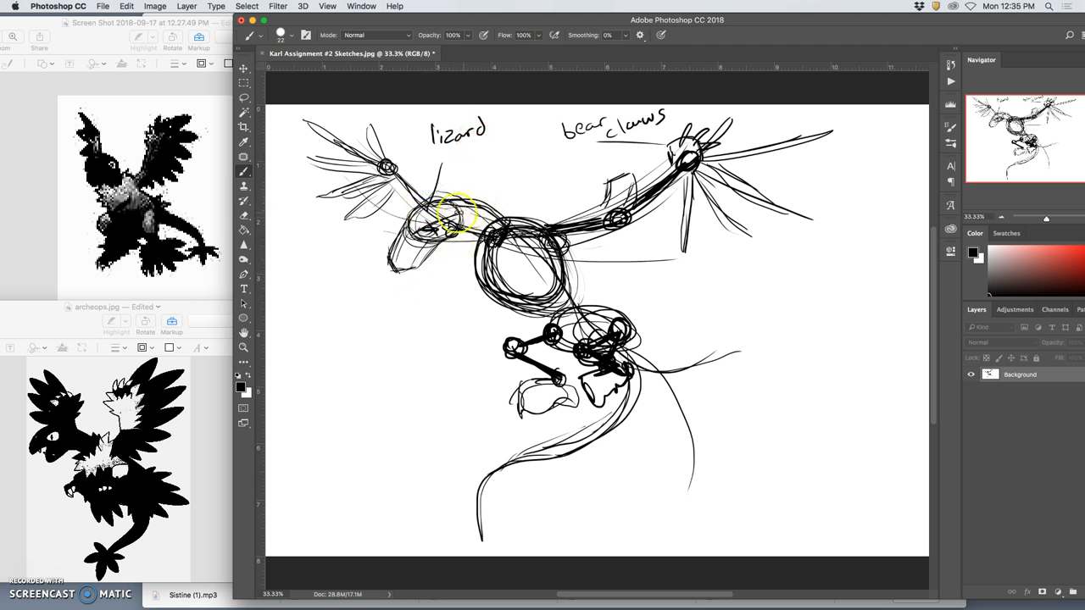
click(458, 231)
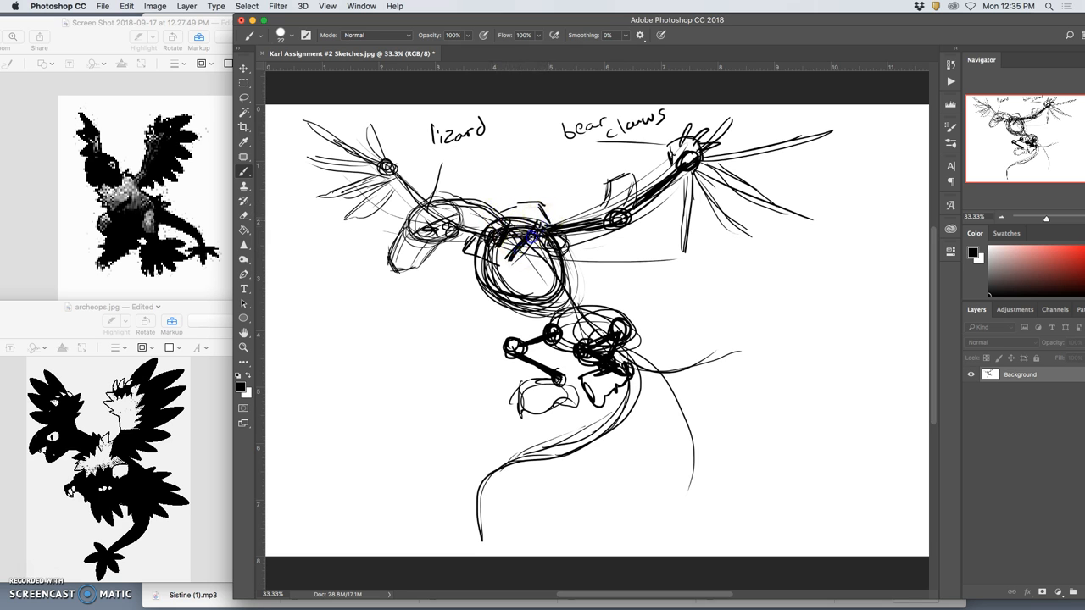
drag(529, 234, 466, 245)
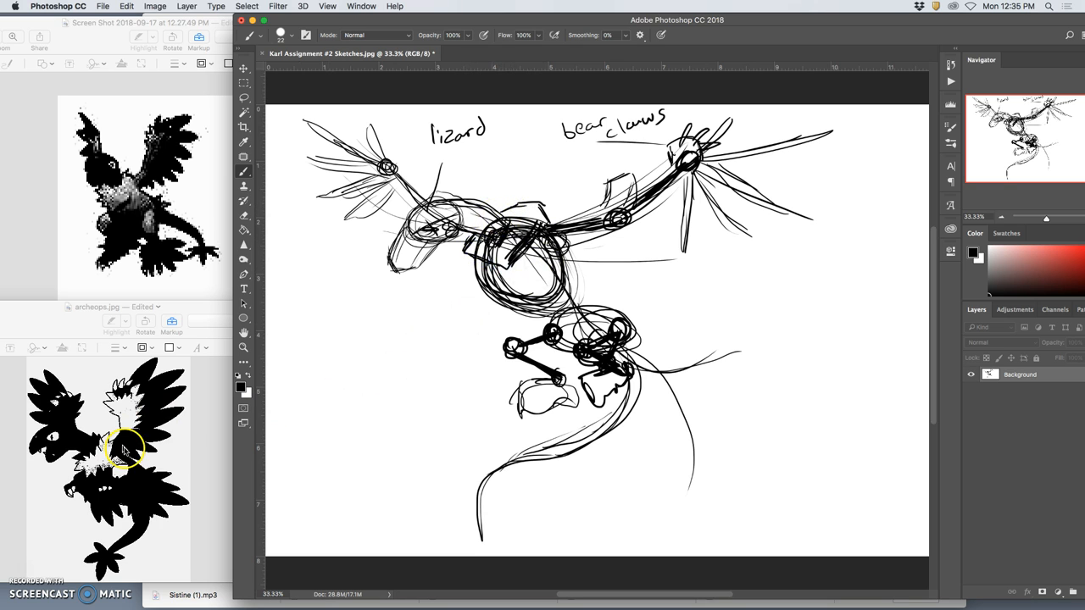
mouse_move(125, 438)
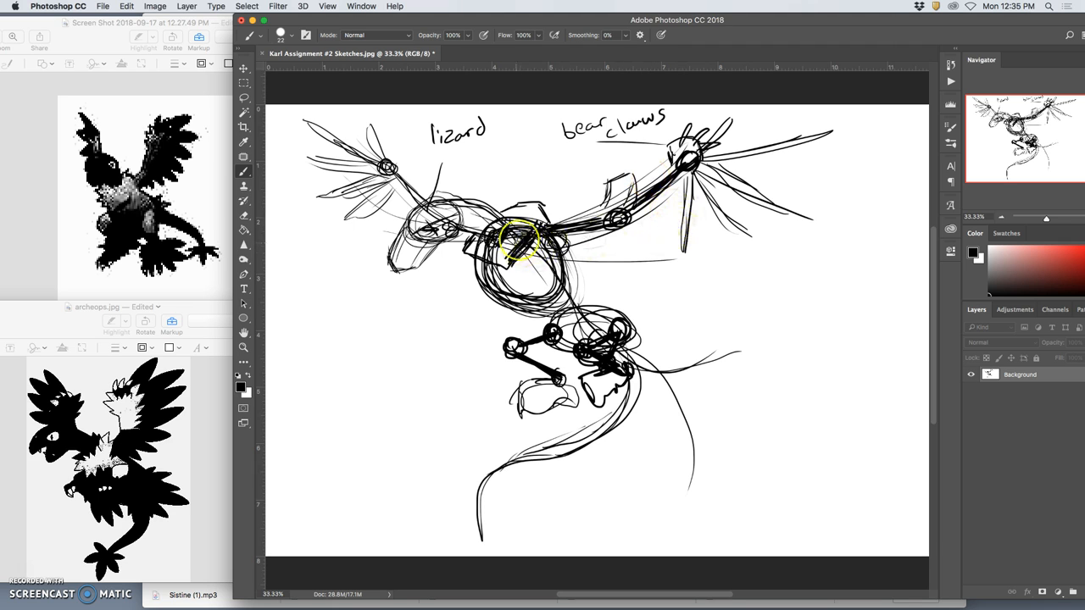
drag(526, 220, 492, 271)
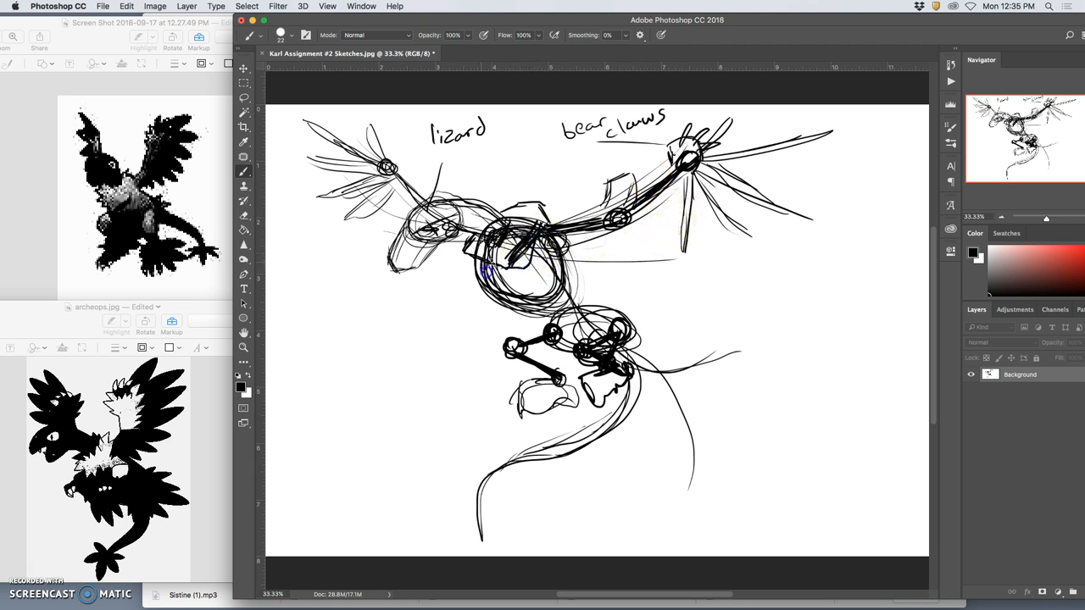
mouse_move(512, 190)
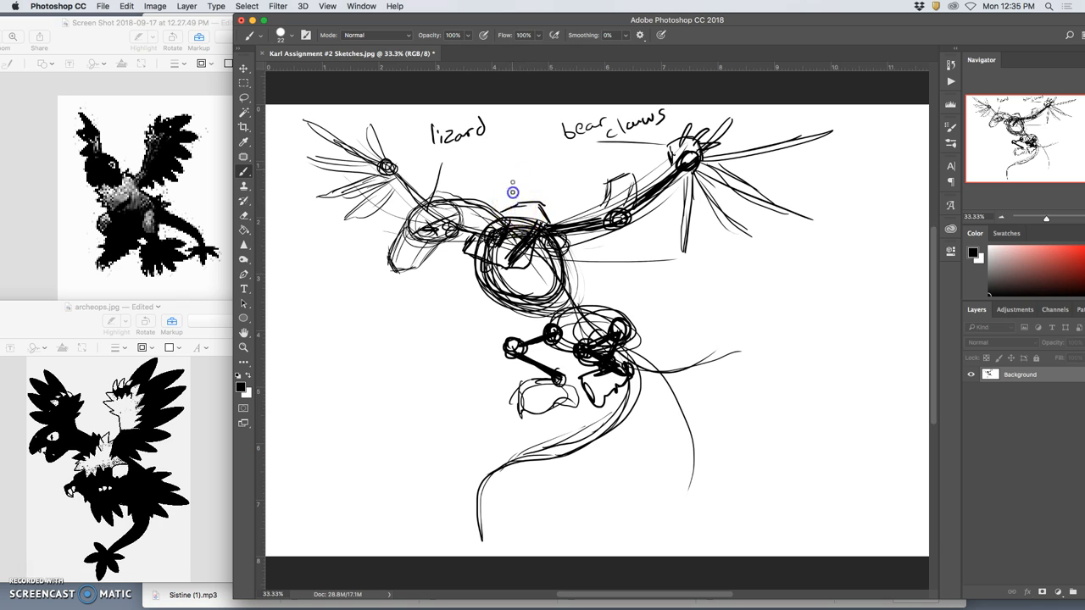
mouse_move(488, 161)
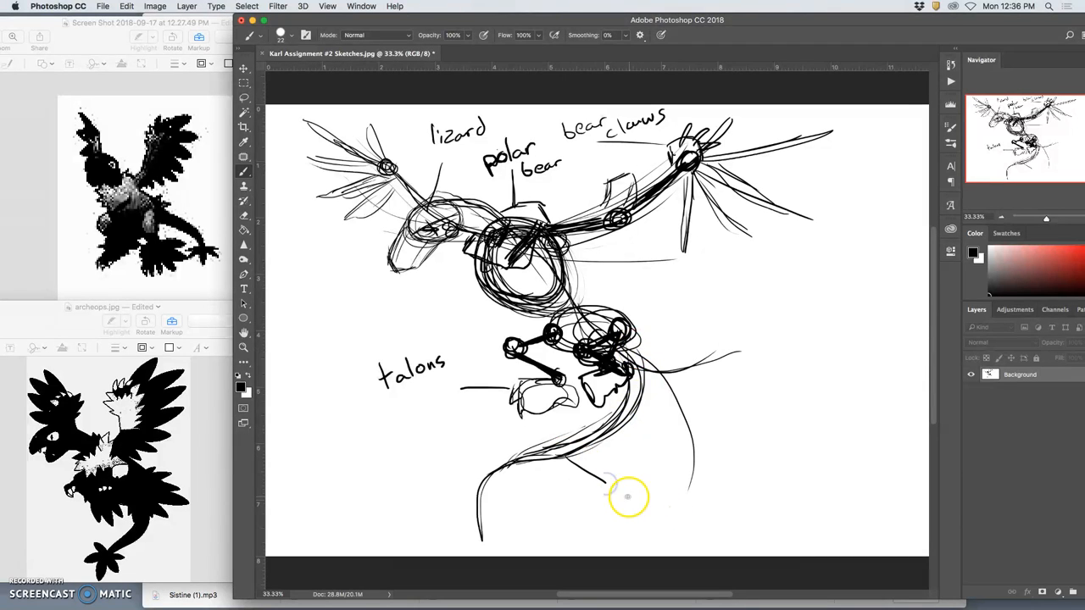
mouse_move(621, 489)
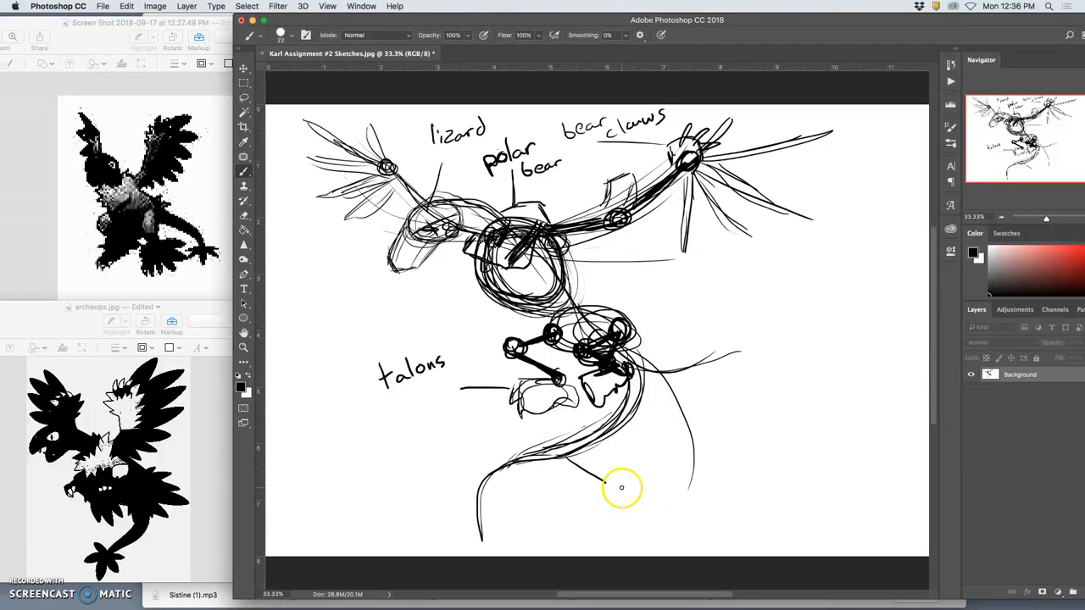
text(po)
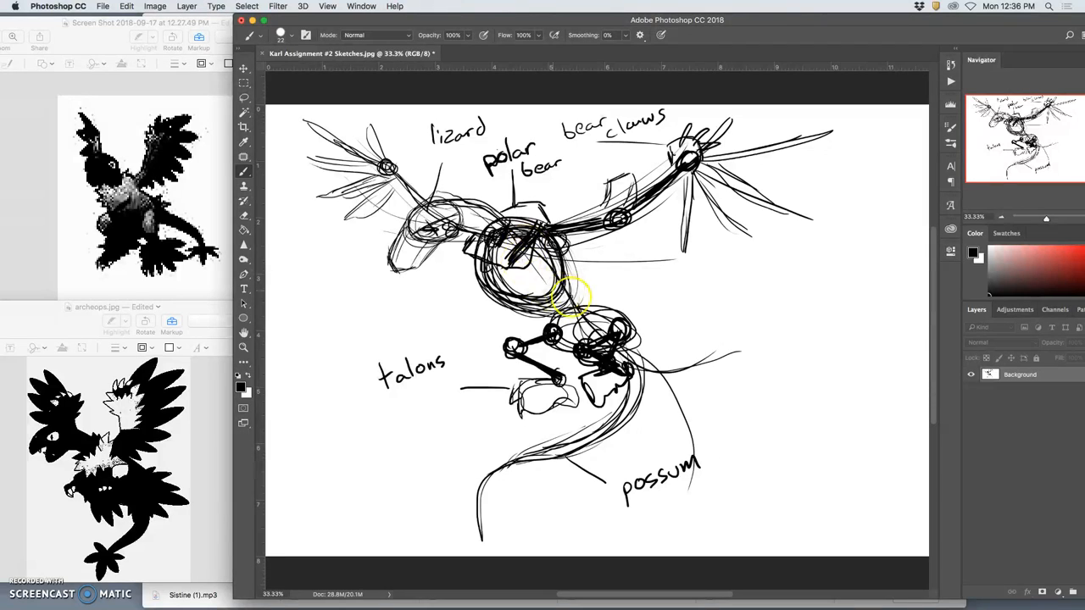
mouse_move(575, 209)
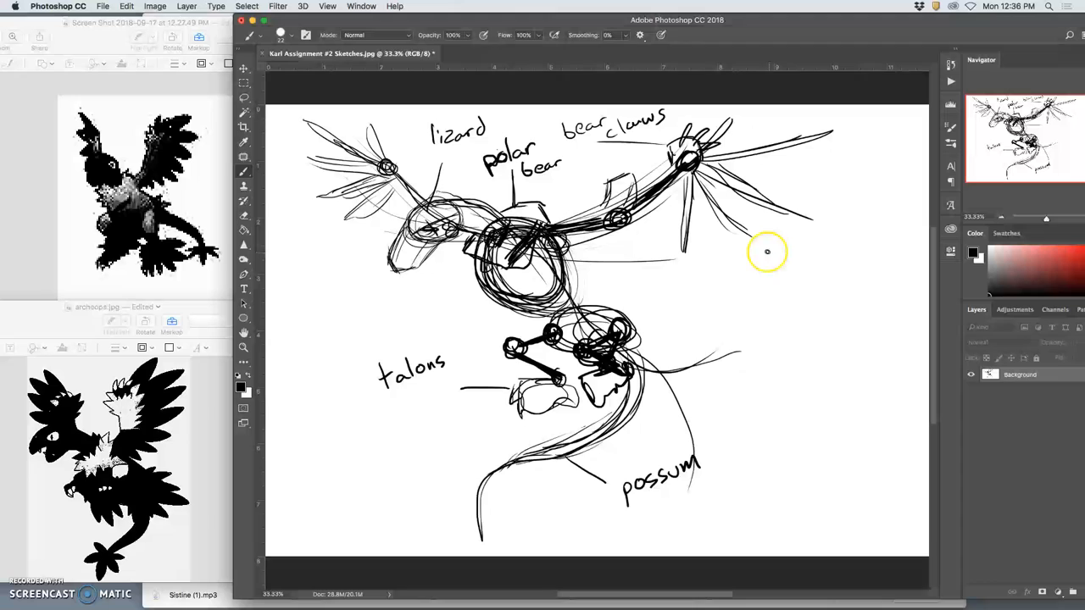
Draw a pointer line to the right wing and handwrite 'tropical parrot wings' beside it
drag(766, 251, 797, 318)
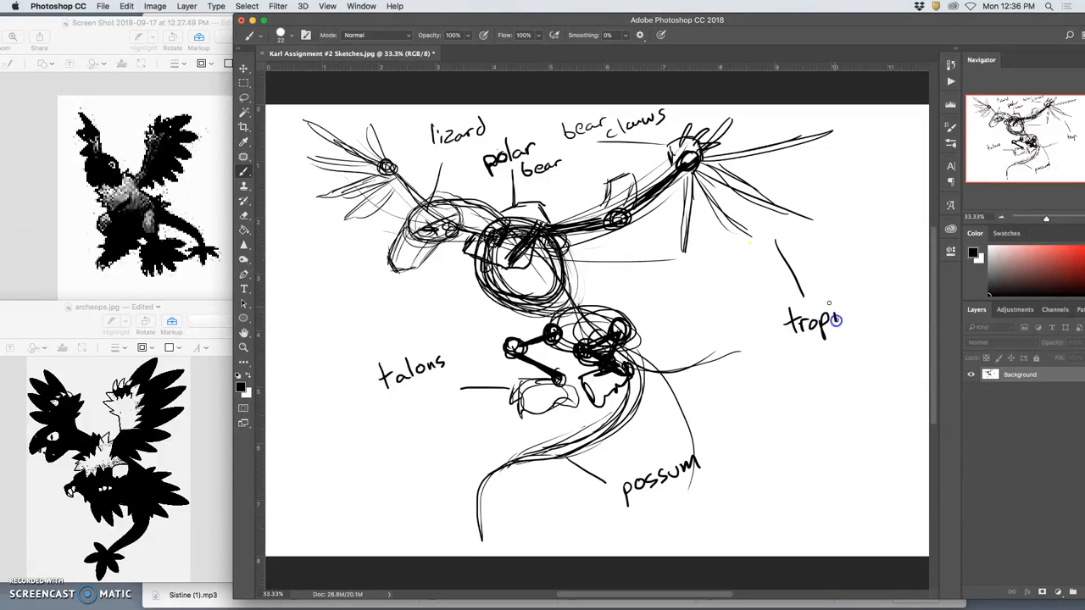
drag(834, 320, 865, 305)
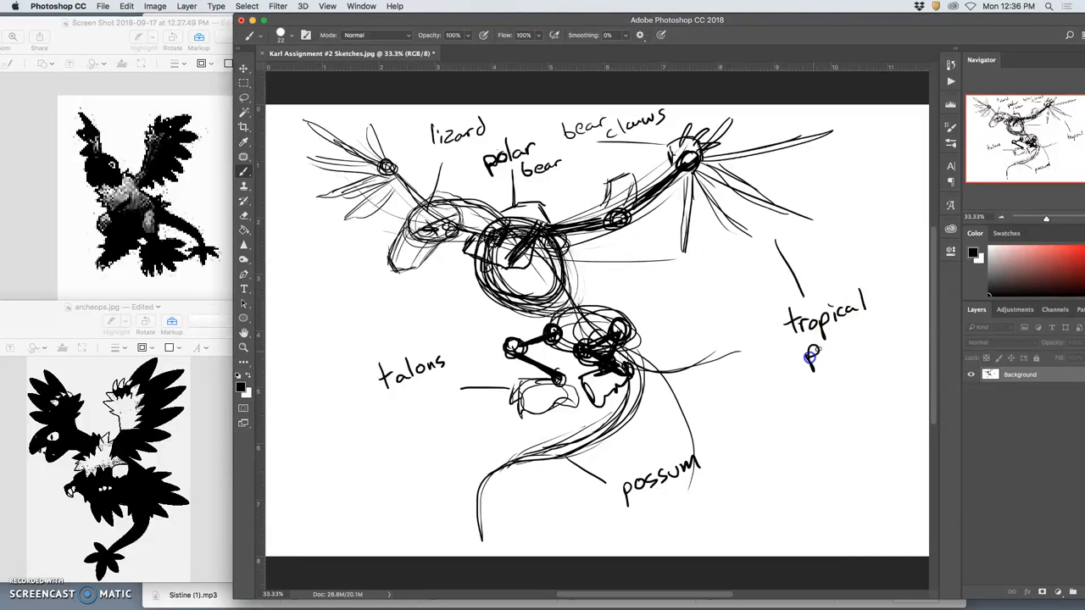
drag(810, 342, 874, 339)
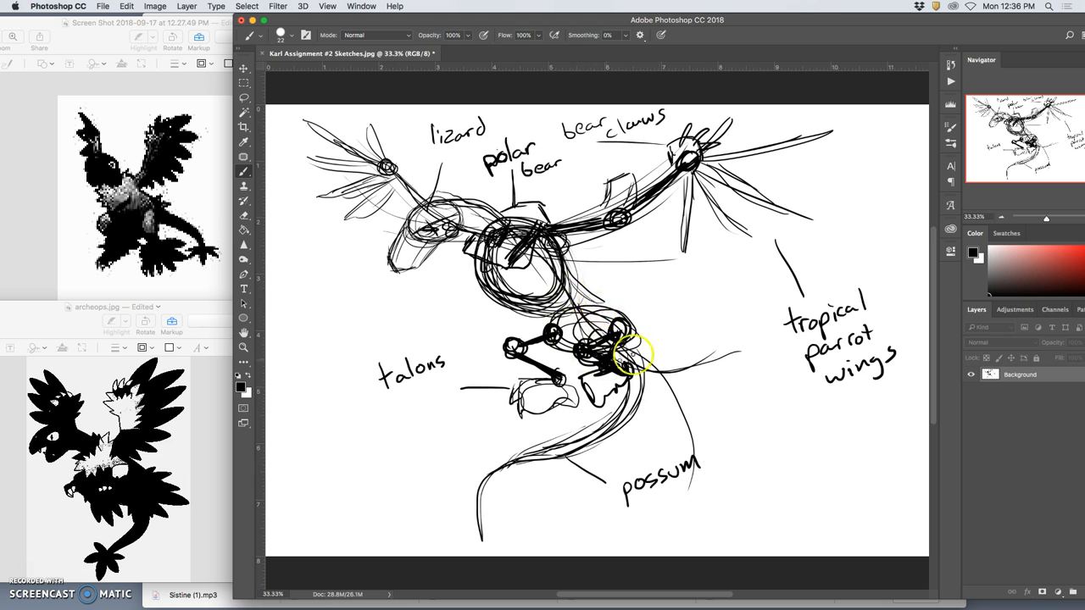
mouse_move(736, 311)
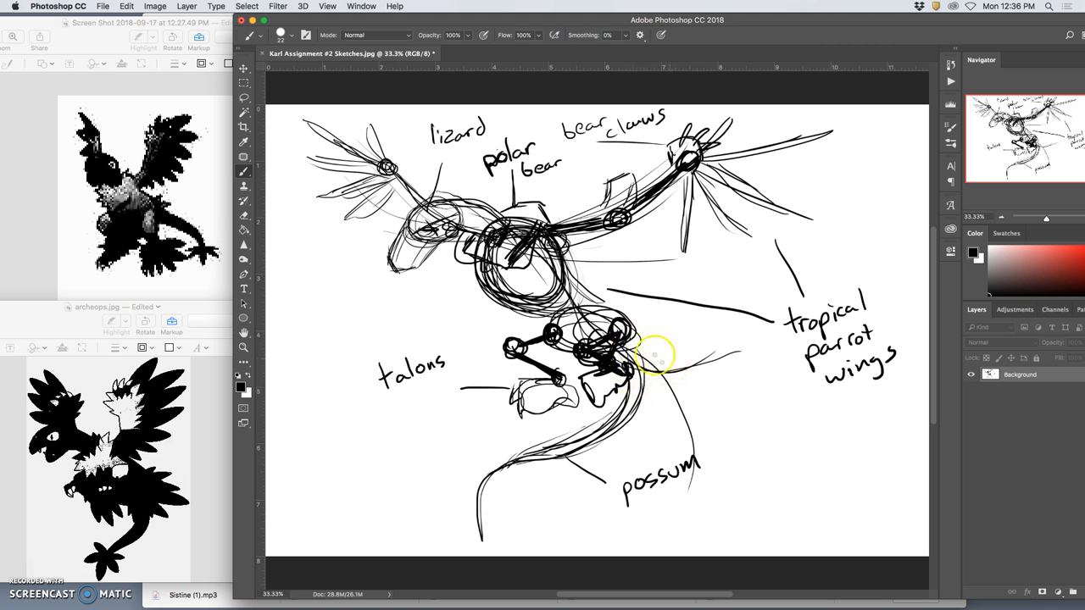
mouse_move(483, 375)
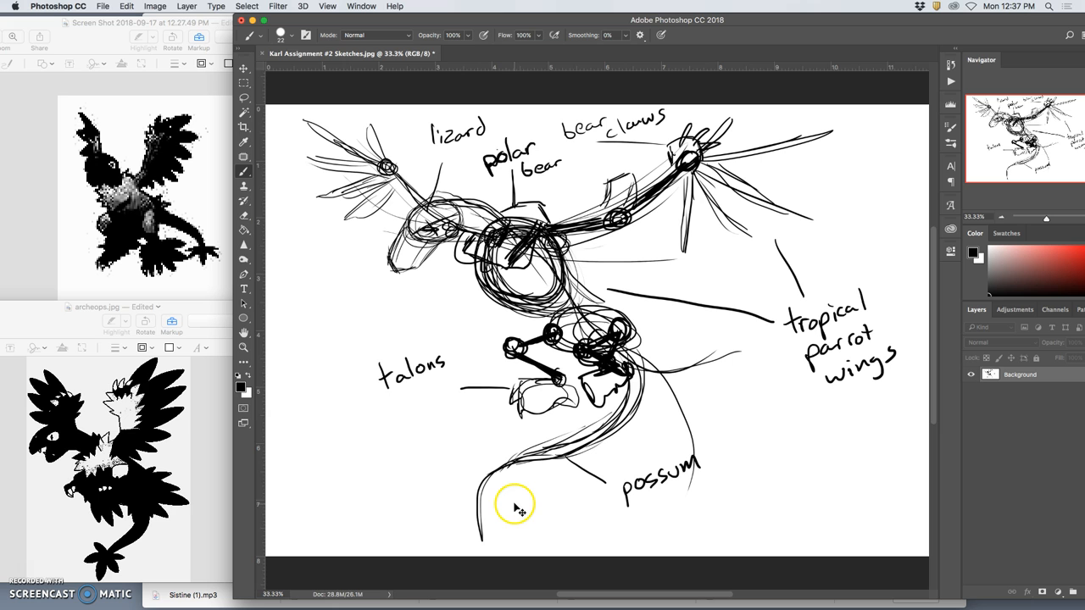
mouse_move(546, 607)
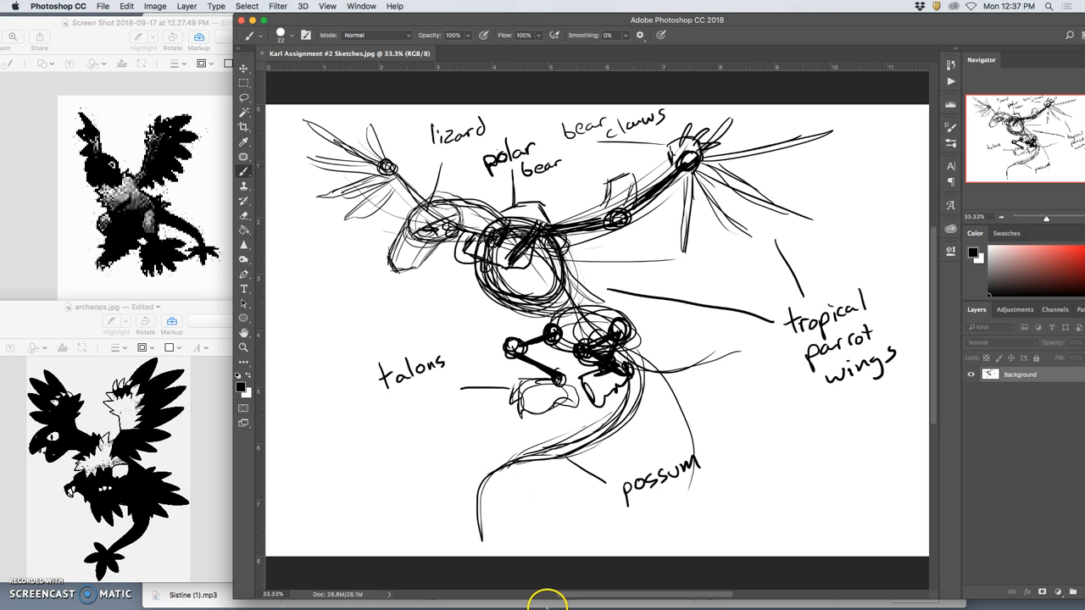
mouse_move(320, 586)
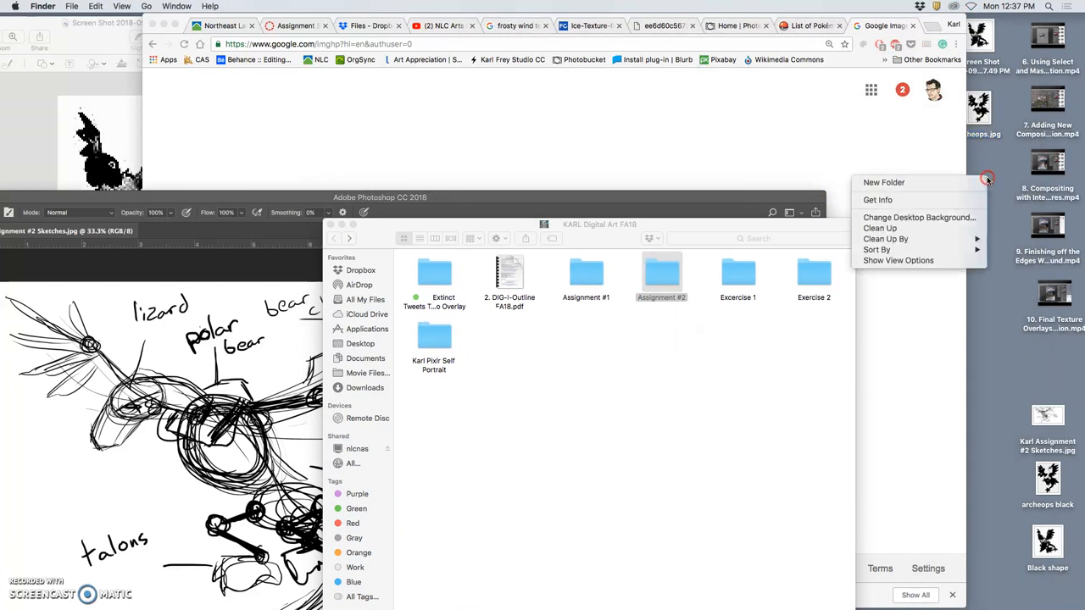
Create a new folder inside Assignment #2 and rename it 'lizard head'
click(883, 183)
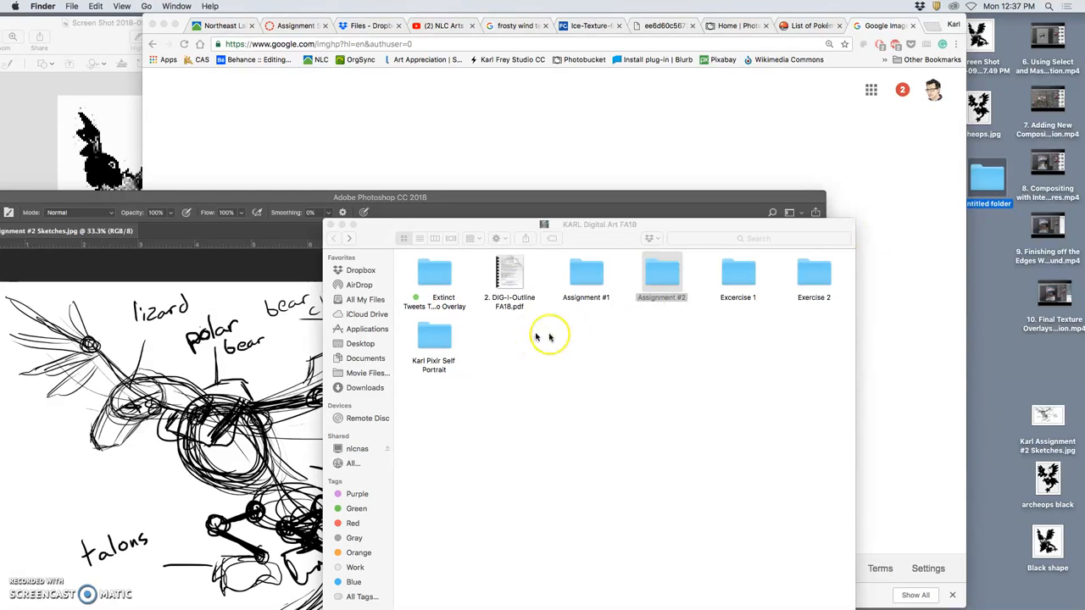
double_click(661, 274)
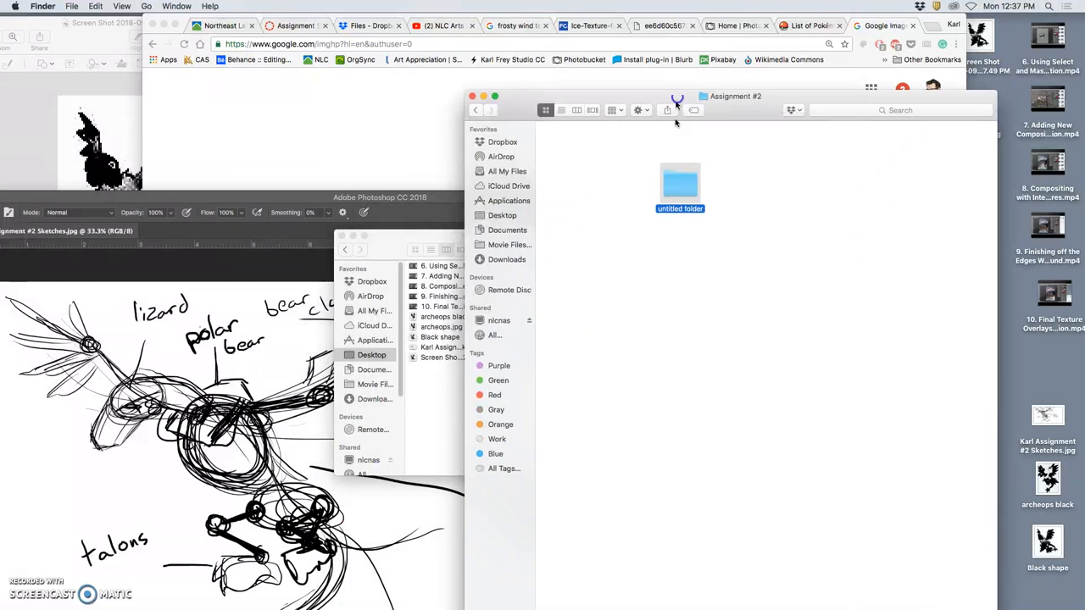
click(680, 207)
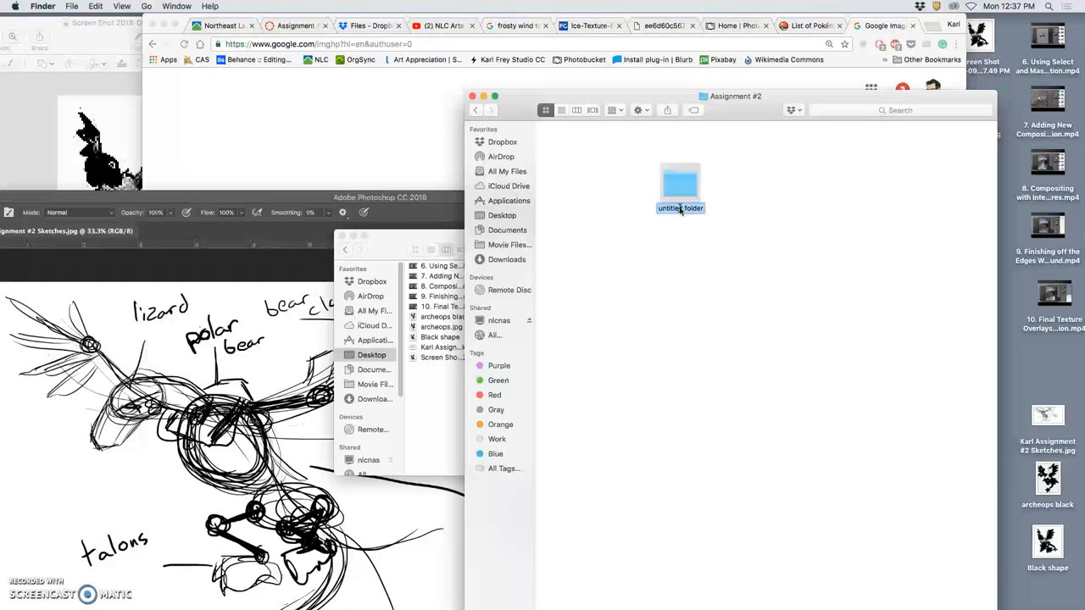
text(lizard head)
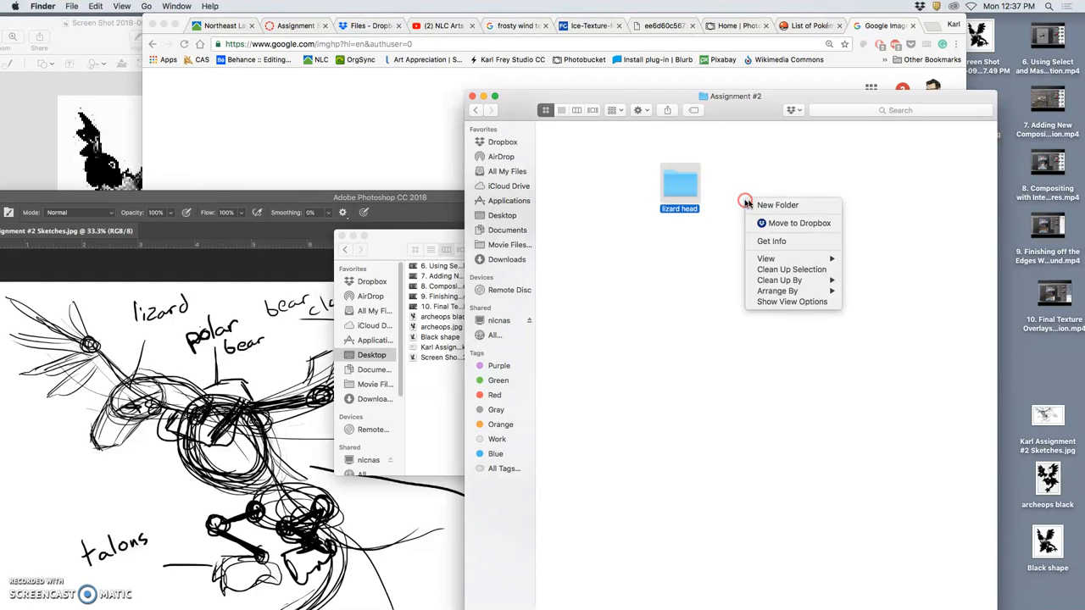
Create further folders named 'bear claw' and 'talons'
click(776, 204)
text(polar bear ruff at neck)
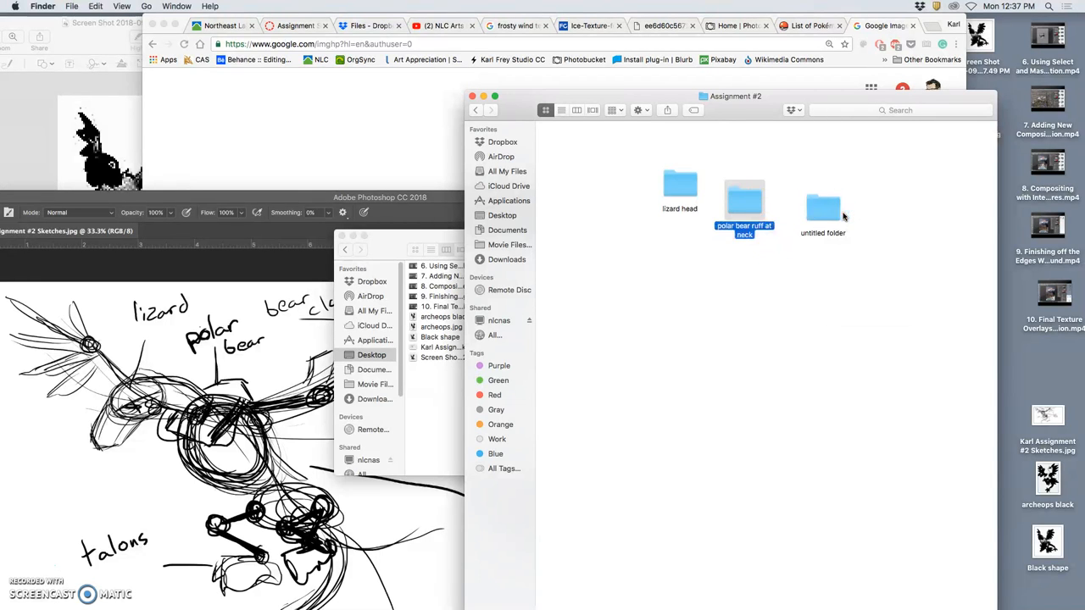
click(822, 203)
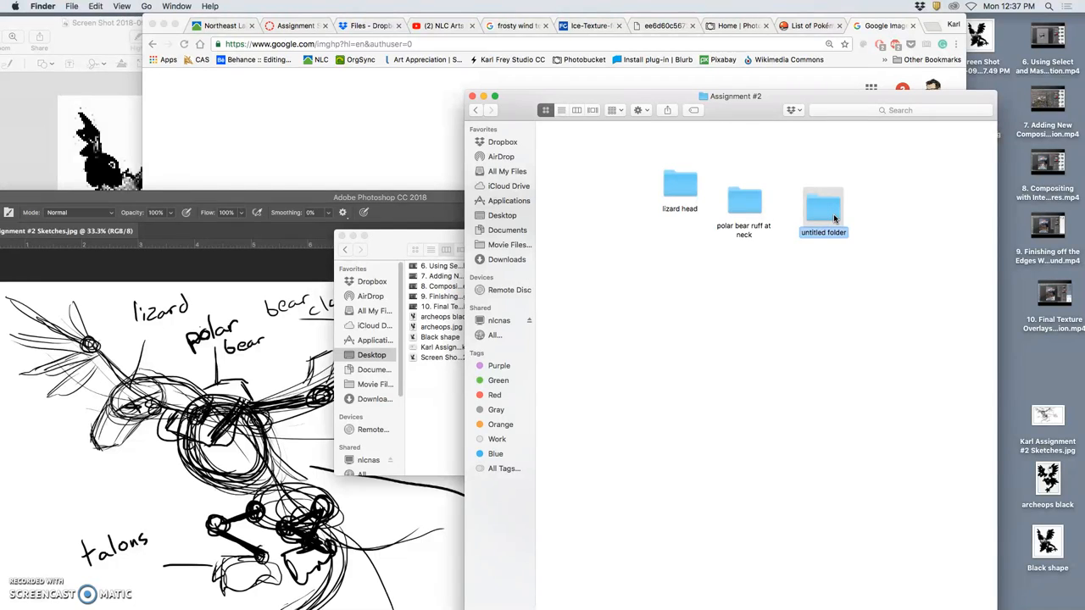
text(bear claws on wings)
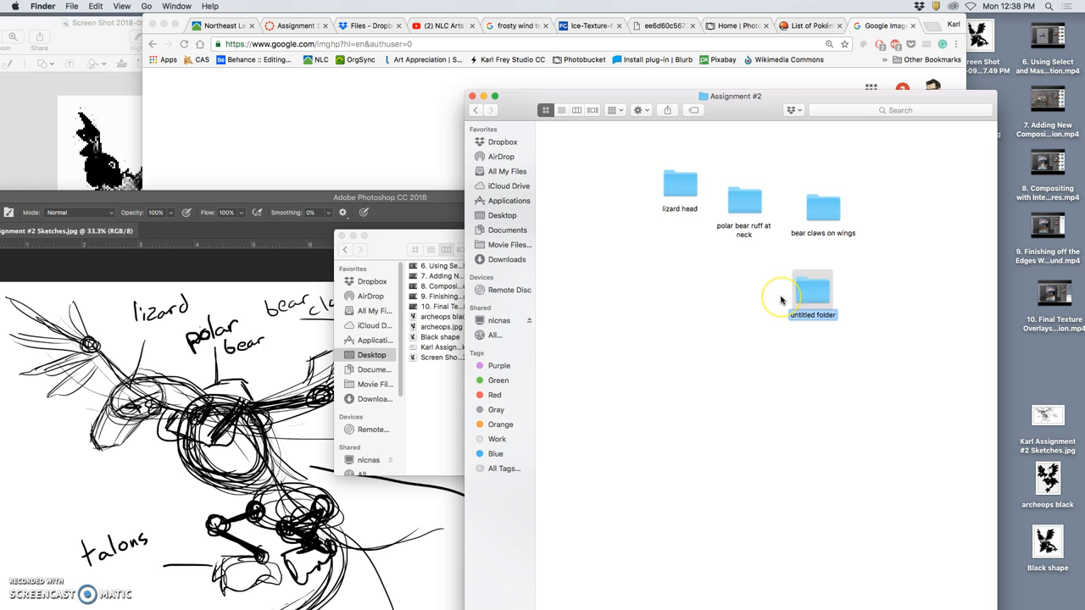
text(talons bird of prey)
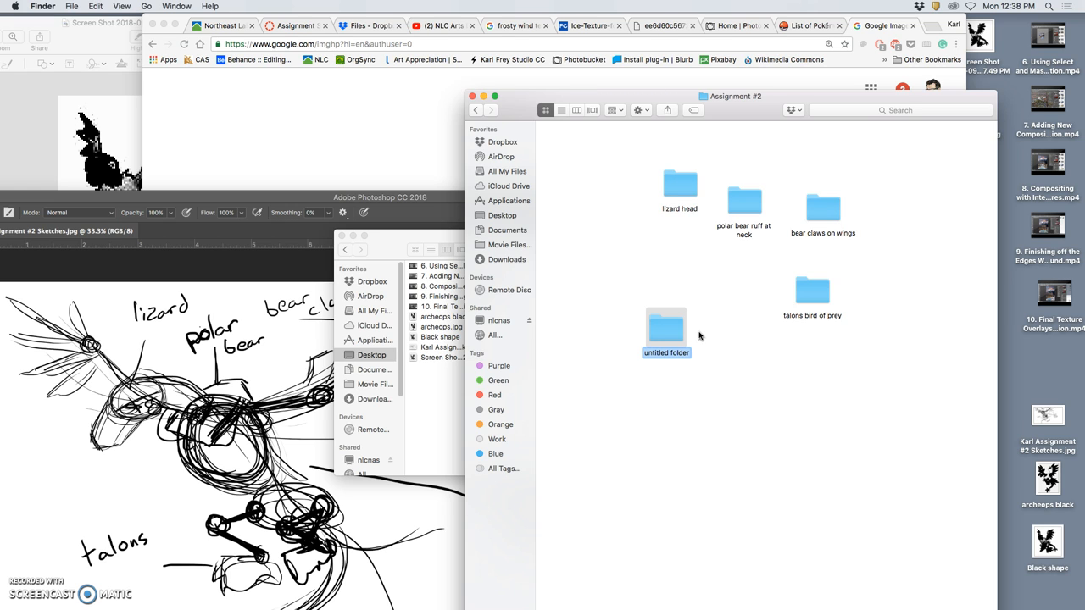
Create folders named 'possum tail' and 'wings and chest tropical'
text(possum)
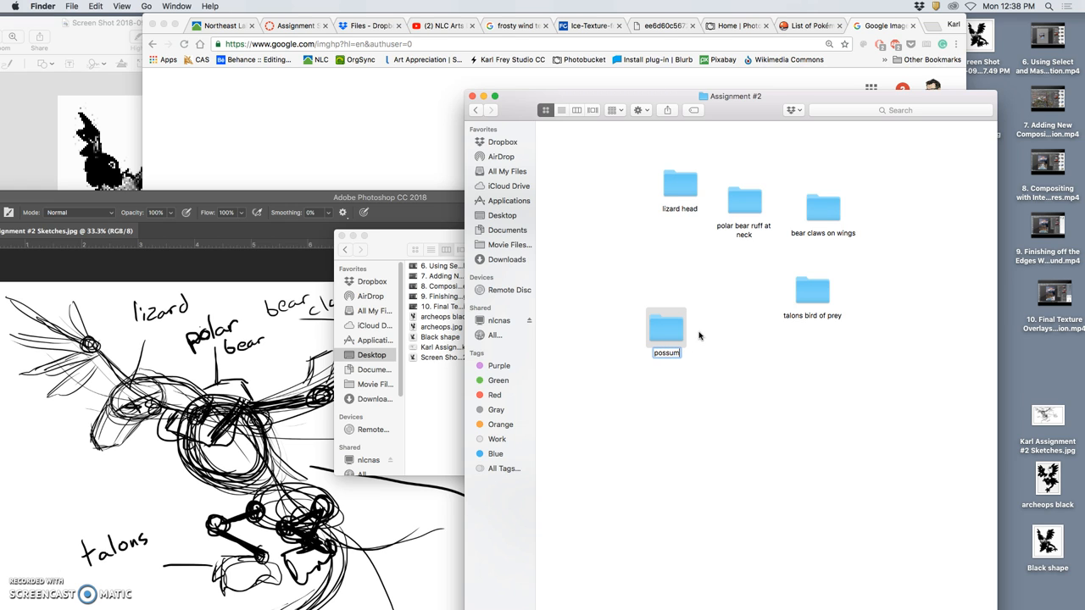
text(tail)
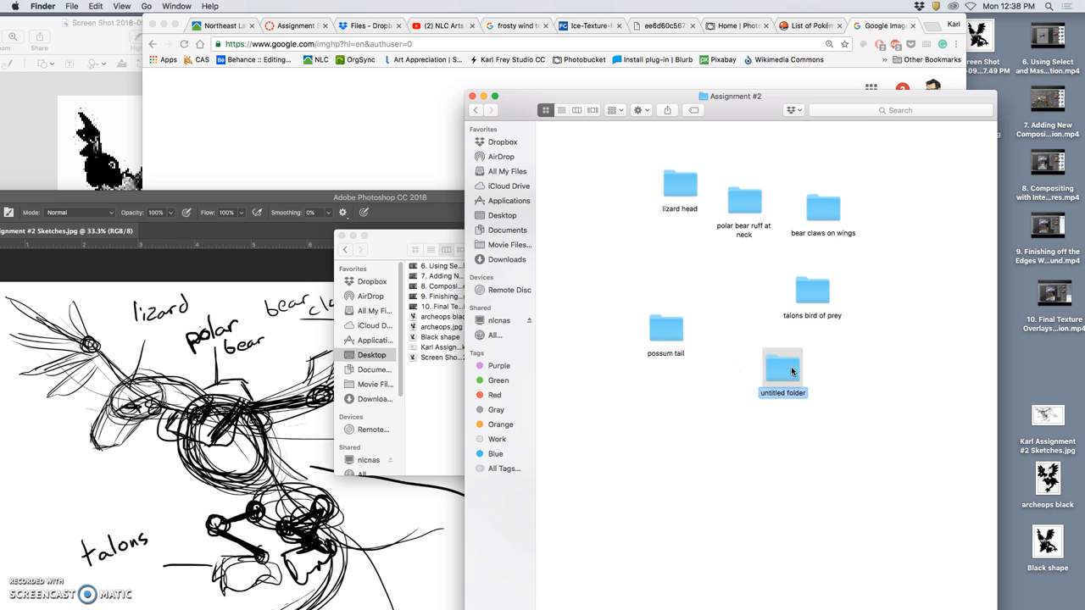
text(wings and)
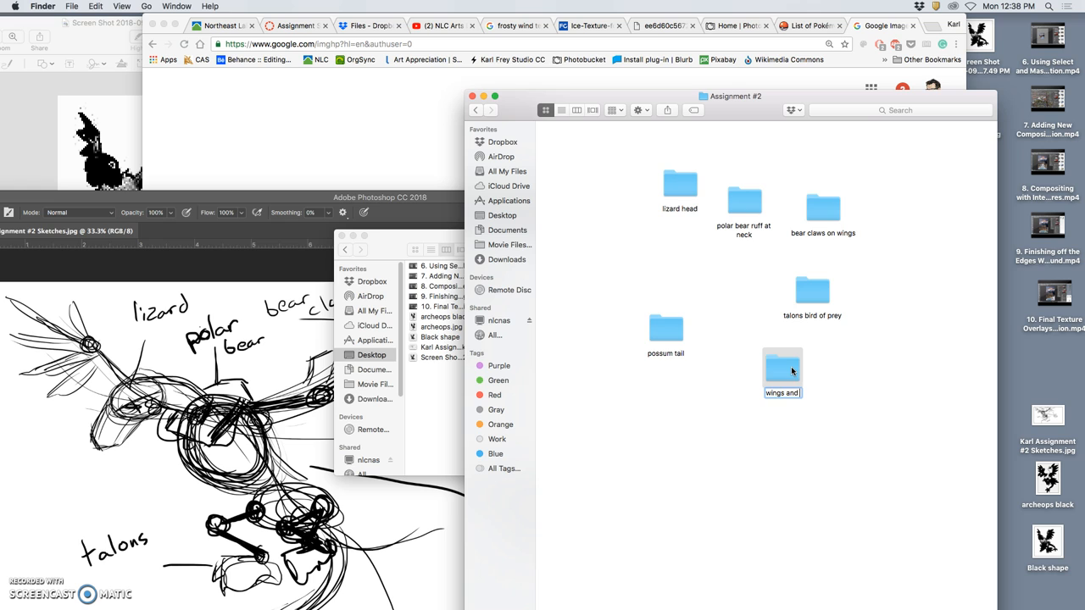
text(chest)
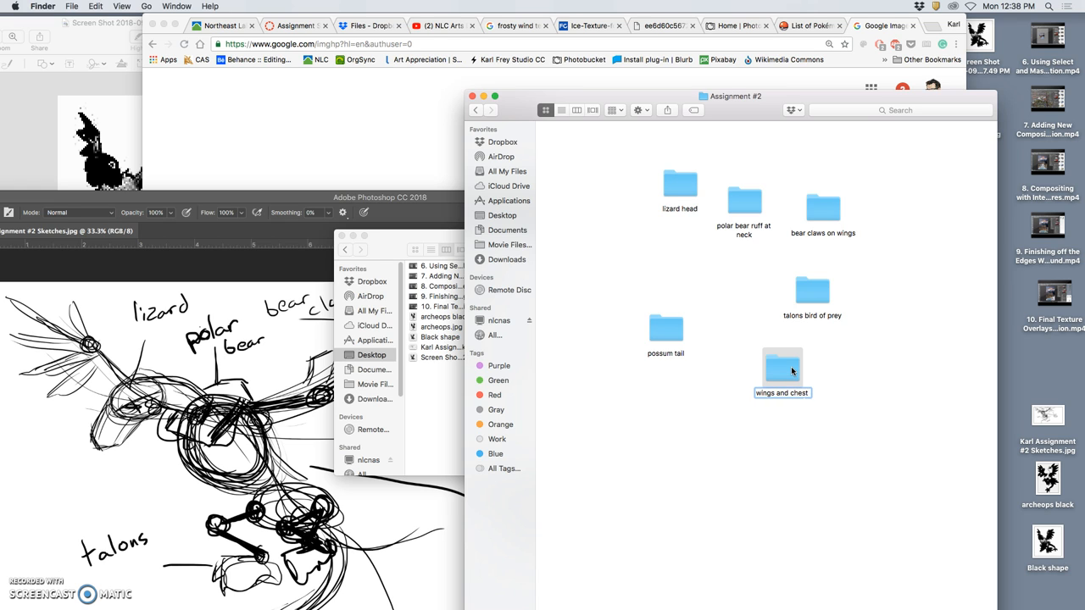
text(tropic)
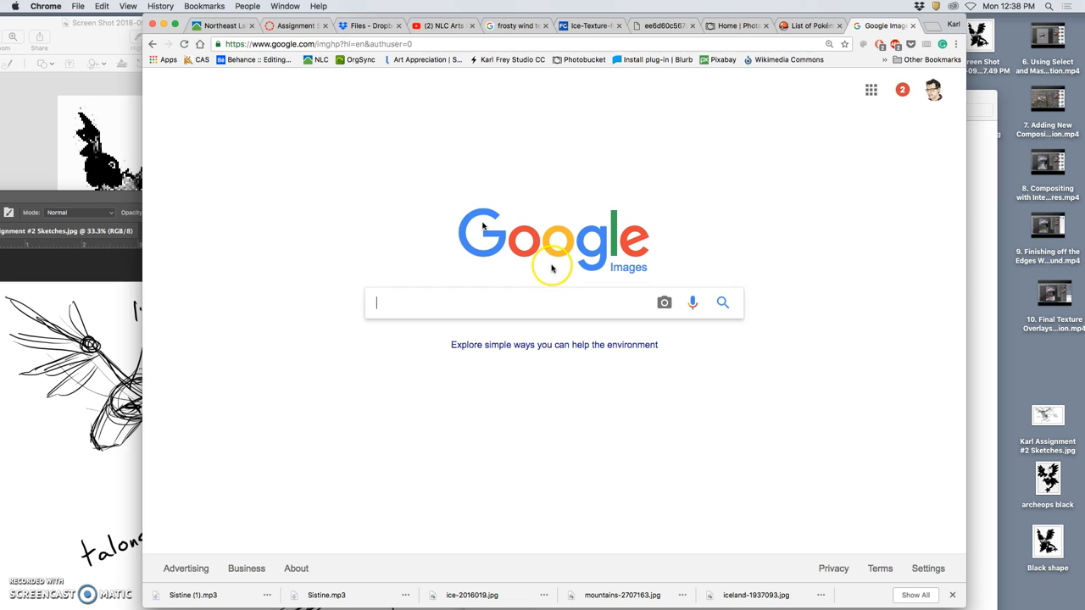
Search Google Images for 'wings and chest tropical parrot' filtered to Larger than 8 MP
text(wings and chest tropical parrot)
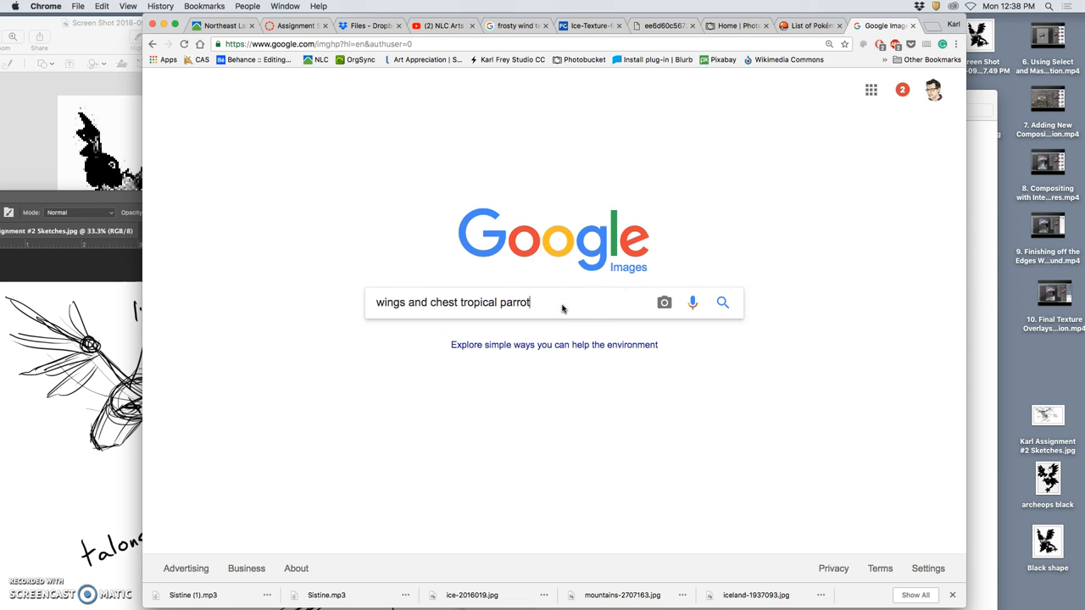
click(722, 302)
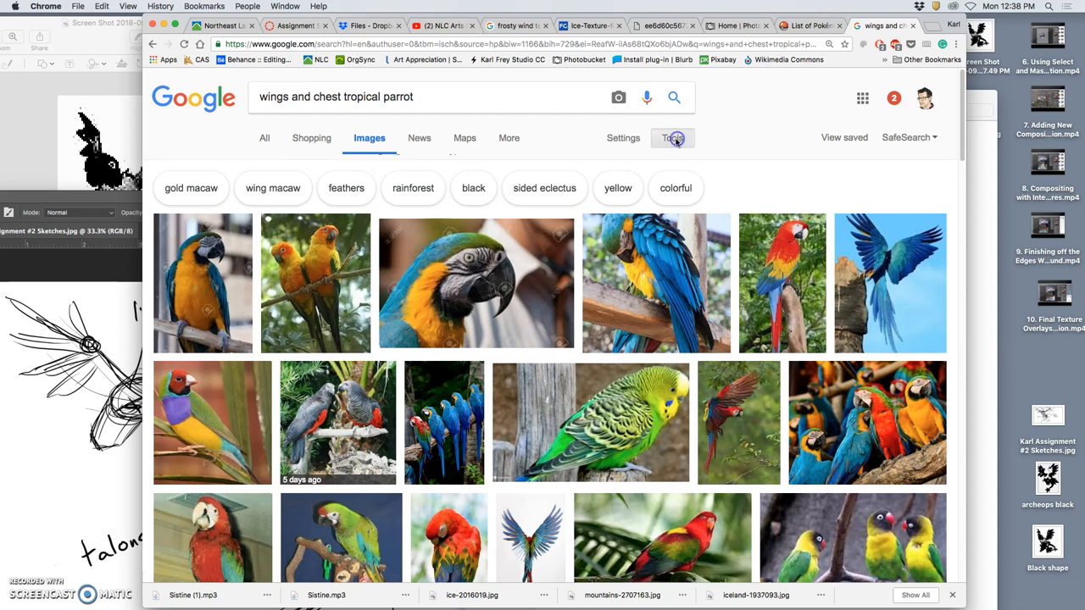
click(671, 138)
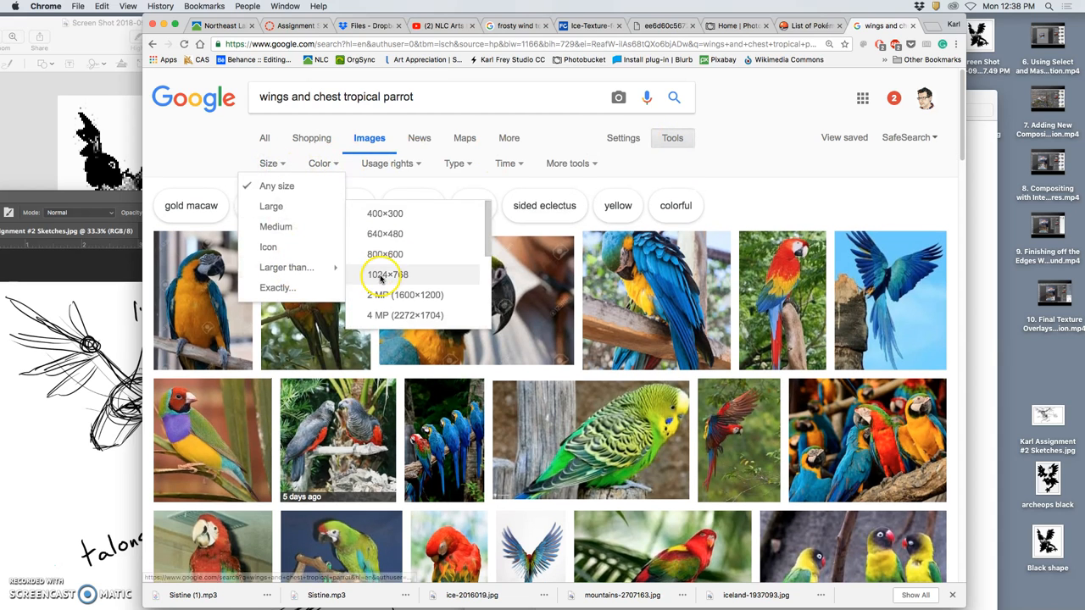
click(403, 313)
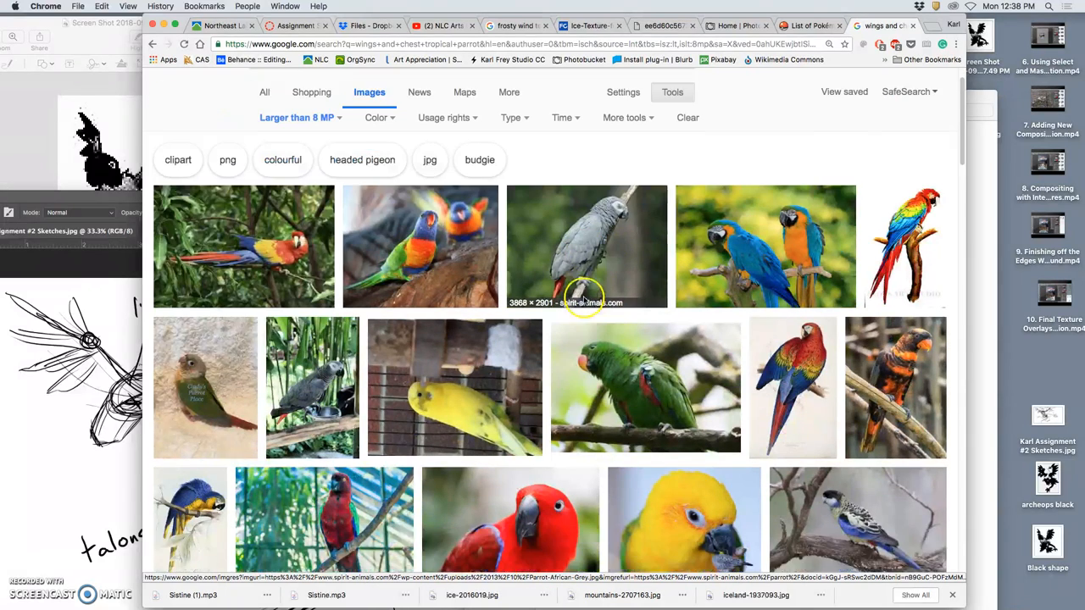
Browse the results and bring up the larger preview of the black-headed caique photo
scroll(down, 3)
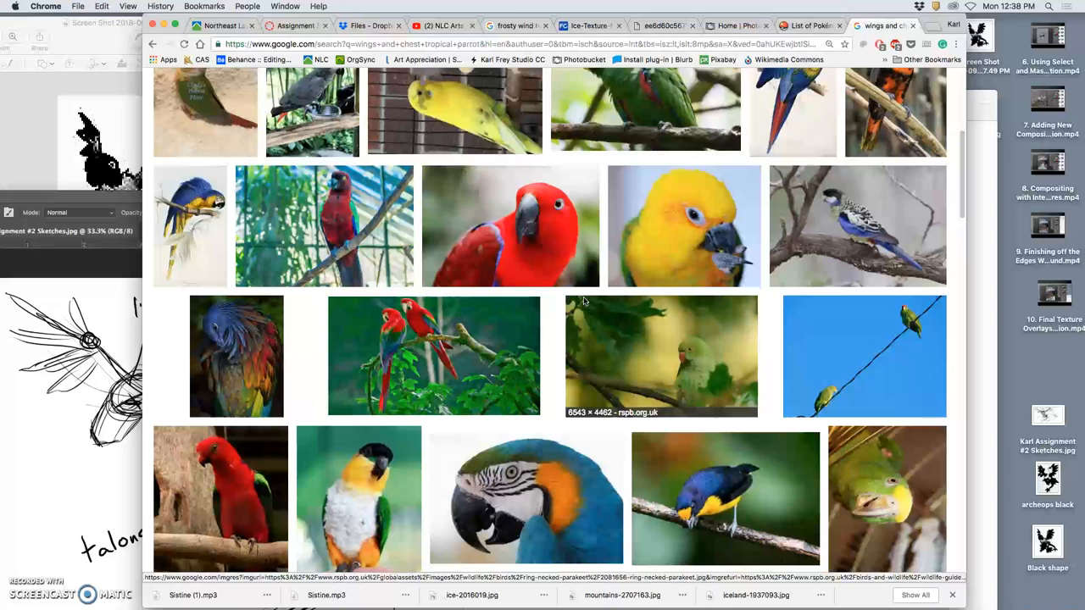
scroll(down, 3)
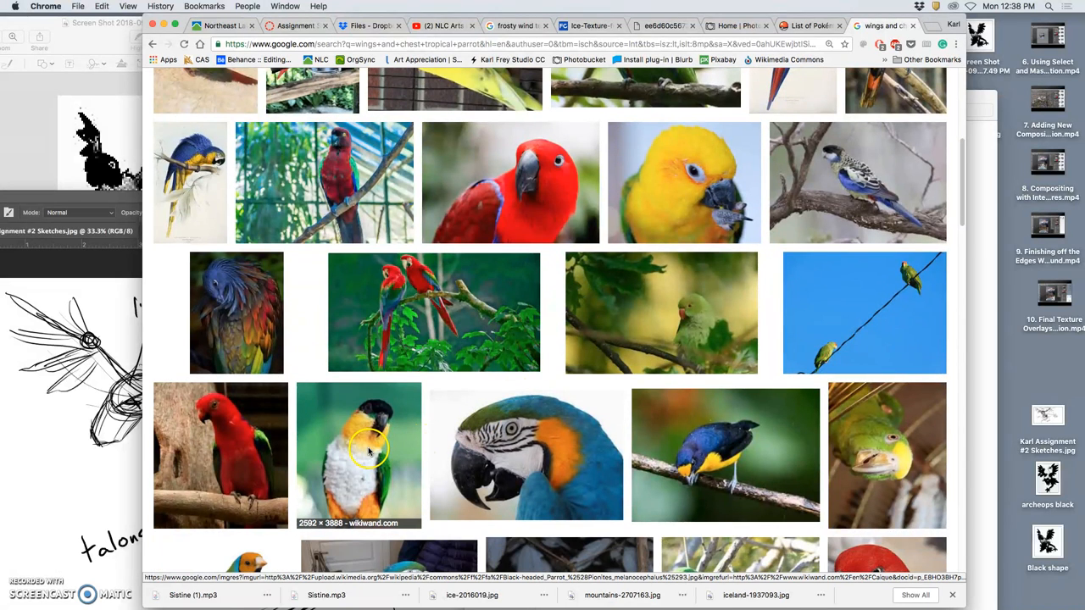
right_click(369, 449)
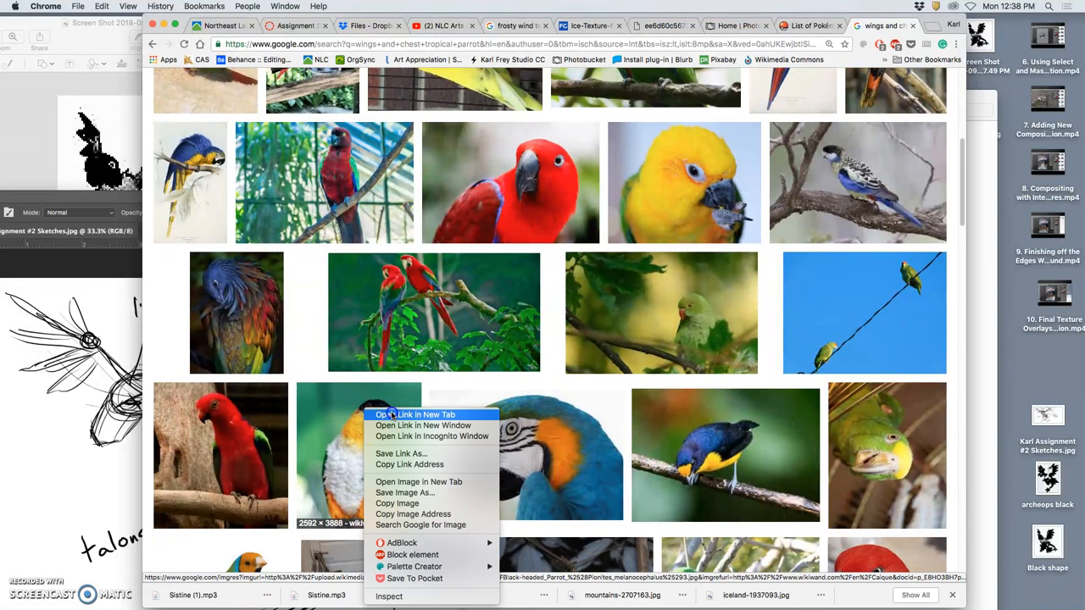
click(417, 414)
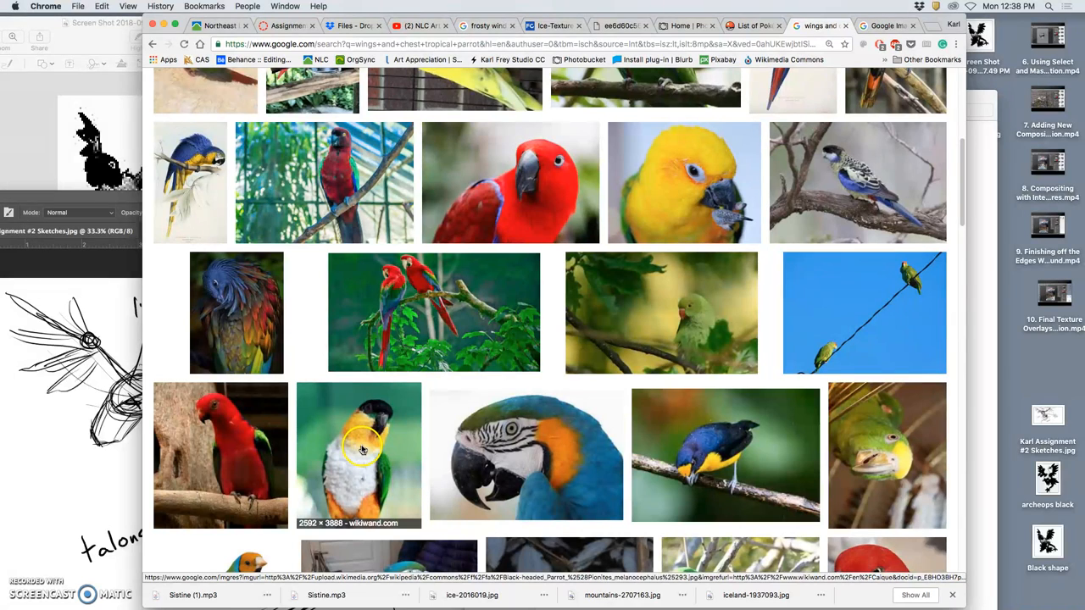
scroll(down, 3)
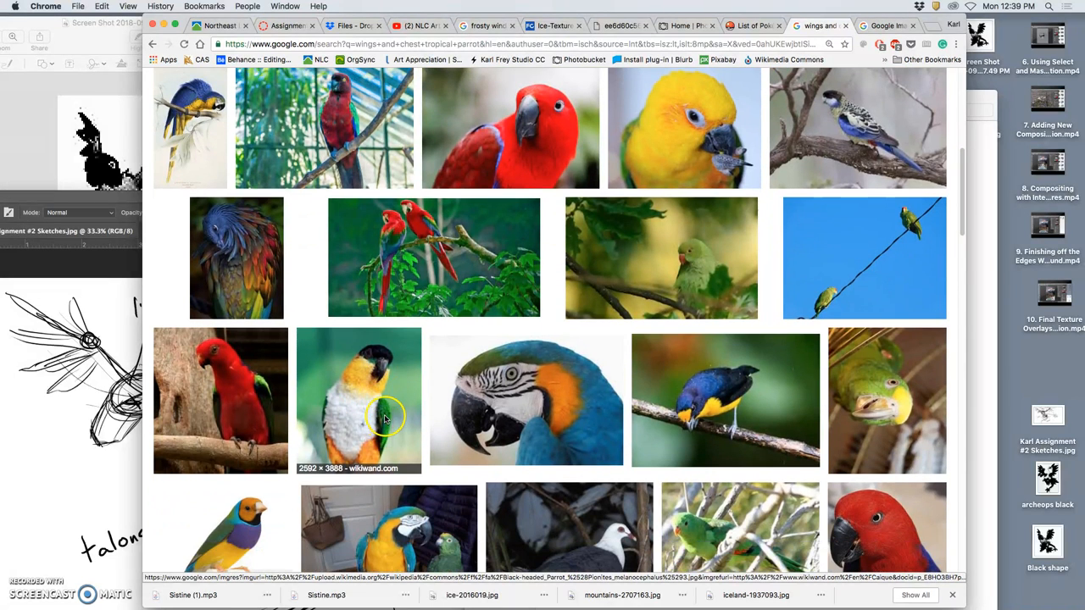
right_click(359, 398)
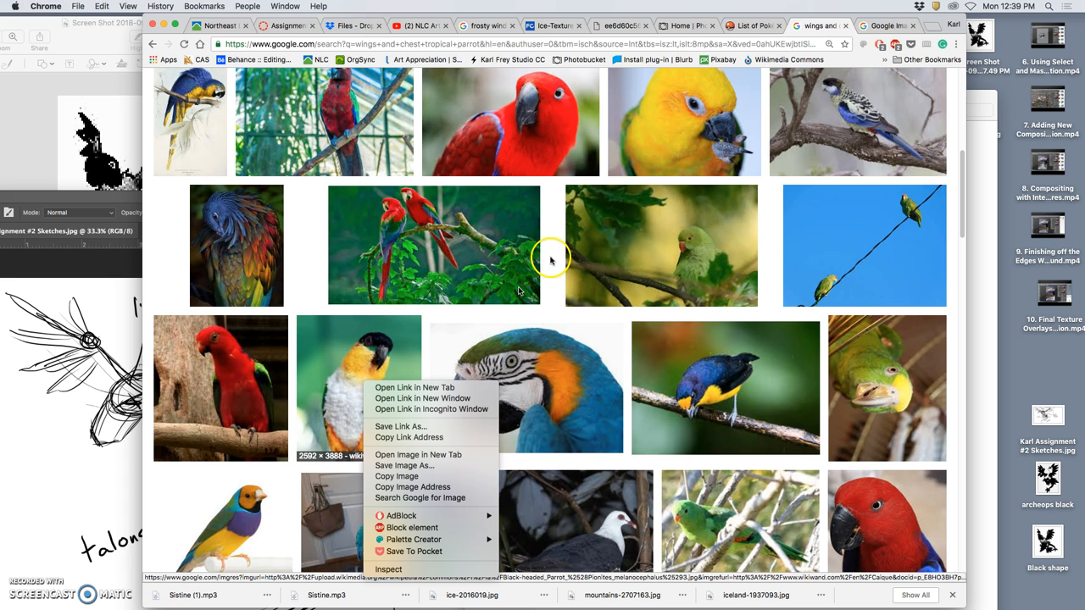
click(417, 454)
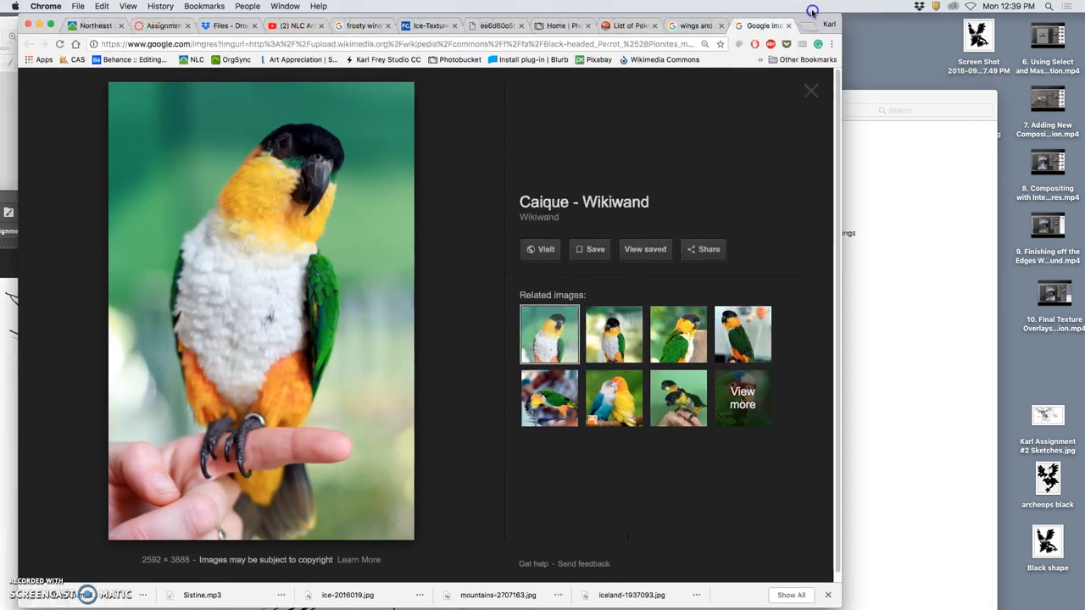
View the full-size caique image in its own tab, fitted to the window
right_click(254, 314)
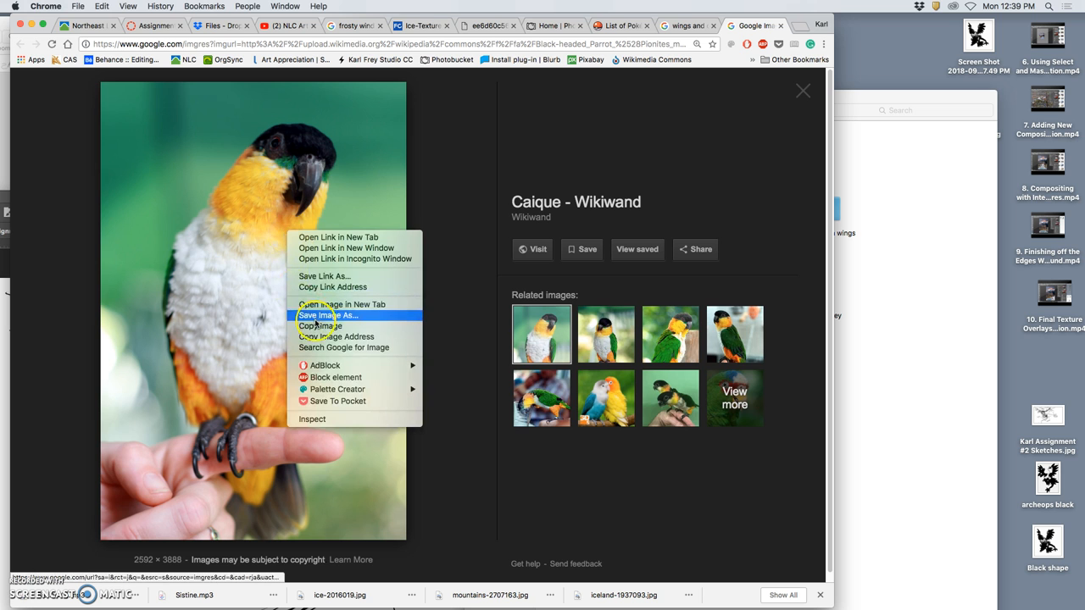
mouse_move(342, 305)
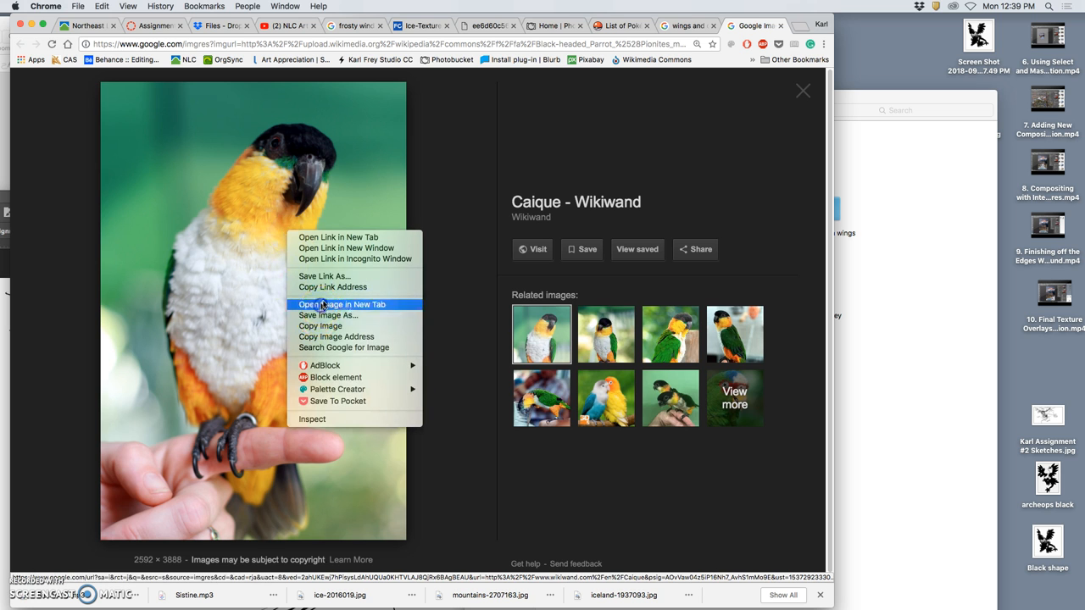
click(342, 305)
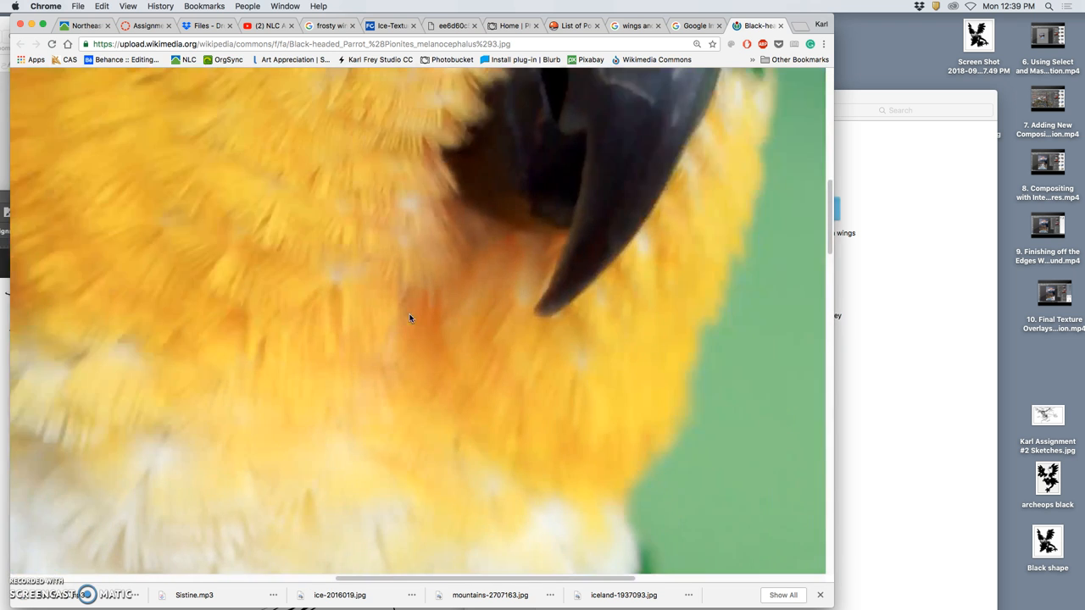
scroll(down, 3)
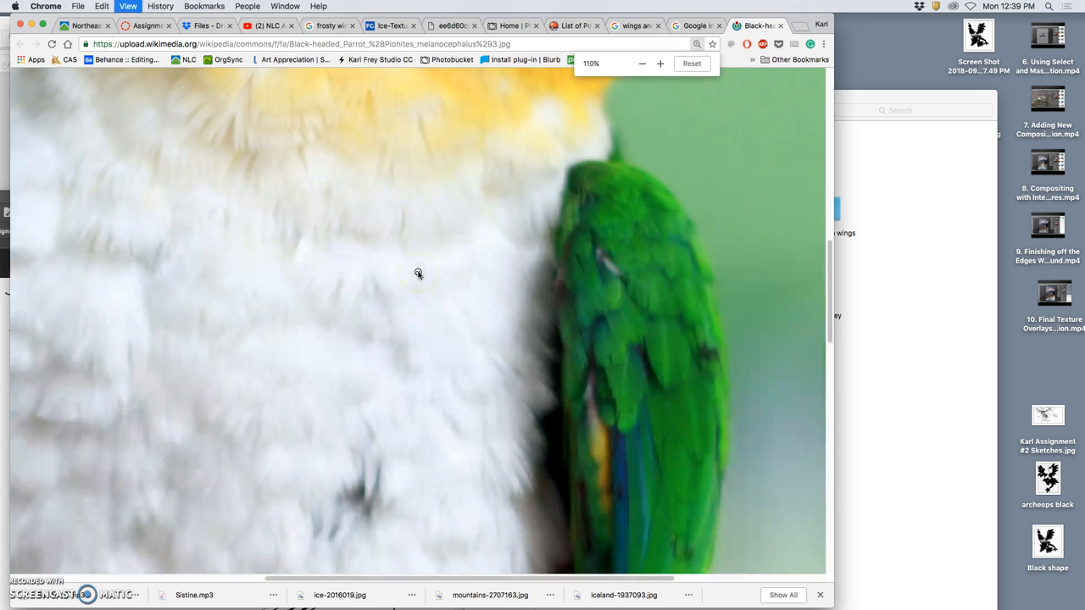
click(641, 64)
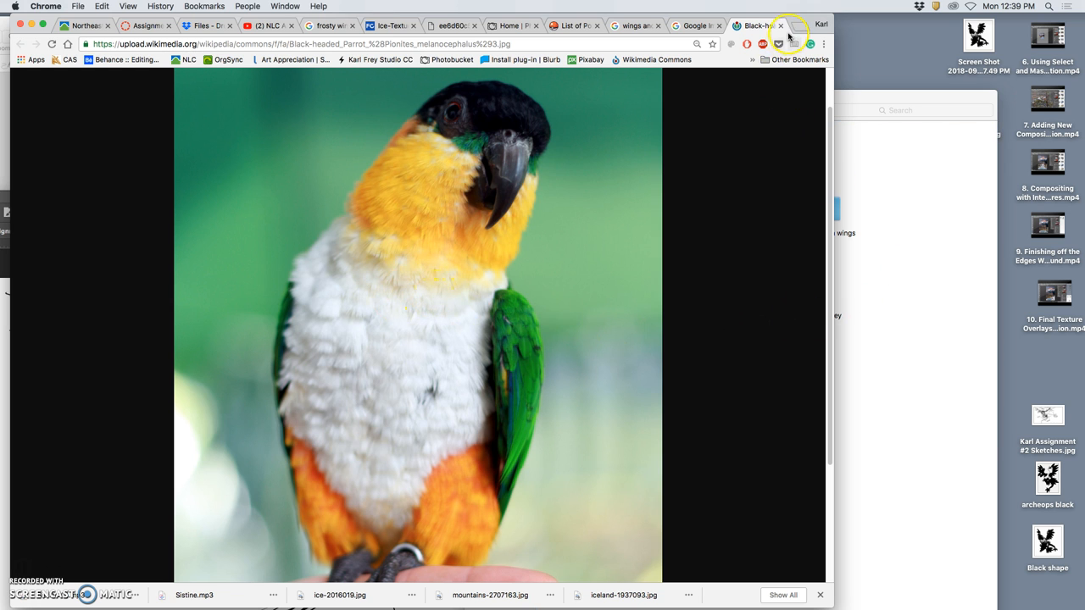
Return to the search results and view another related black-headed parrot photo
click(780, 26)
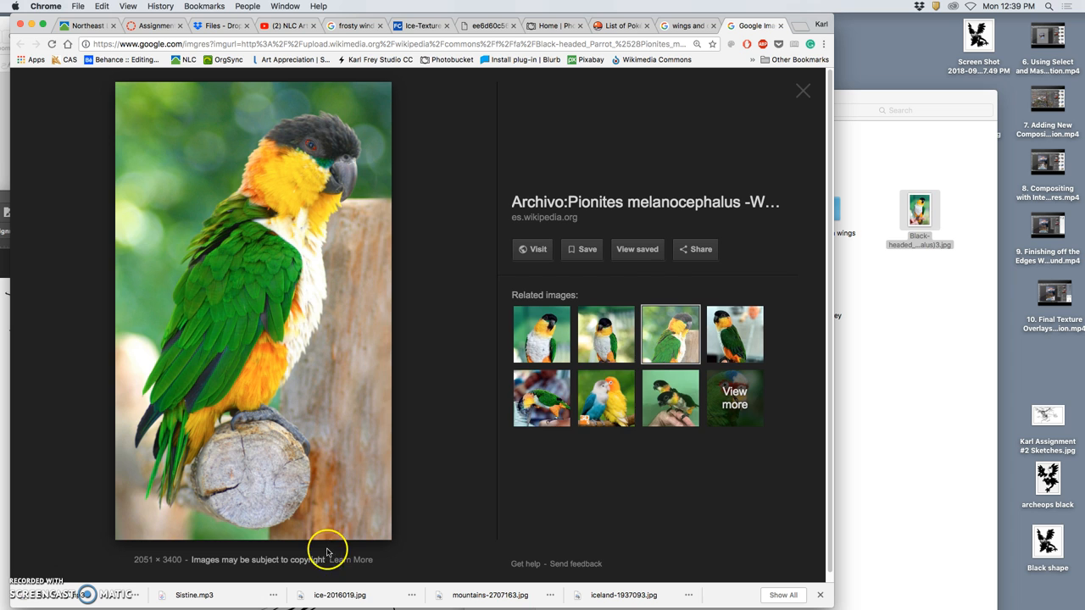
mouse_move(605, 334)
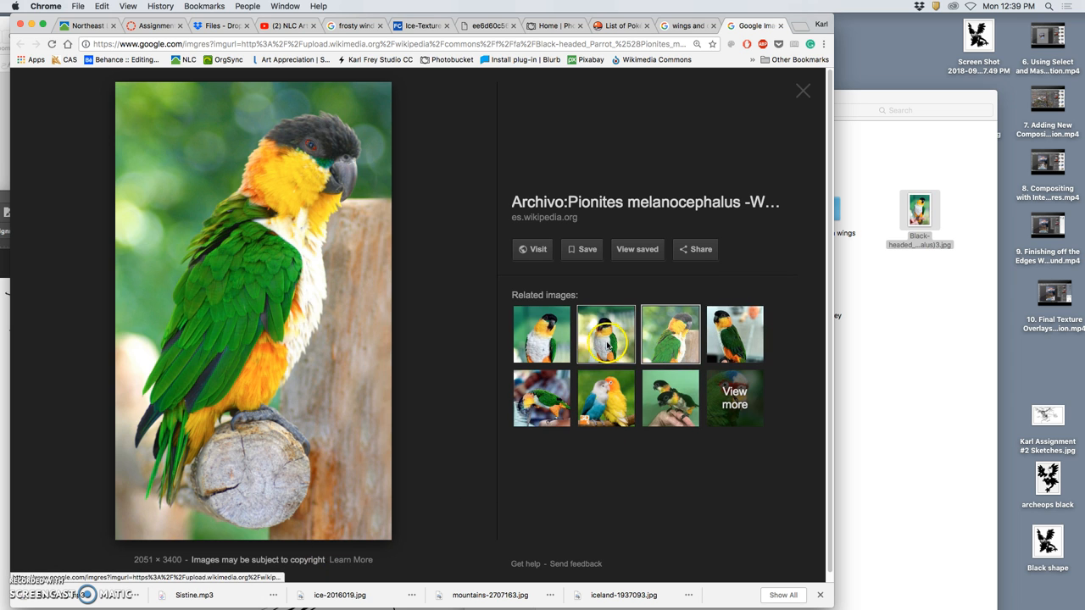
click(605, 334)
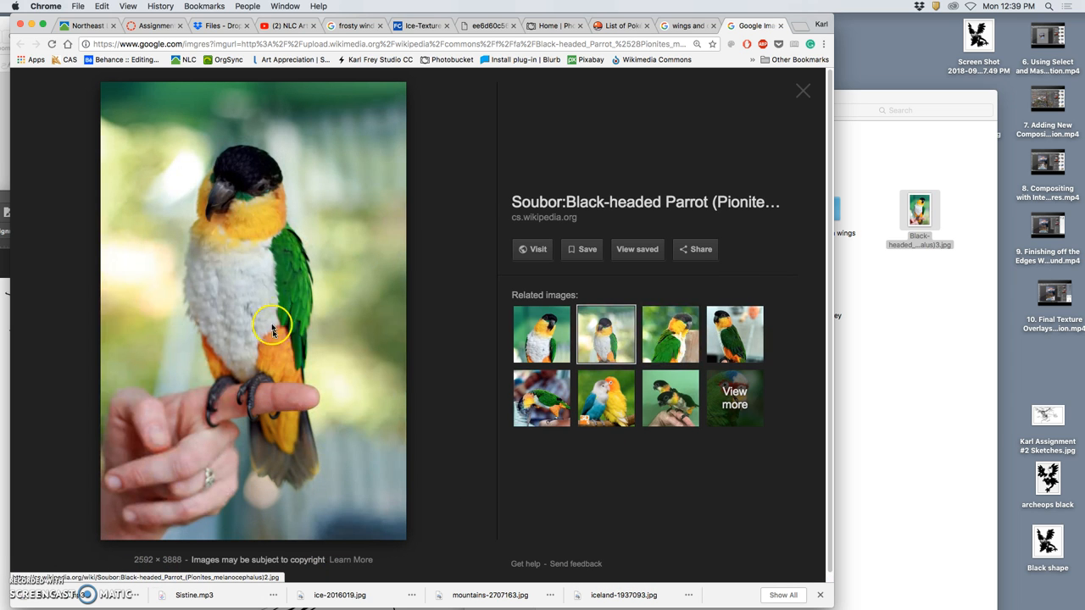